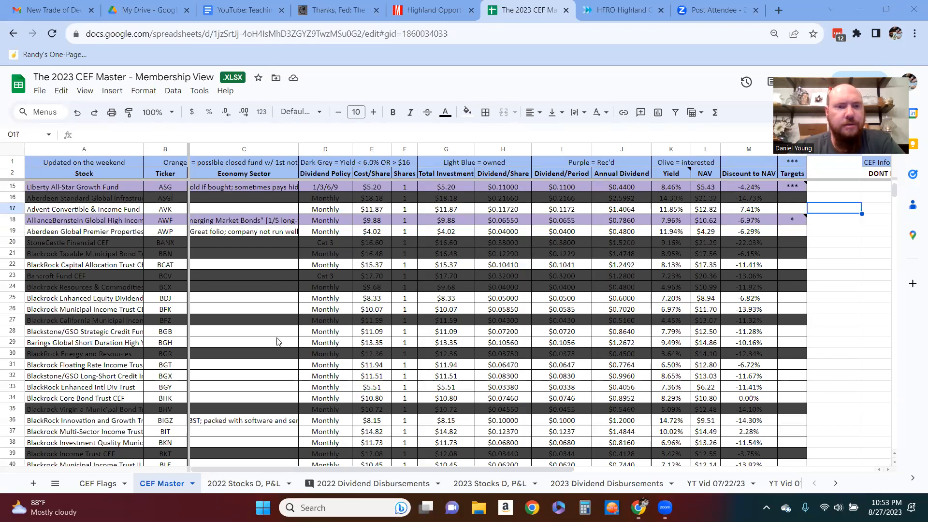
Step: Inspect the AFB, ADX and AOD Cost/Share values on the CEF Master sheet
{"action": "scroll", "scroll_direction": "down", "scroll_amount": 3}
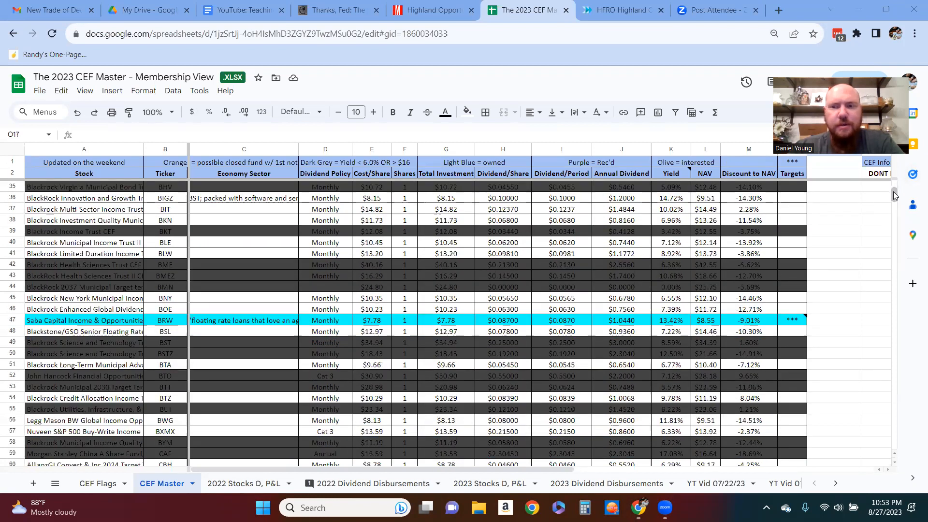
{"action": "scroll", "scroll_direction": "down", "scroll_amount": 3}
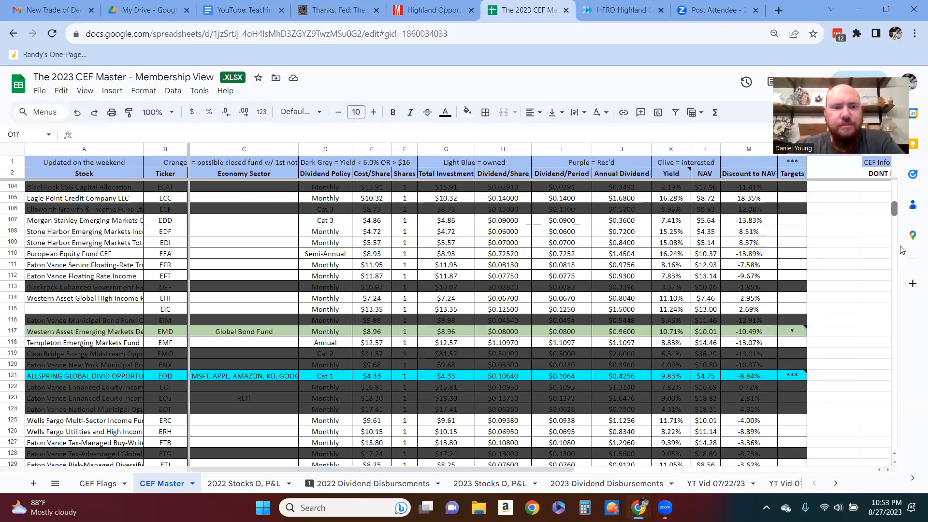
{"action": "scroll", "scroll_direction": "down", "scroll_amount": 3}
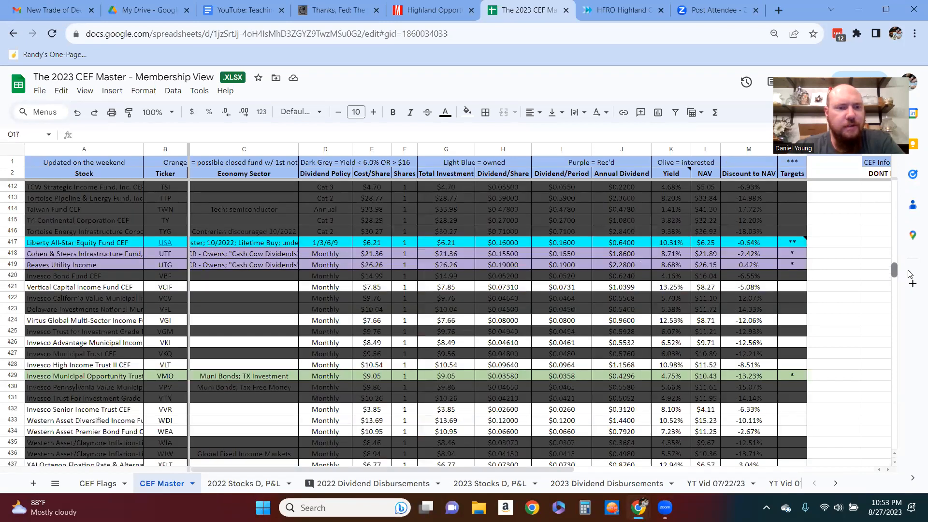
{"action": "scroll", "scroll_direction": "down", "scroll_amount": 3}
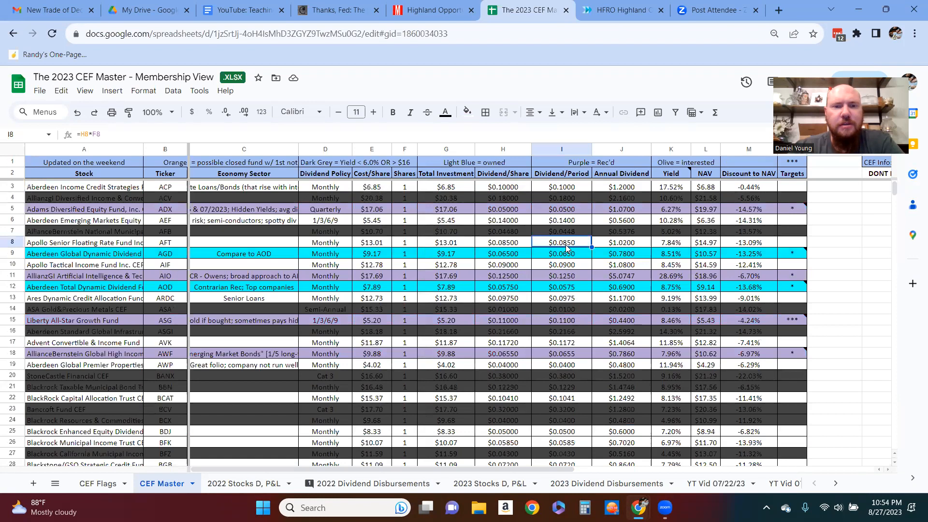
{"action": "left_click", "coordinate": [371, 231]}
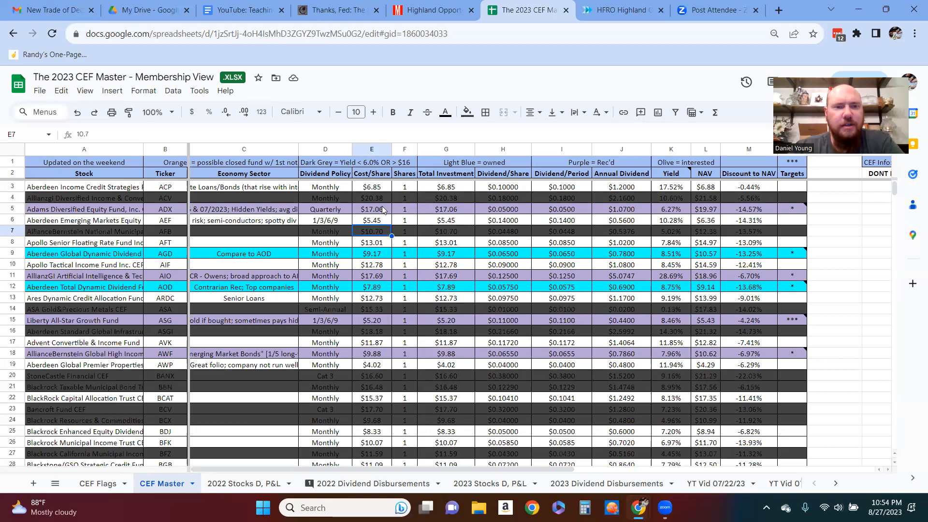
{"action": "mouse_move", "coordinate": [382, 210]}
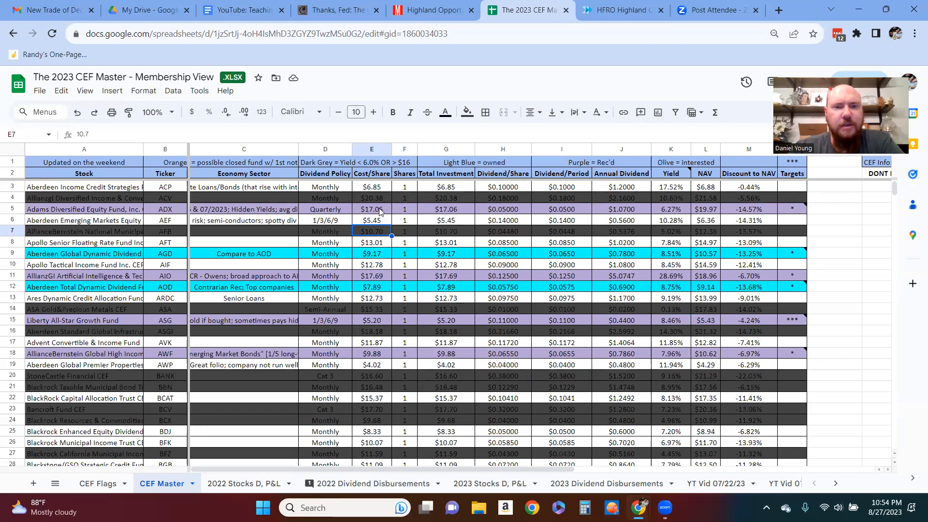
{"action": "left_click", "coordinate": [371, 209]}
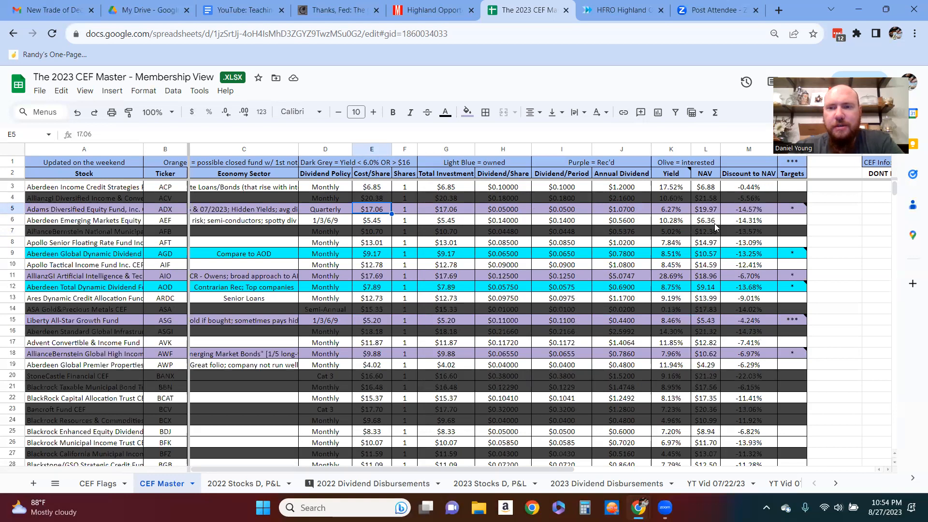
{"action": "scroll", "scroll_direction": "down", "scroll_amount": 3}
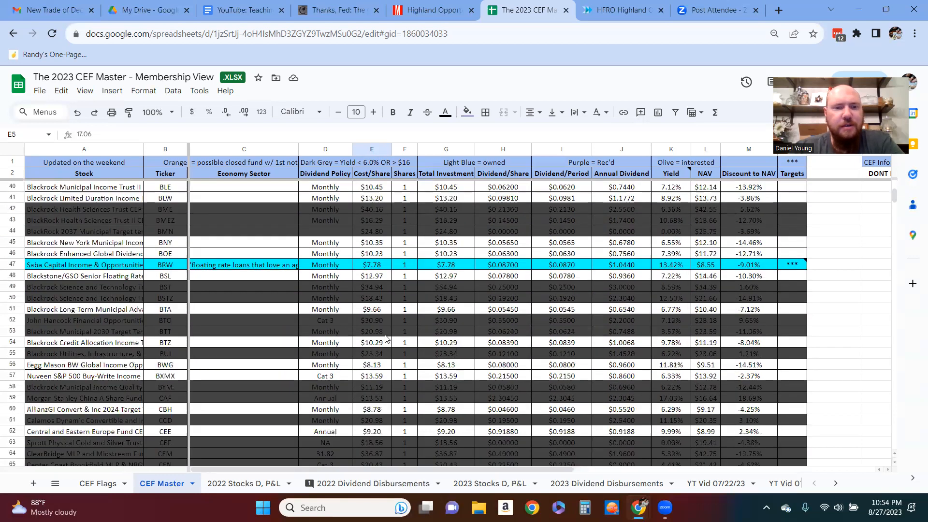
{"action": "scroll", "scroll_direction": "down", "scroll_amount": 3}
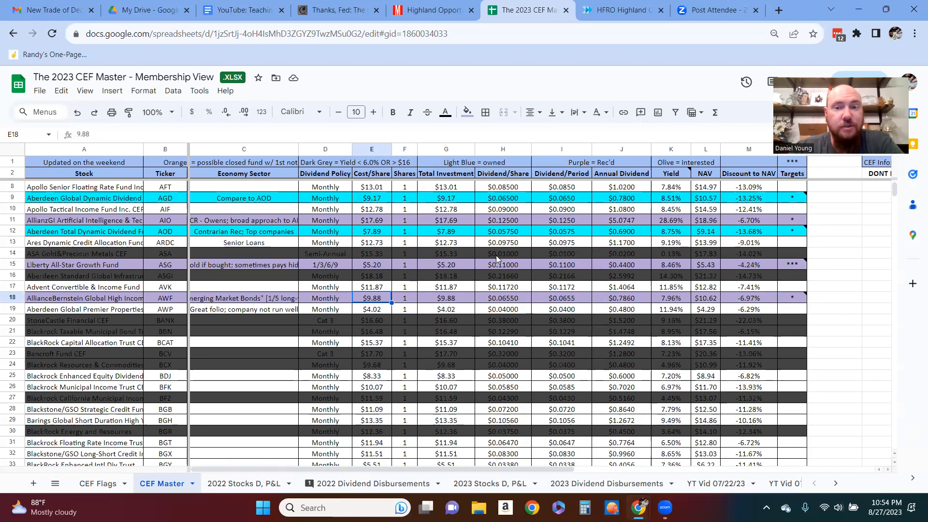
{"action": "left_click", "coordinate": [371, 231]}
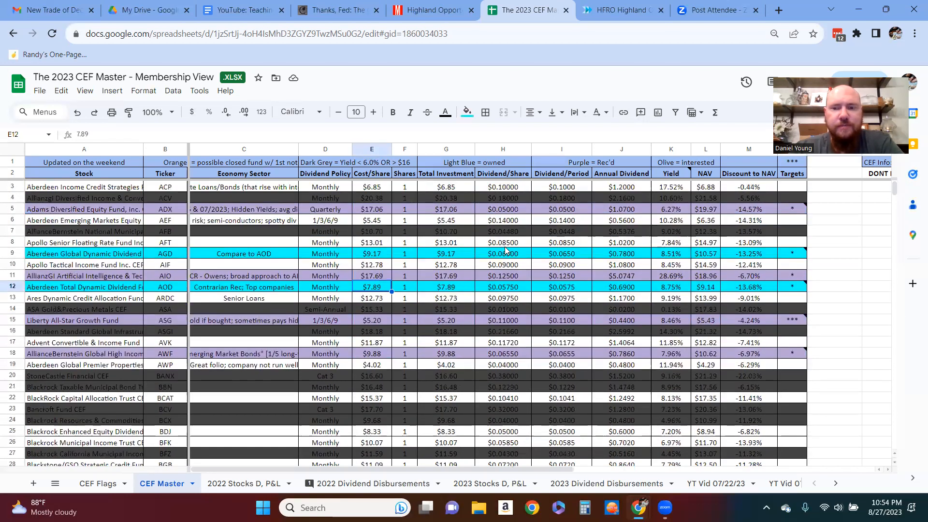
Step: Switch to the 2023 Stocks D, P&L holdings sheet
{"action": "left_click", "coordinate": [490, 484]}
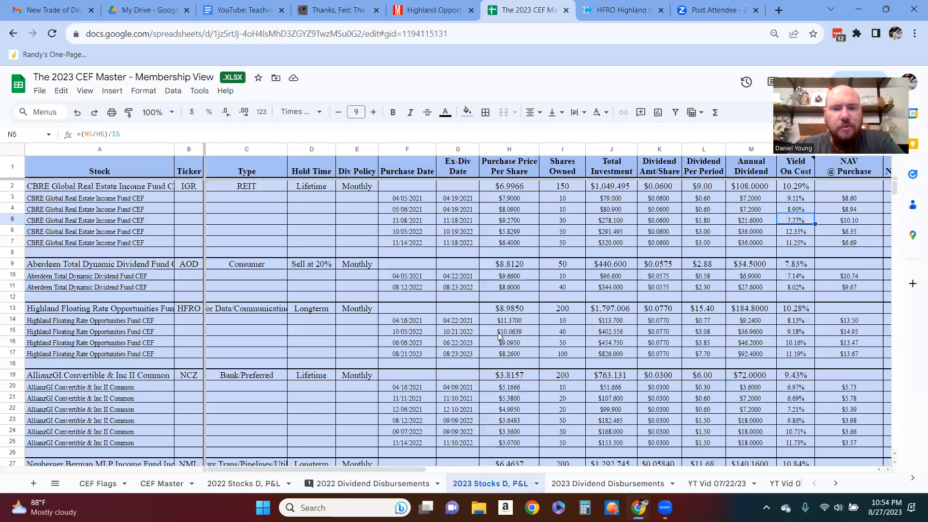
{"action": "scroll", "scroll_direction": "down", "scroll_amount": 3}
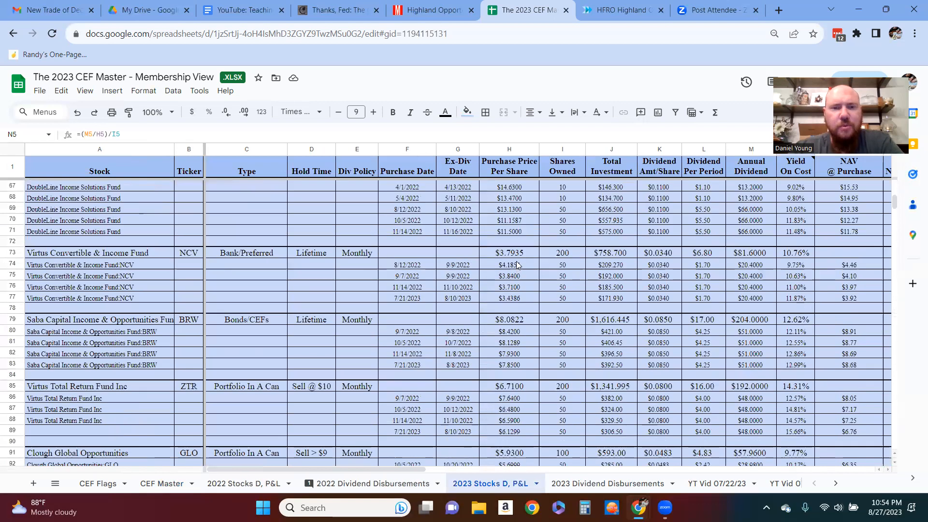
{"action": "scroll", "scroll_direction": "down", "scroll_amount": 3}
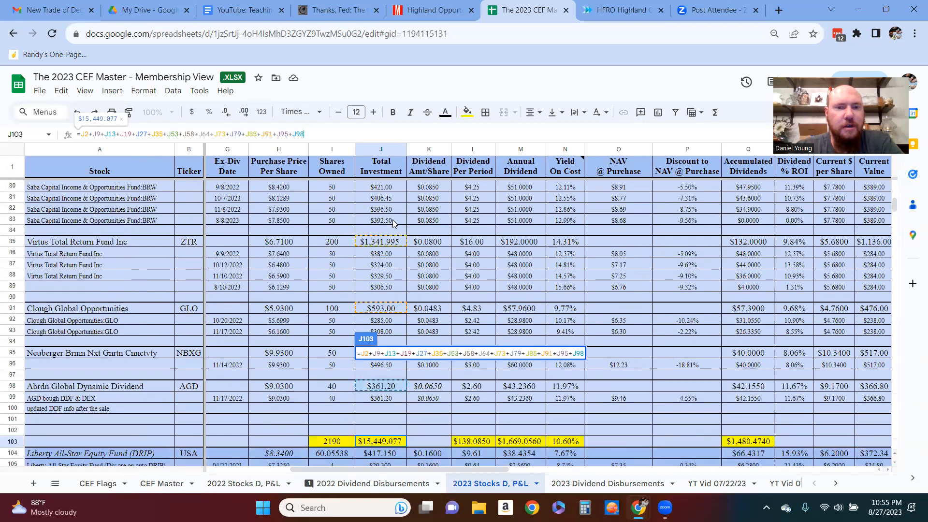
{"action": "scroll", "scroll_direction": "down", "scroll_amount": 3}
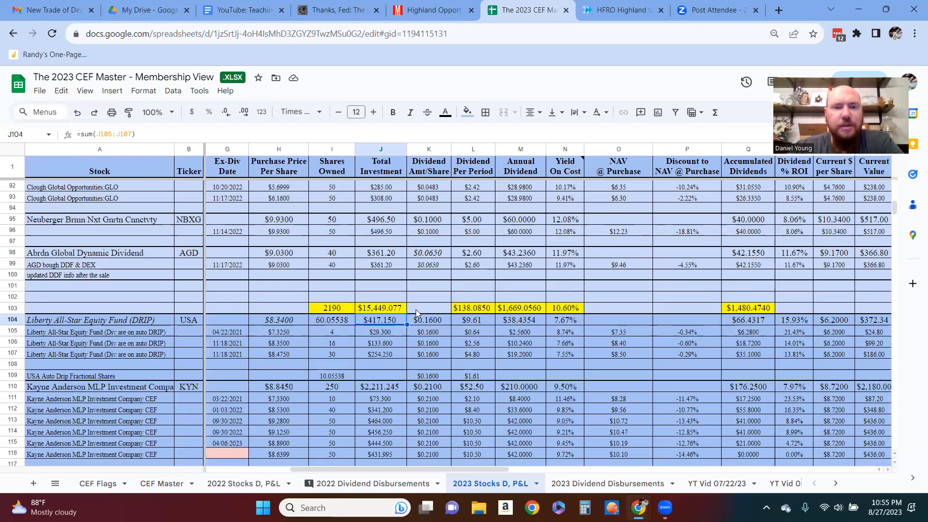
{"action": "mouse_move", "coordinate": [403, 314]}
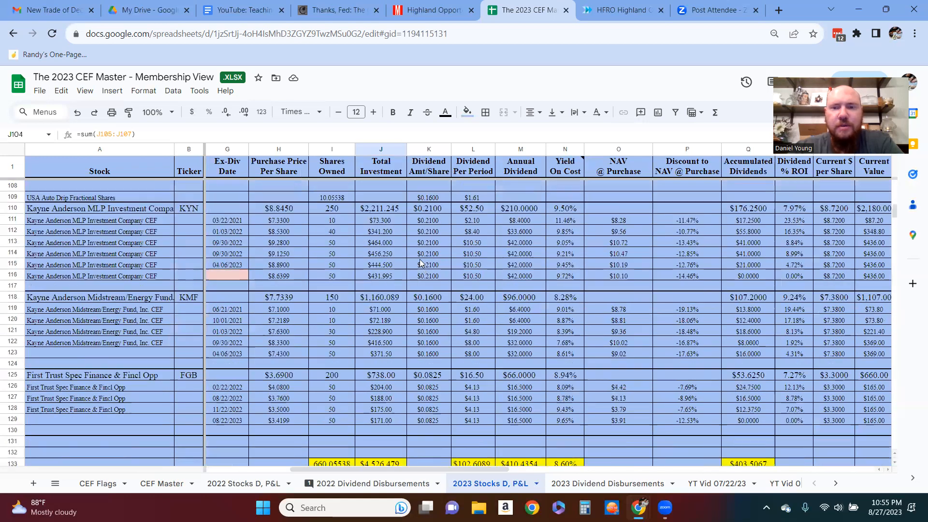
{"action": "scroll", "scroll_direction": "down", "scroll_amount": 3}
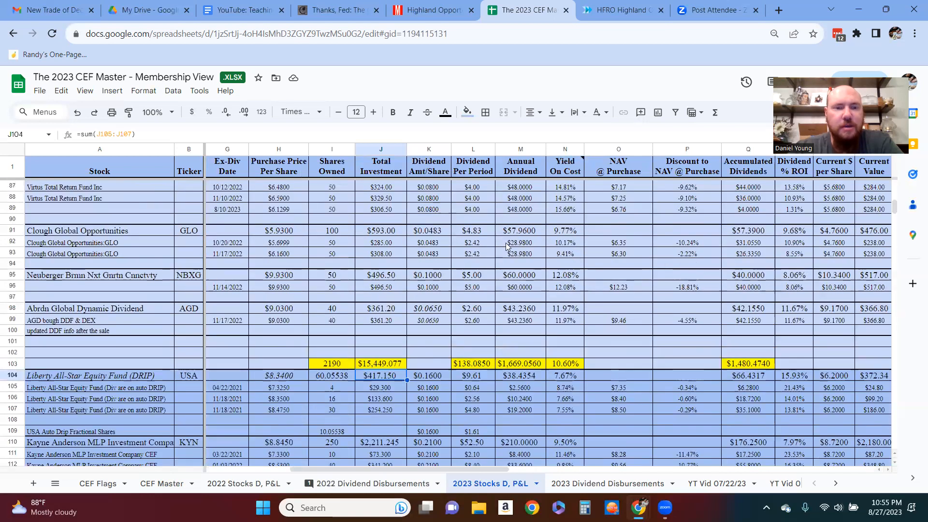
{"action": "scroll", "scroll_direction": "down", "scroll_amount": 3}
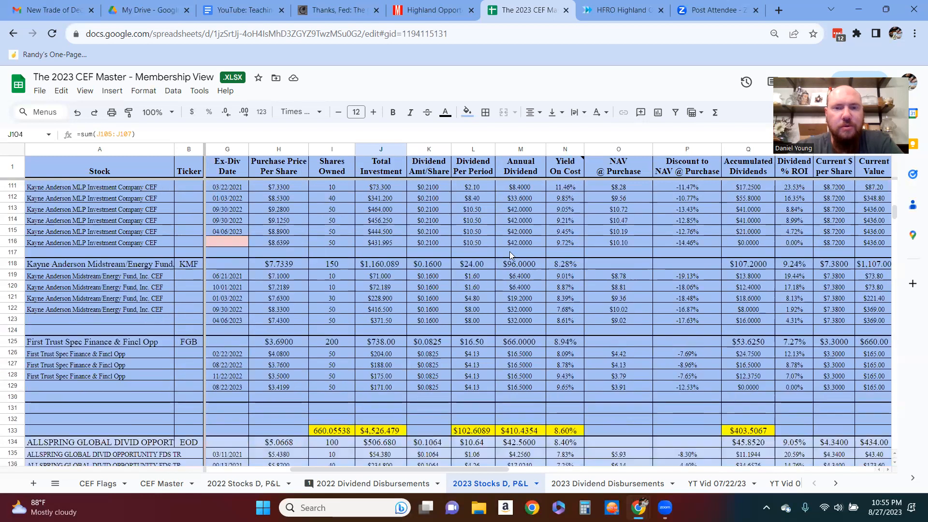
{"action": "scroll", "scroll_direction": "down", "scroll_amount": 3}
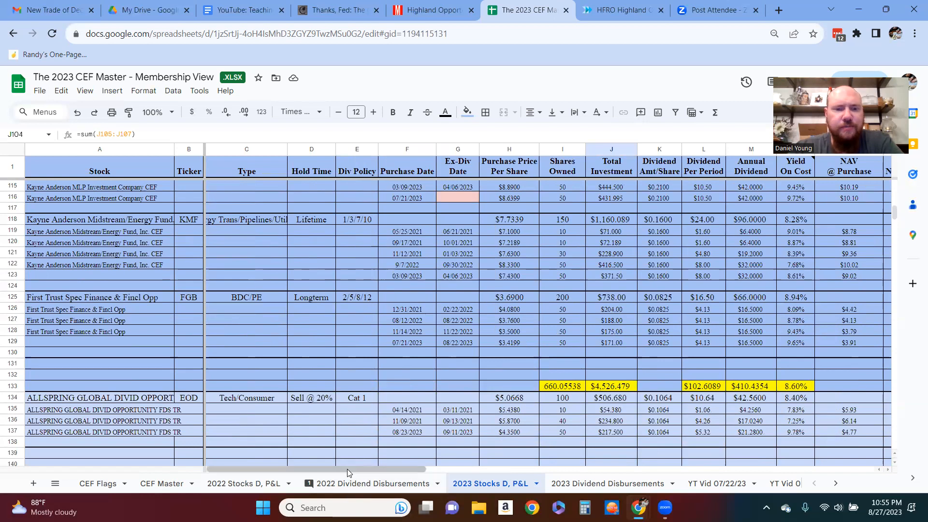
{"action": "scroll", "scroll_direction": "down", "scroll_amount": 3}
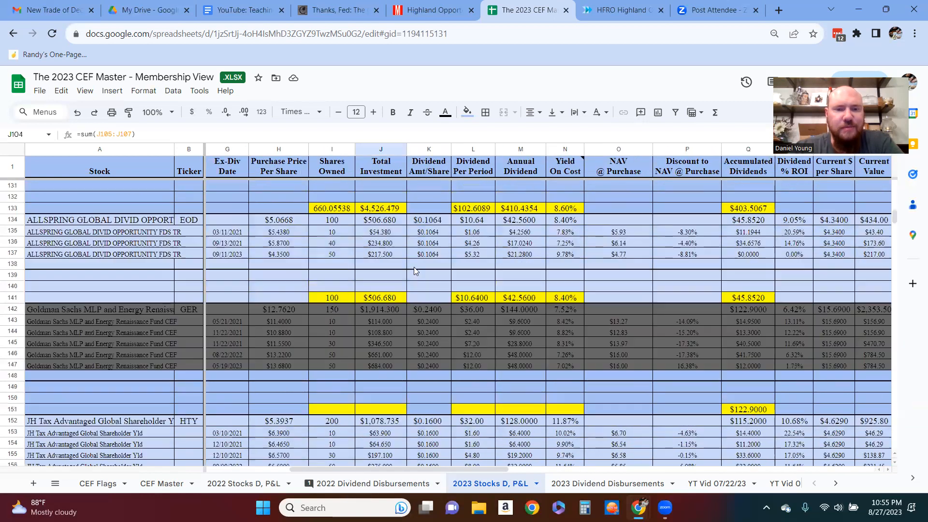
{"action": "scroll", "scroll_direction": "down", "scroll_amount": 3}
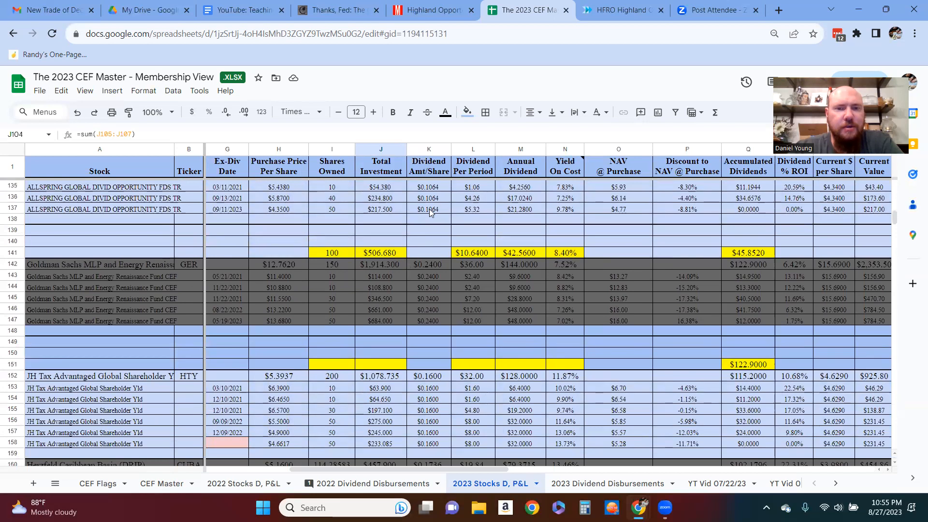
{"action": "left_click", "coordinate": [428, 209]}
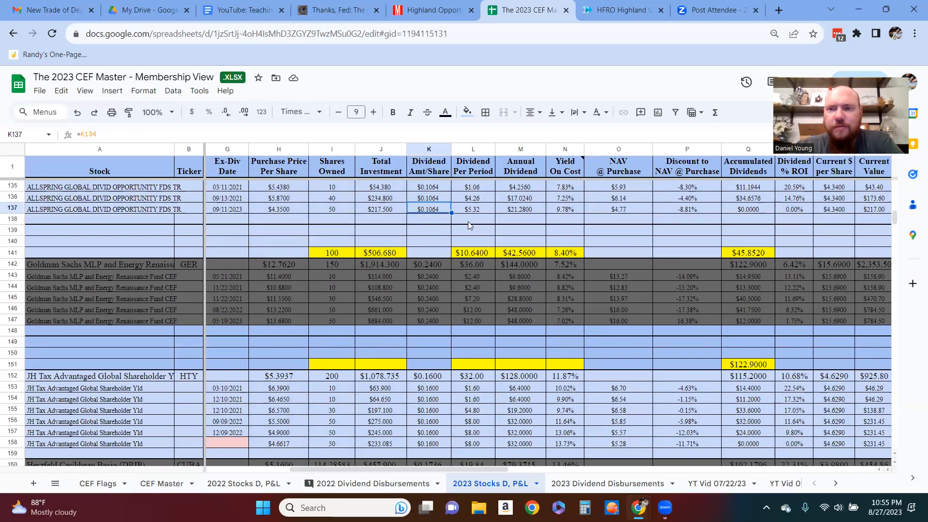
{"action": "left_click", "coordinate": [429, 276]}
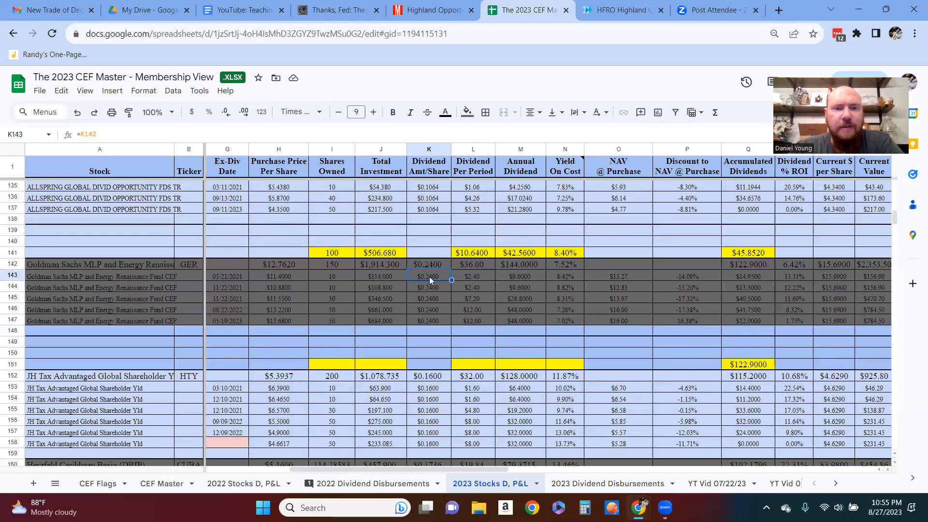
{"action": "mouse_move", "coordinate": [435, 267]}
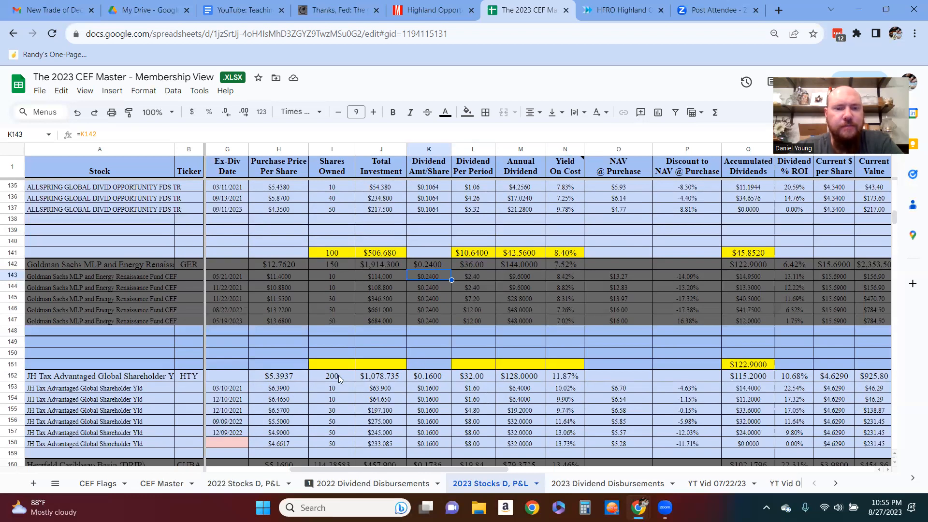
{"action": "left_click", "coordinate": [332, 376]}
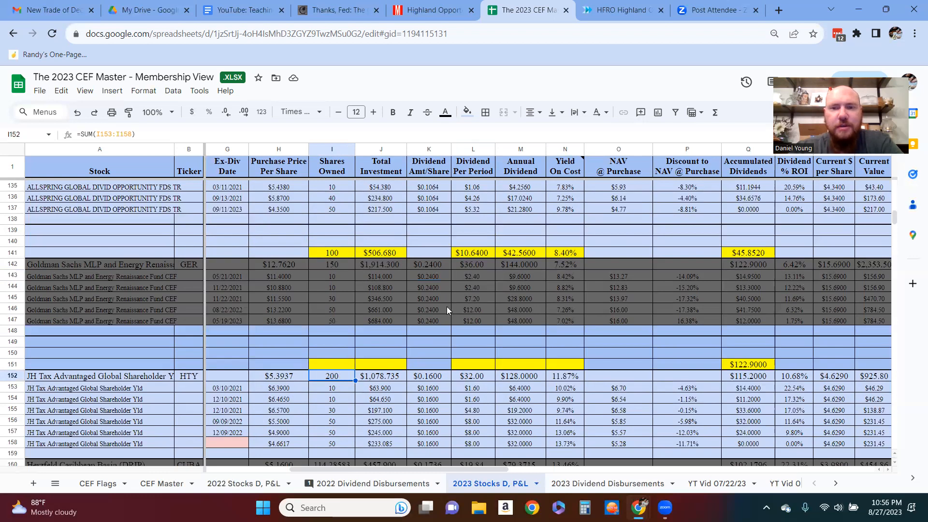
{"action": "scroll", "scroll_direction": "down", "scroll_amount": 3}
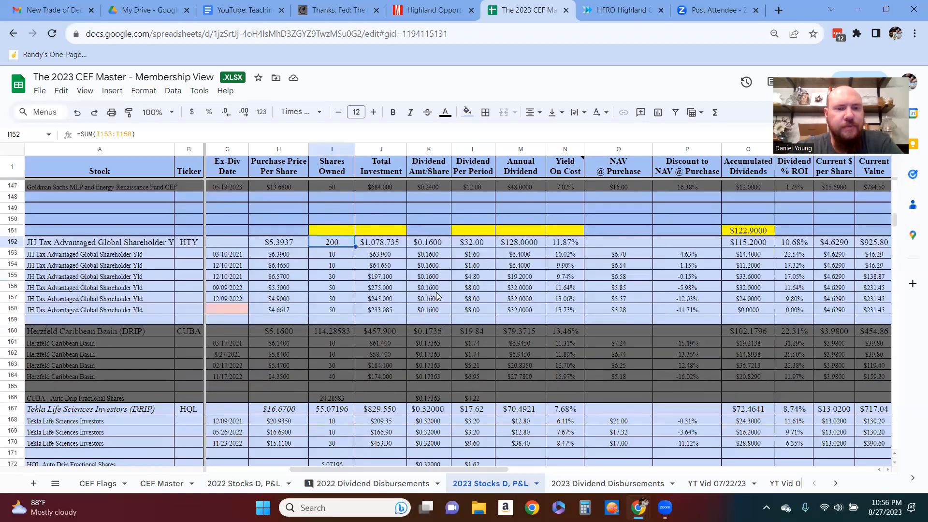
{"action": "scroll", "scroll_direction": "up", "scroll_amount": 3}
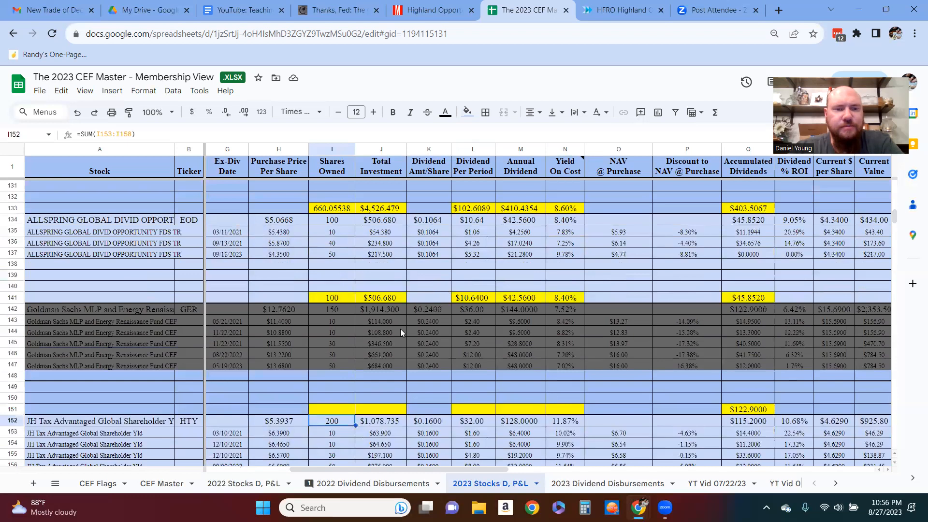
{"action": "scroll", "scroll_direction": "down", "scroll_amount": 3}
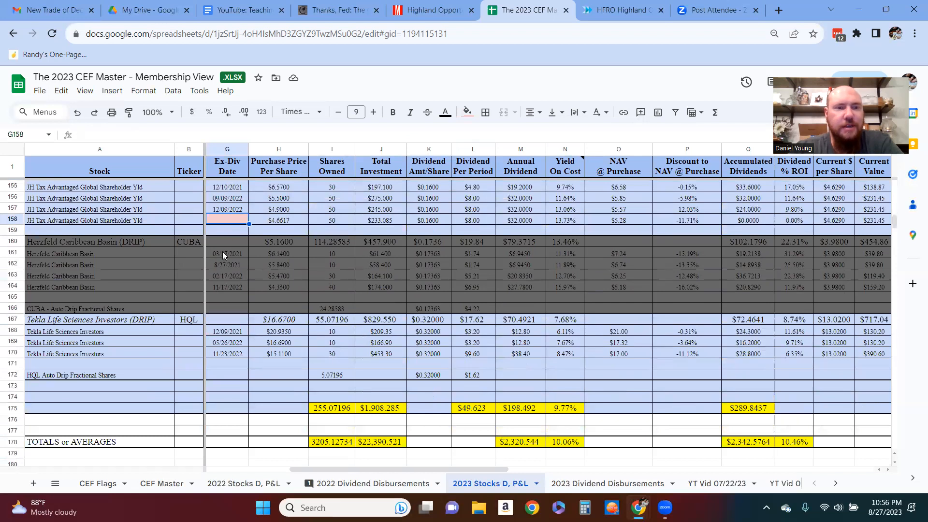
{"action": "scroll", "scroll_direction": "down", "scroll_amount": 3}
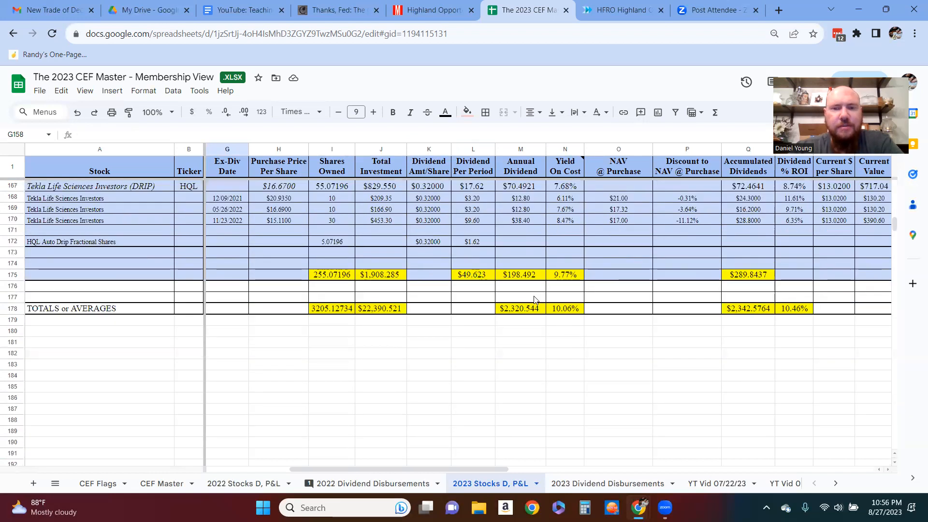
{"action": "left_click", "coordinate": [564, 275]}
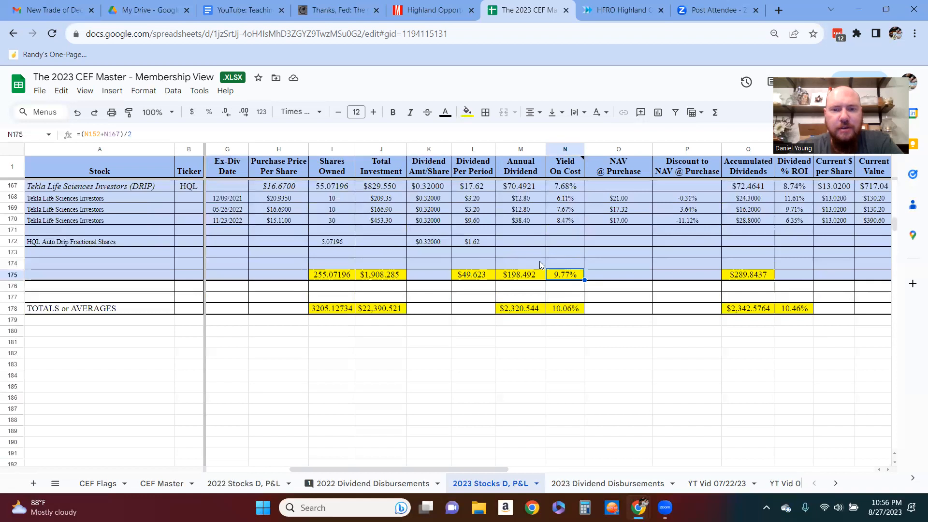
{"action": "mouse_move", "coordinate": [561, 312]}
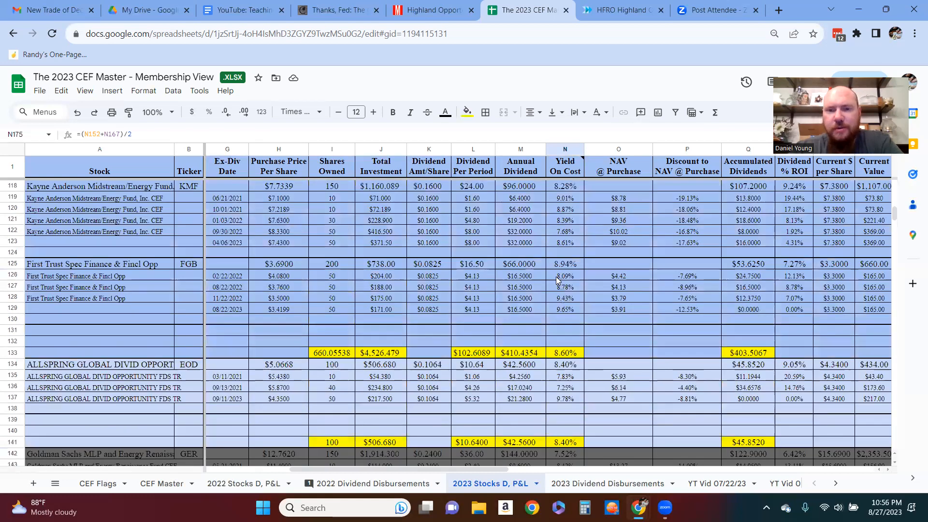
{"action": "scroll", "scroll_direction": "down", "scroll_amount": 3}
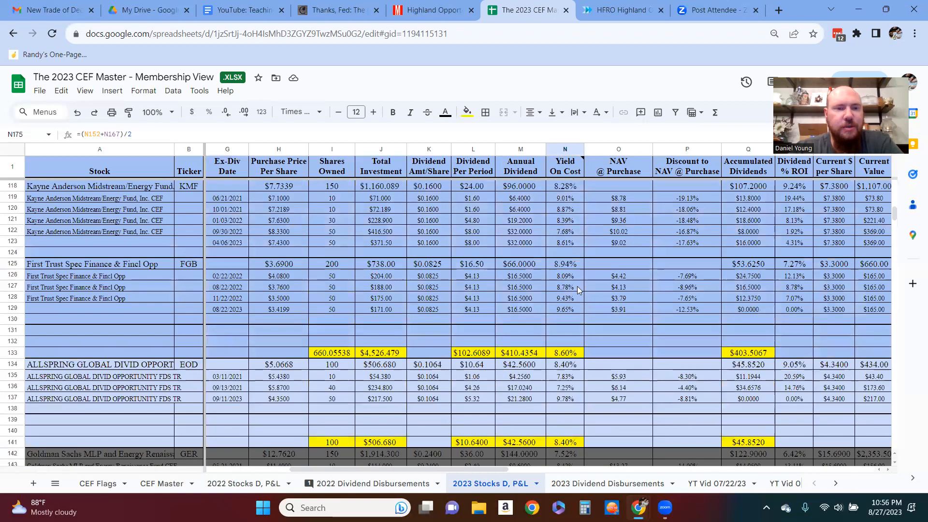
{"action": "scroll", "scroll_direction": "up", "scroll_amount": 3}
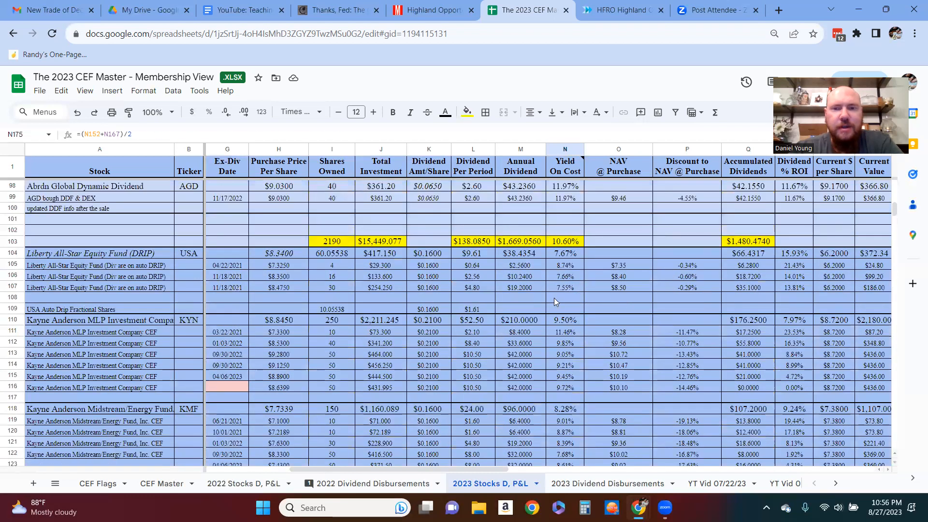
{"action": "scroll", "scroll_direction": "down", "scroll_amount": 3}
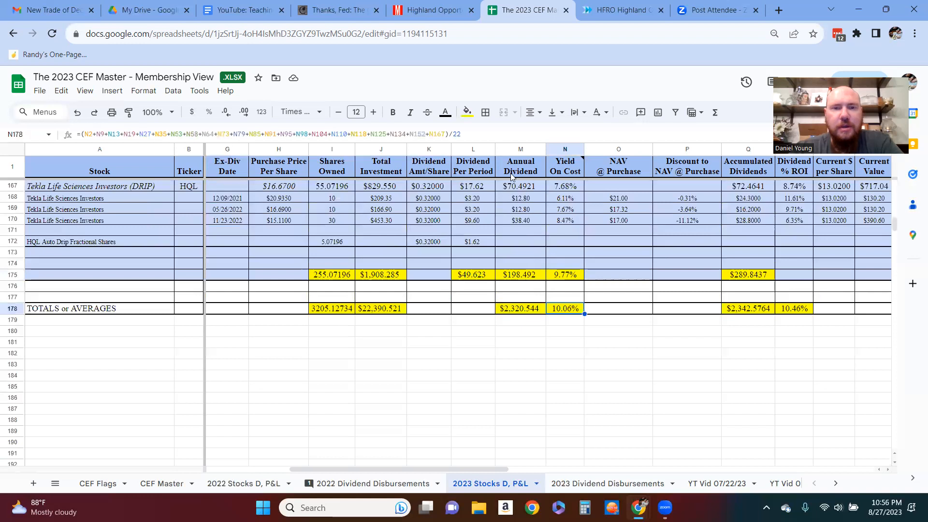
Step: Review the average yield formula in N178 and the overall % ROI formula in R178, then move to 2023 Dividend Disbursements
{"action": "double_click", "coordinate": [564, 308]}
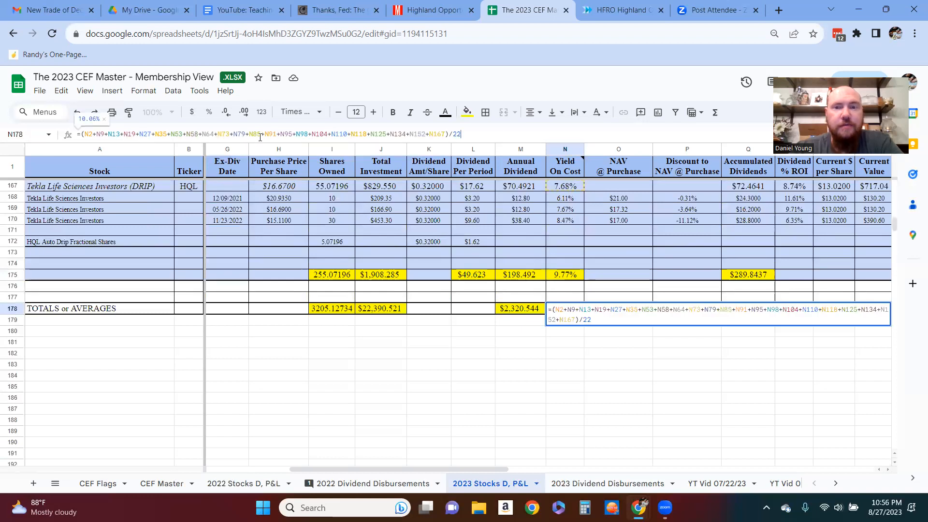
{"action": "scroll", "scroll_direction": "down", "scroll_amount": 3}
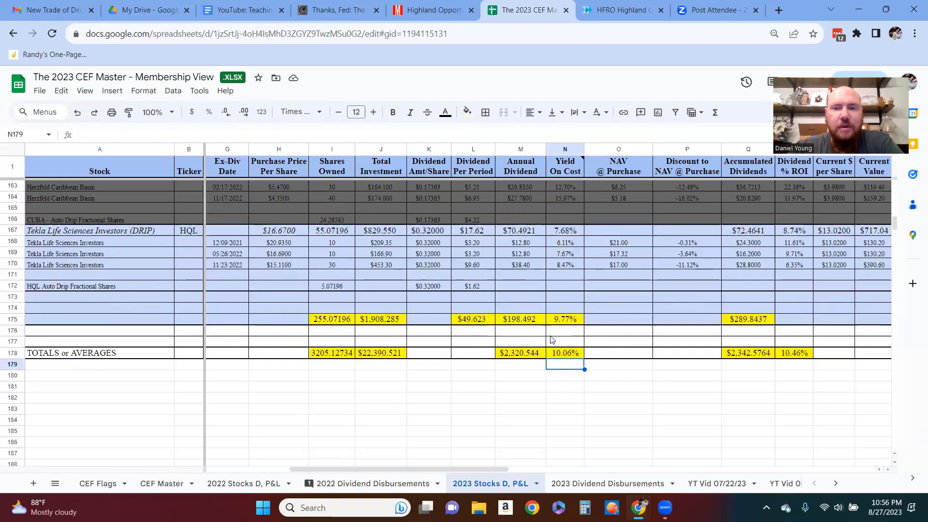
{"action": "left_click", "coordinate": [564, 353]}
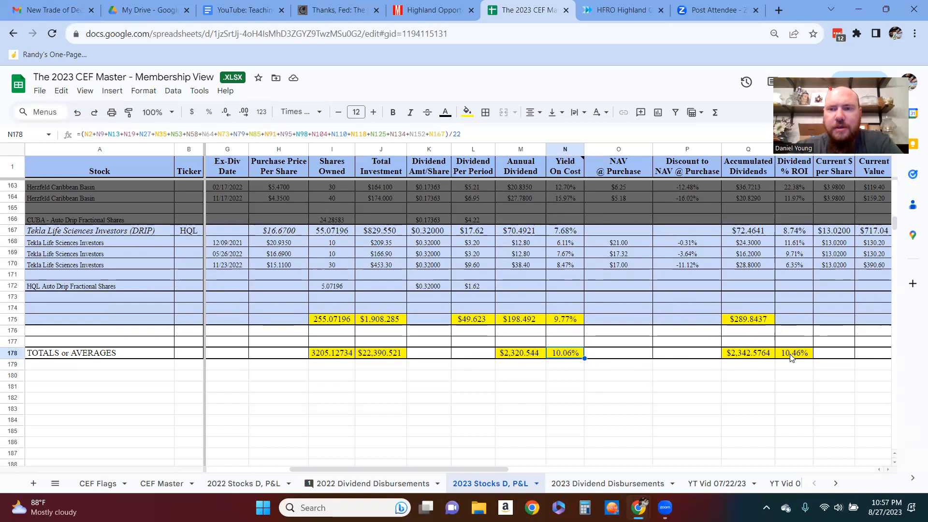
{"action": "left_click", "coordinate": [793, 353]}
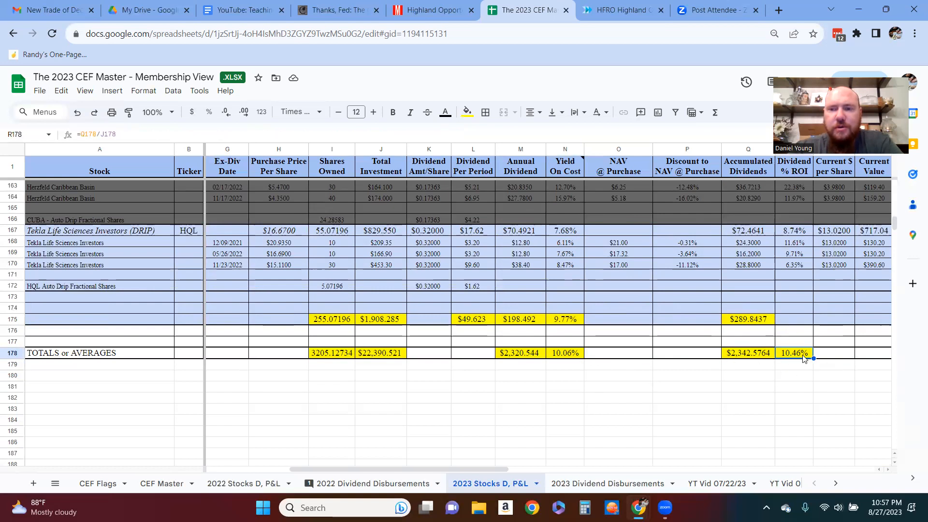
{"action": "mouse_move", "coordinate": [796, 368]}
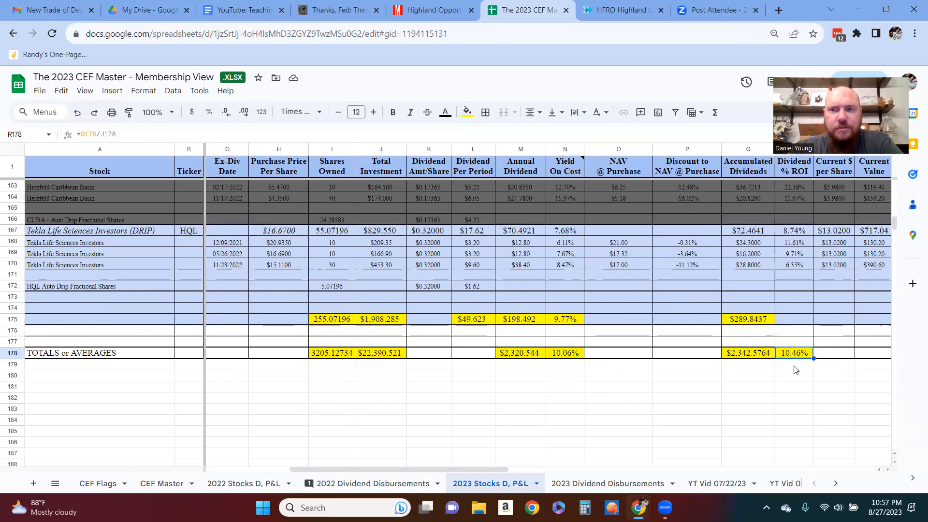
{"action": "mouse_move", "coordinate": [586, 414]}
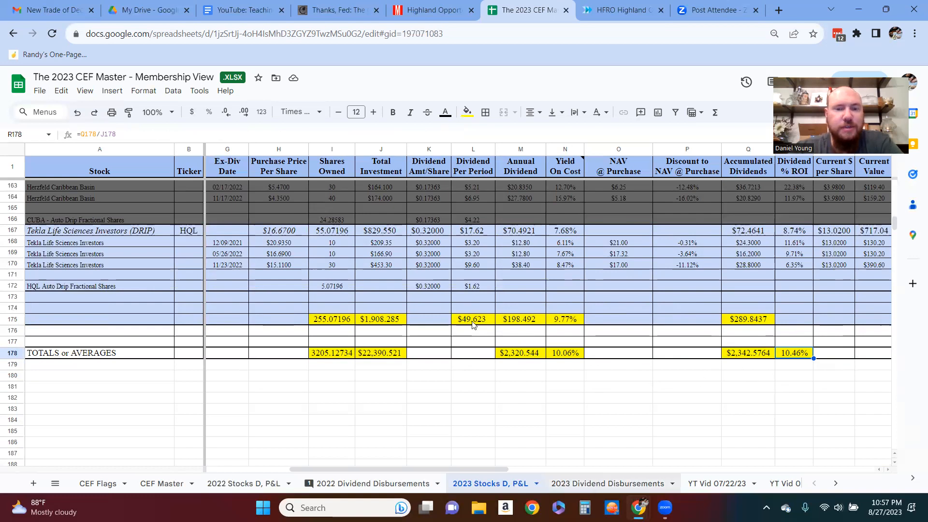
{"action": "left_click", "coordinate": [609, 483]}
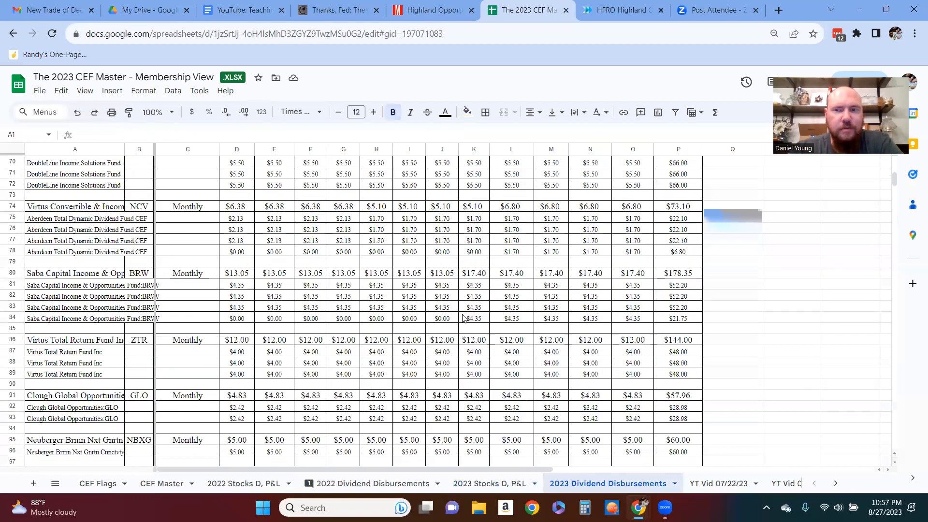
Step: Scroll through the monthly fund payouts, then return to the 2023 Stocks D, P&L sheet
{"action": "scroll", "scroll_direction": "down", "scroll_amount": 3}
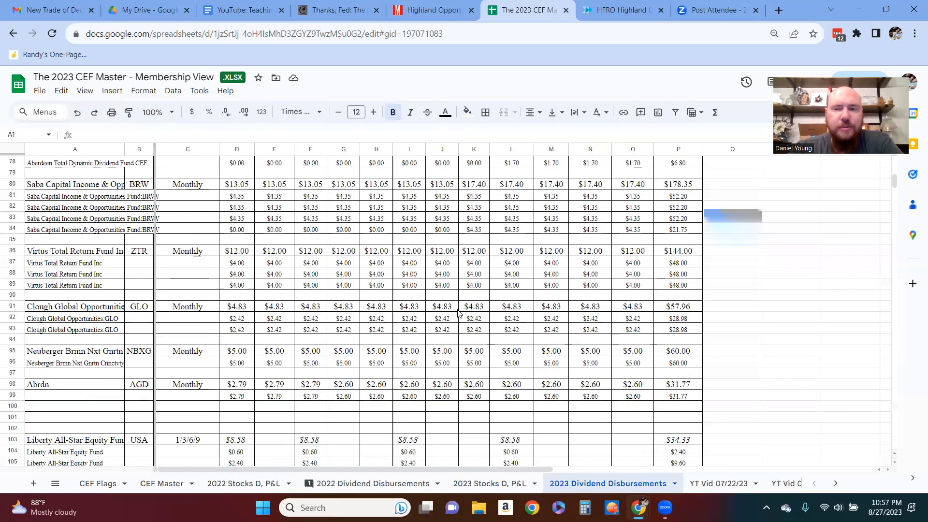
{"action": "scroll", "scroll_direction": "down", "scroll_amount": 3}
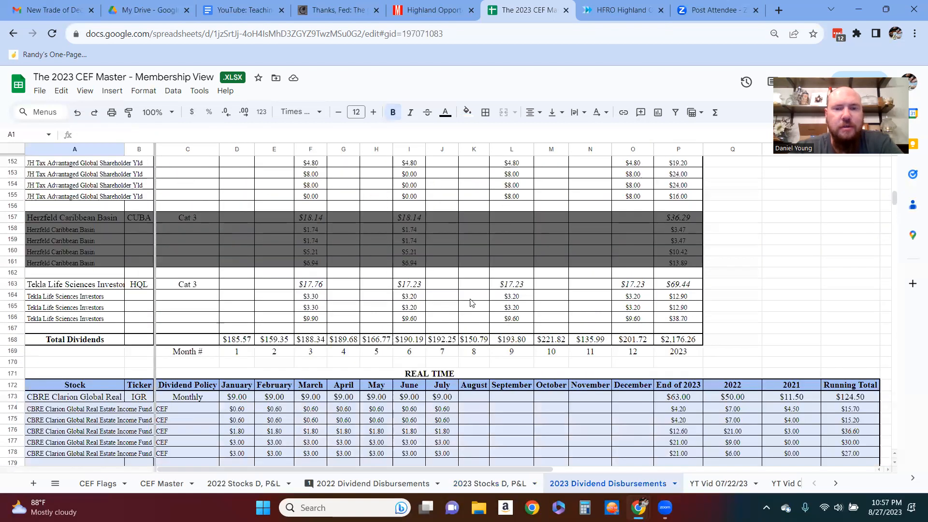
{"action": "scroll", "scroll_direction": "down", "scroll_amount": 3}
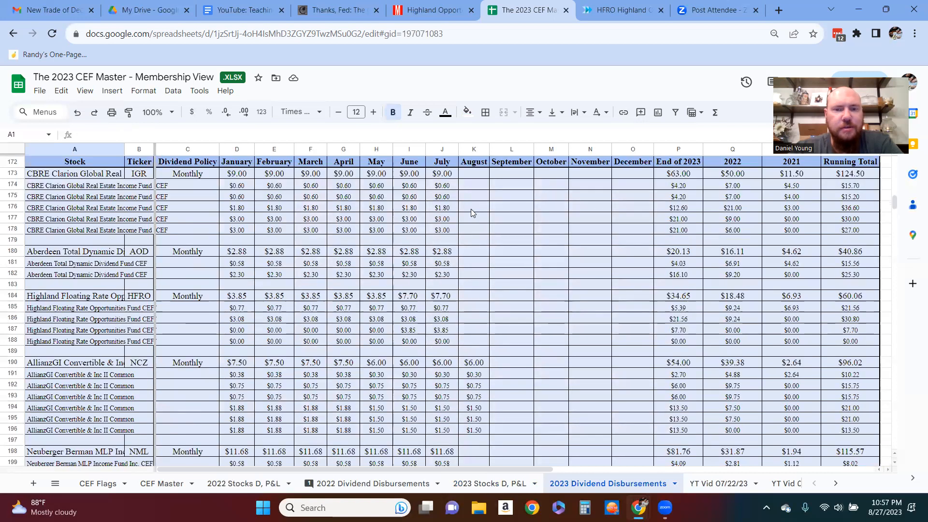
{"action": "scroll", "scroll_direction": "down", "scroll_amount": 3}
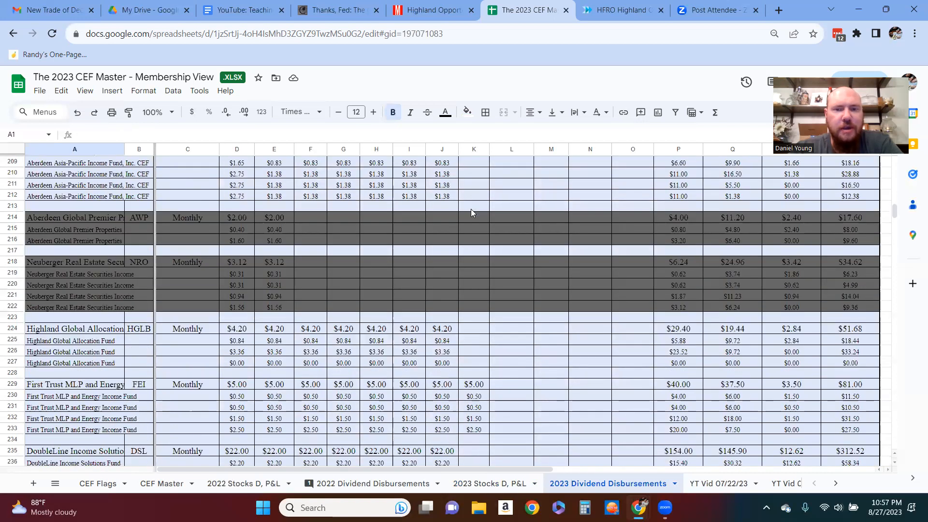
{"action": "scroll", "scroll_direction": "down", "scroll_amount": 3}
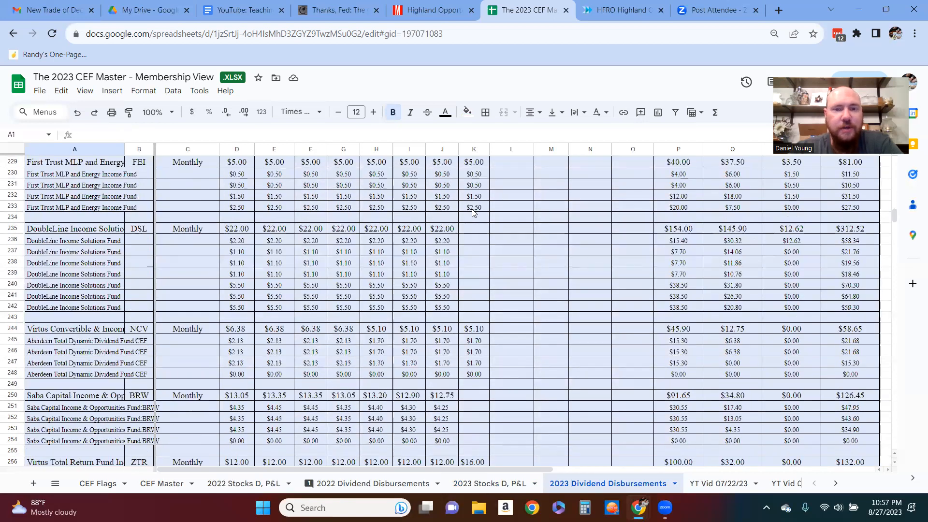
{"action": "scroll", "scroll_direction": "down", "scroll_amount": 3}
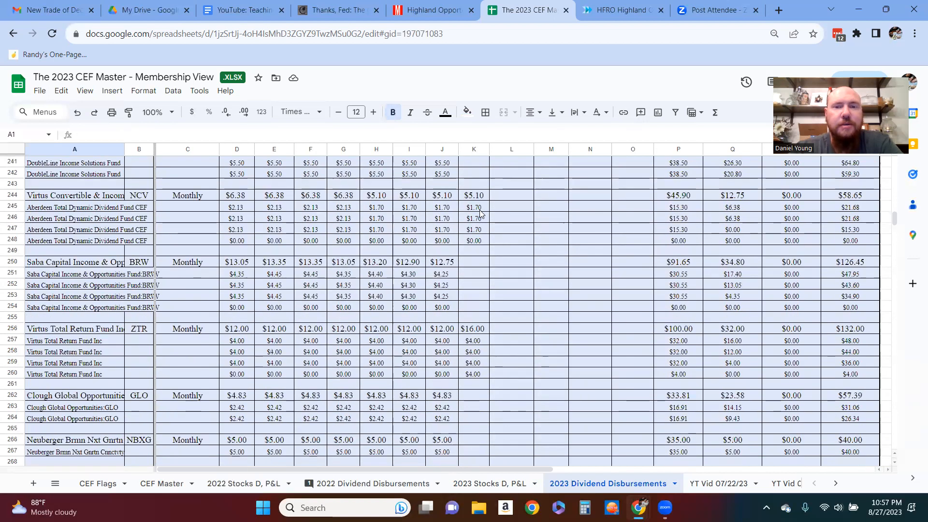
{"action": "scroll", "scroll_direction": "down", "scroll_amount": 3}
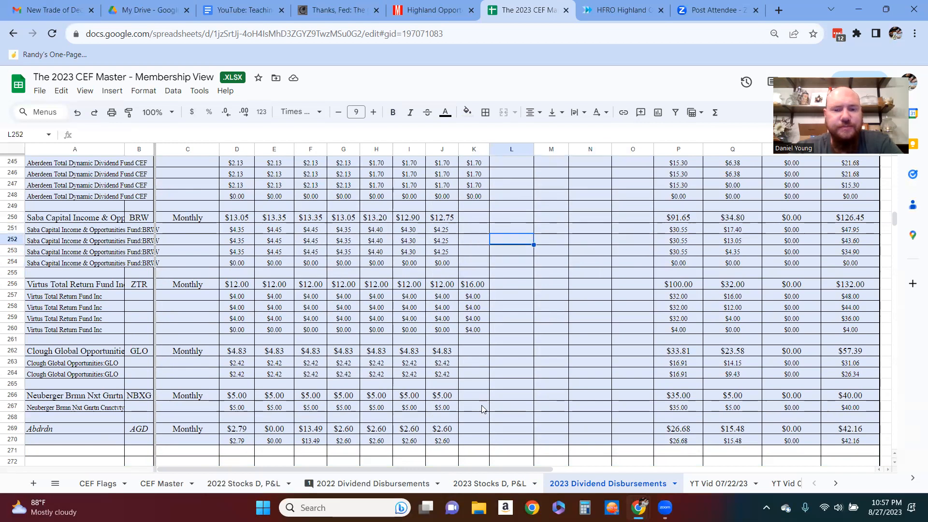
{"action": "left_click", "coordinate": [488, 483]}
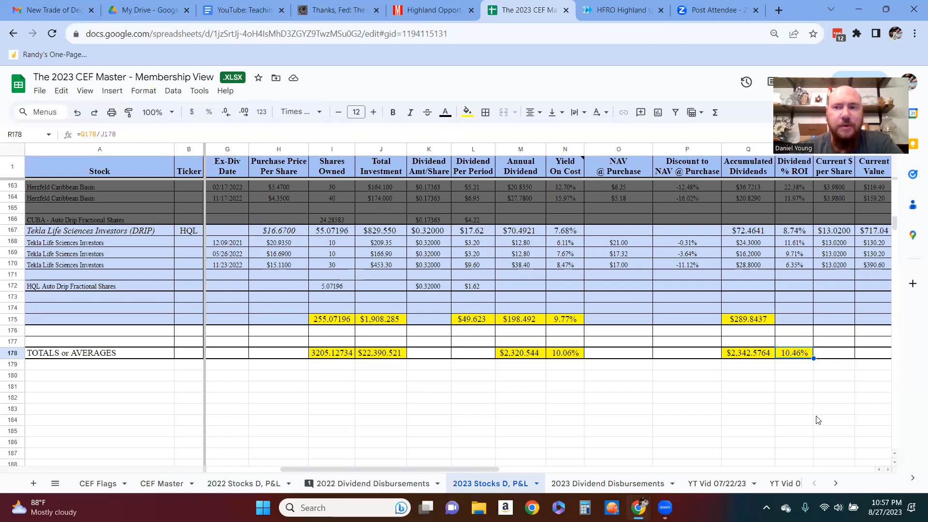
{"action": "left_click", "coordinate": [563, 375]}
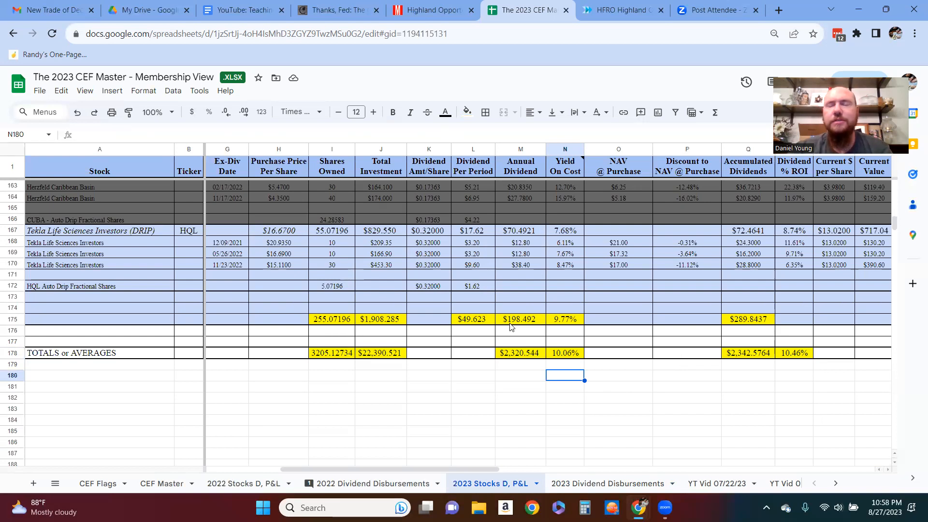
{"action": "mouse_move", "coordinate": [511, 329]}
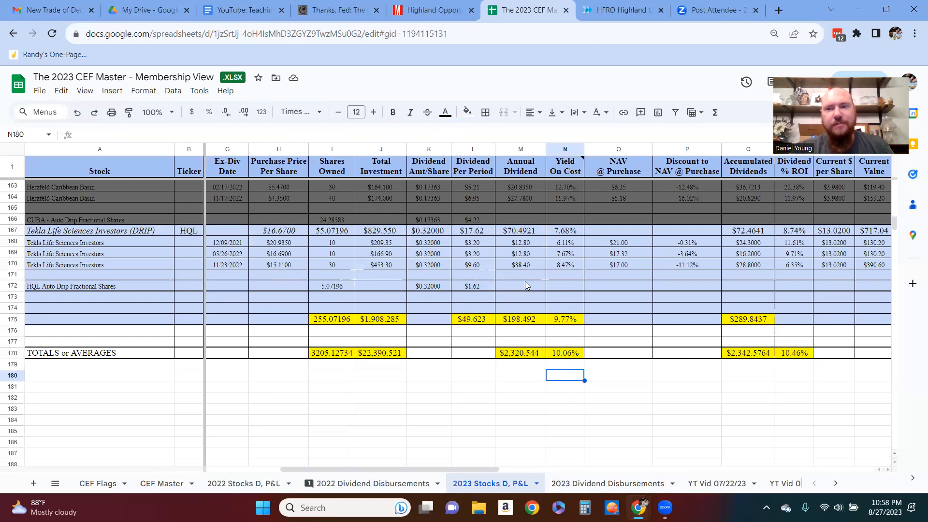
{"action": "left_click", "coordinate": [619, 230]}
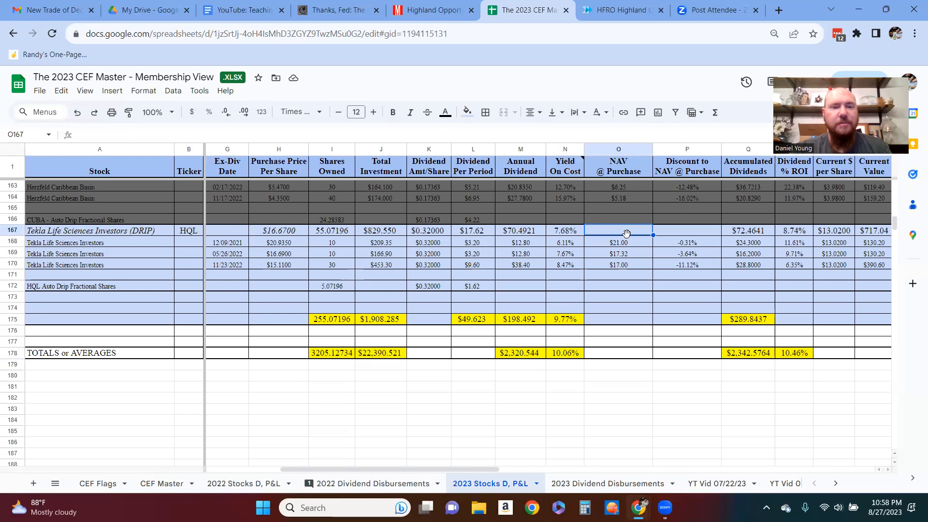
{"action": "left_click", "coordinate": [161, 484]}
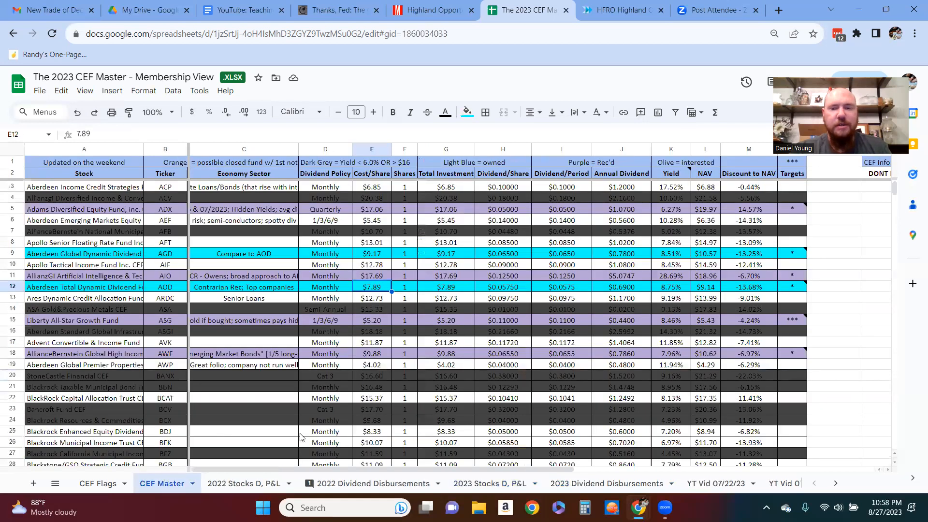
{"action": "left_click", "coordinate": [490, 484]}
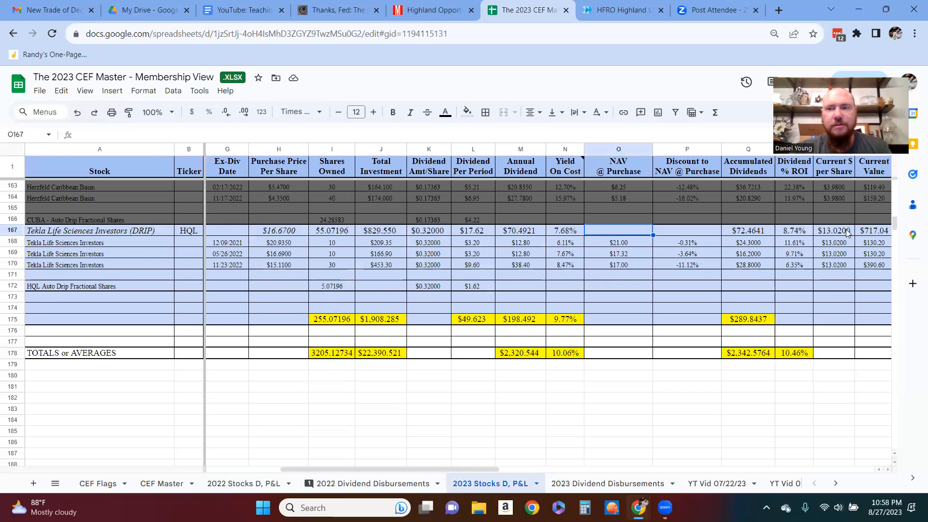
{"action": "left_click", "coordinate": [834, 230]}
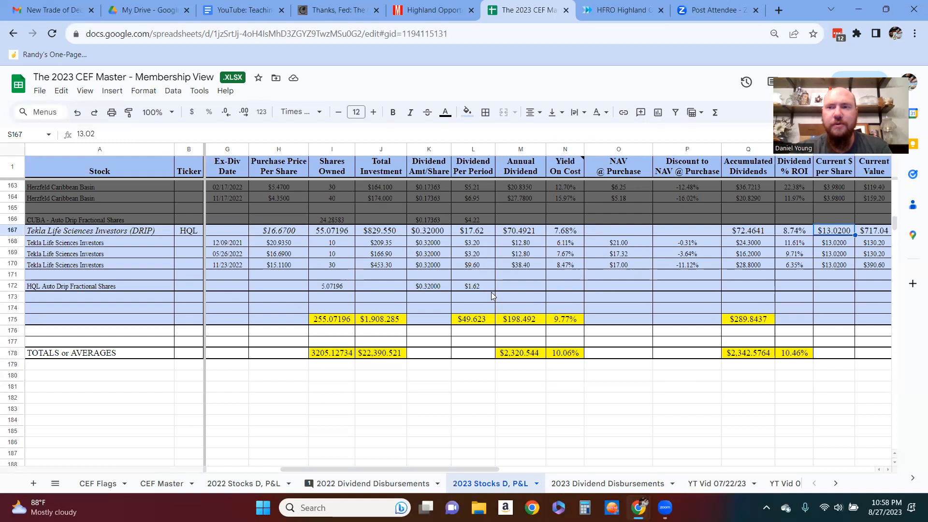
{"action": "mouse_move", "coordinate": [811, 364]}
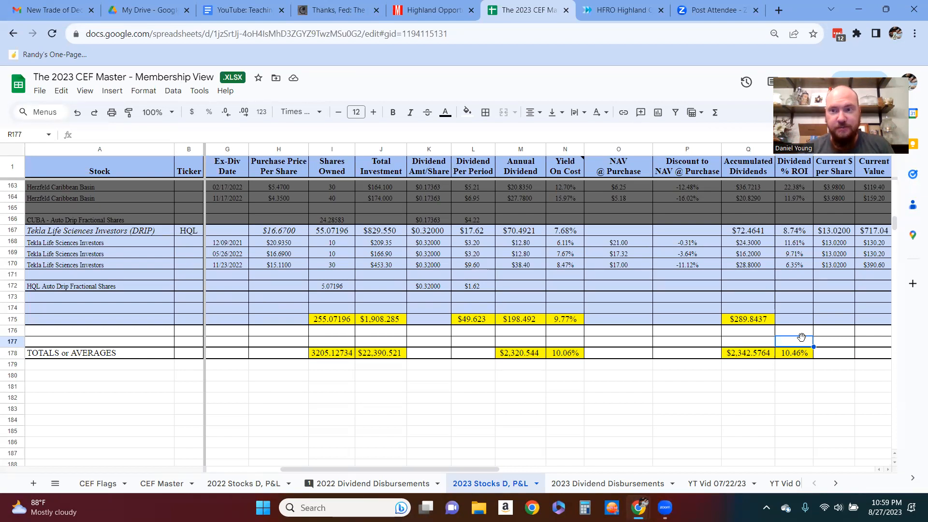
{"action": "mouse_move", "coordinate": [672, 383]}
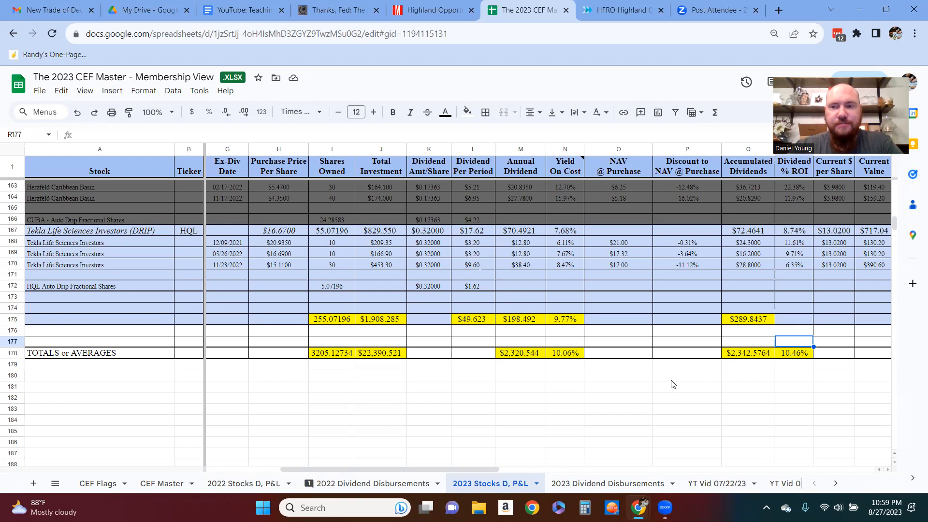
{"action": "mouse_move", "coordinate": [782, 341]}
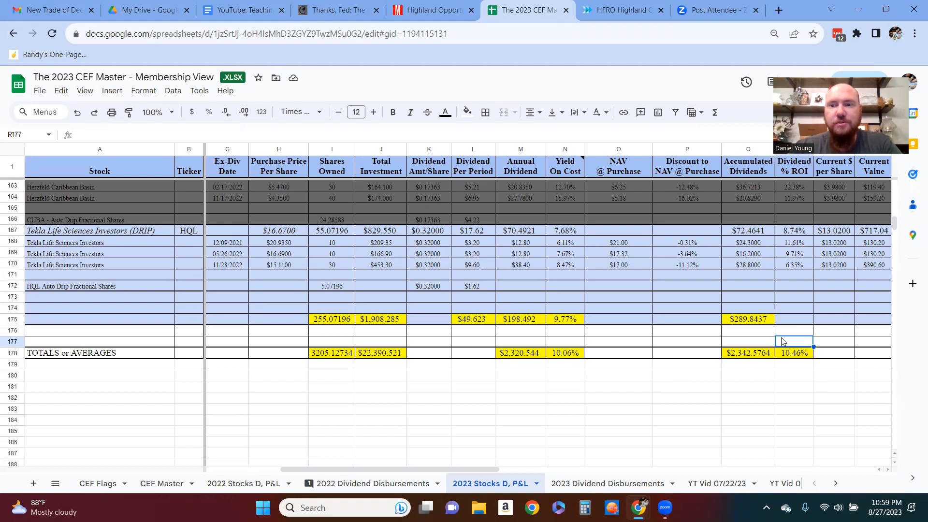
Step: Check the 10.46% overall ROI cell on the 2023 Stocks D, P&L totals row
{"action": "left_click", "coordinate": [793, 325]}
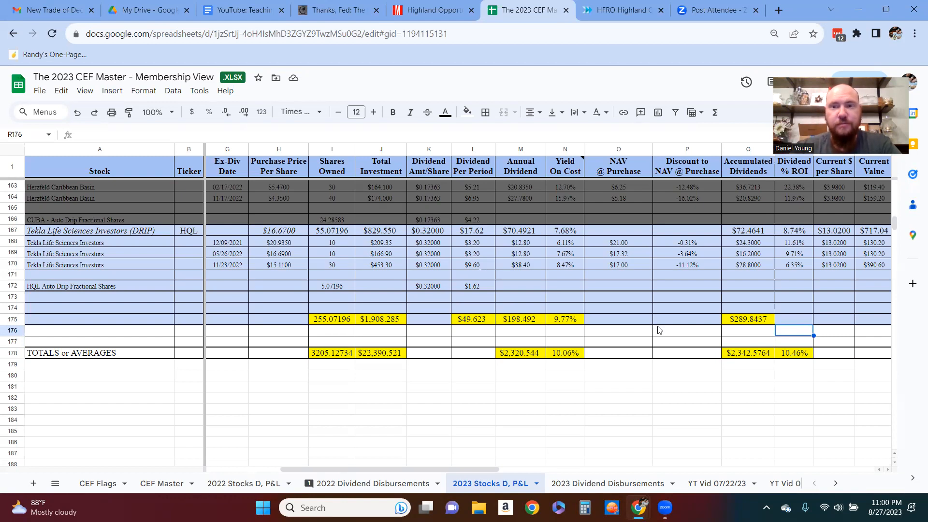
{"action": "mouse_move", "coordinate": [721, 304]}
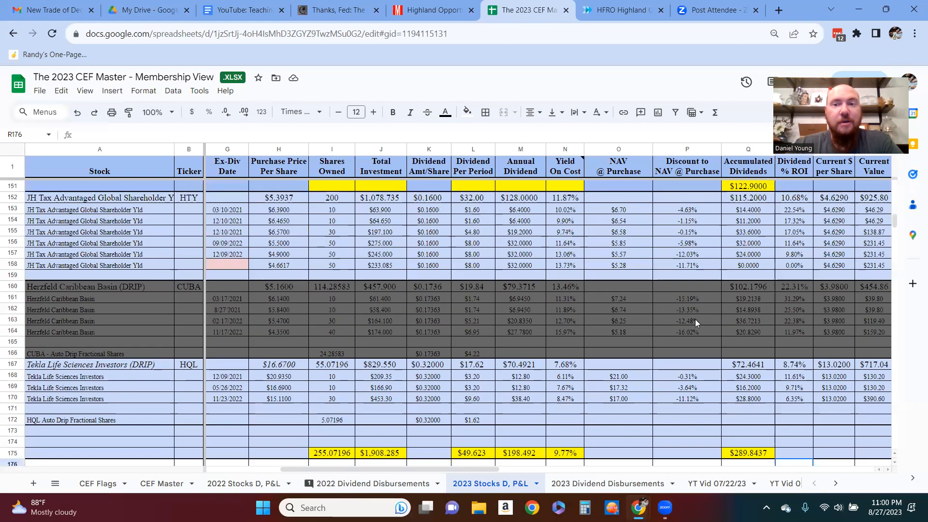
{"action": "left_click", "coordinate": [226, 286]}
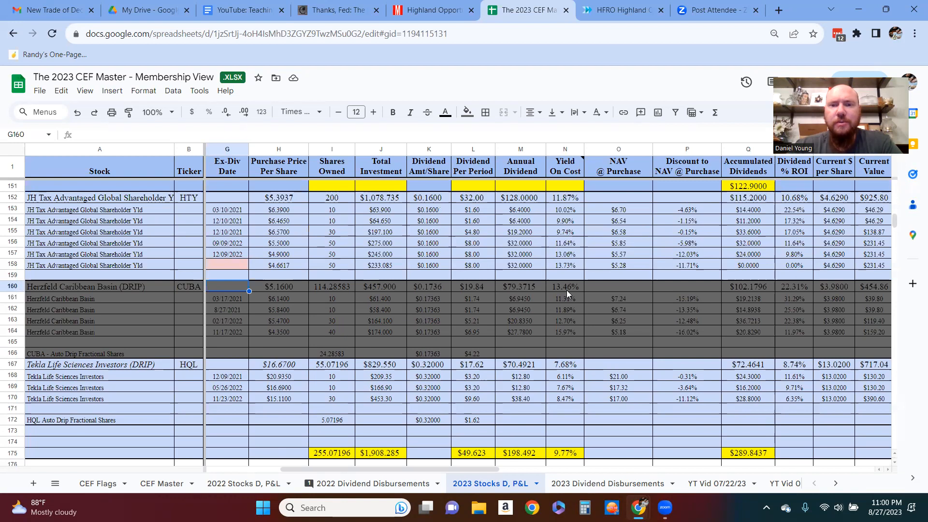
{"action": "left_click", "coordinate": [563, 286]}
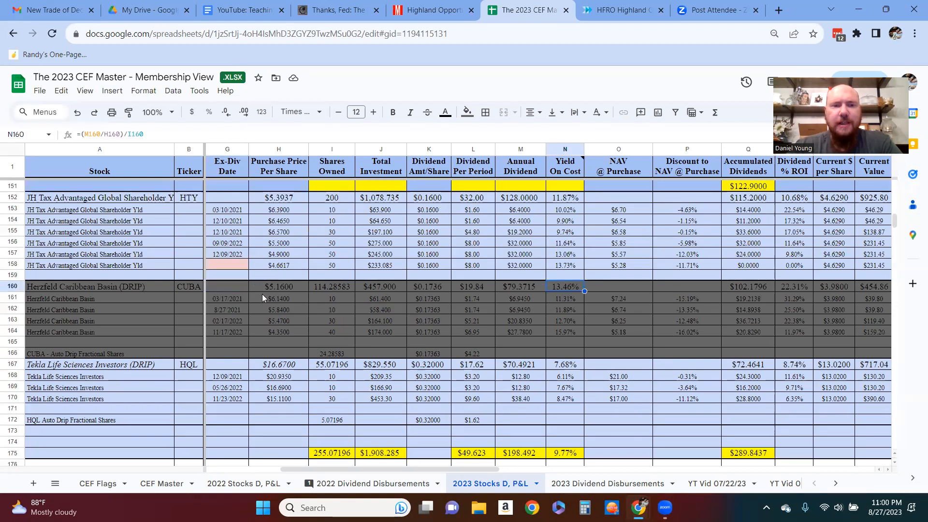
{"action": "left_click", "coordinate": [227, 287]}
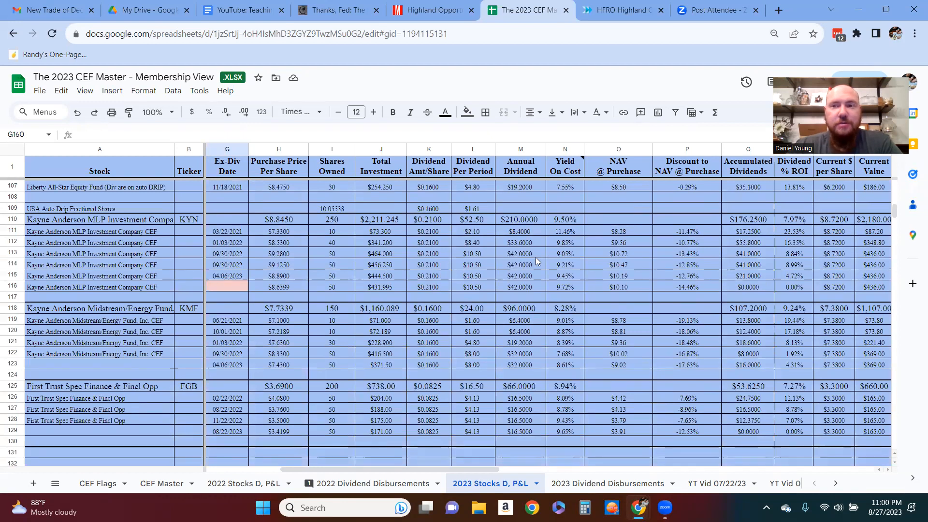
{"action": "mouse_move", "coordinate": [536, 246]}
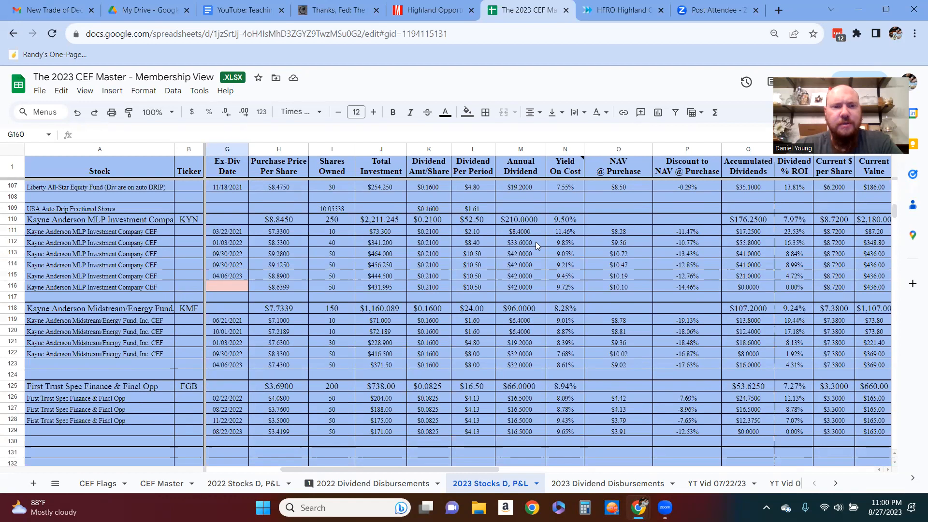
{"action": "scroll", "scroll_direction": "down", "scroll_amount": 3}
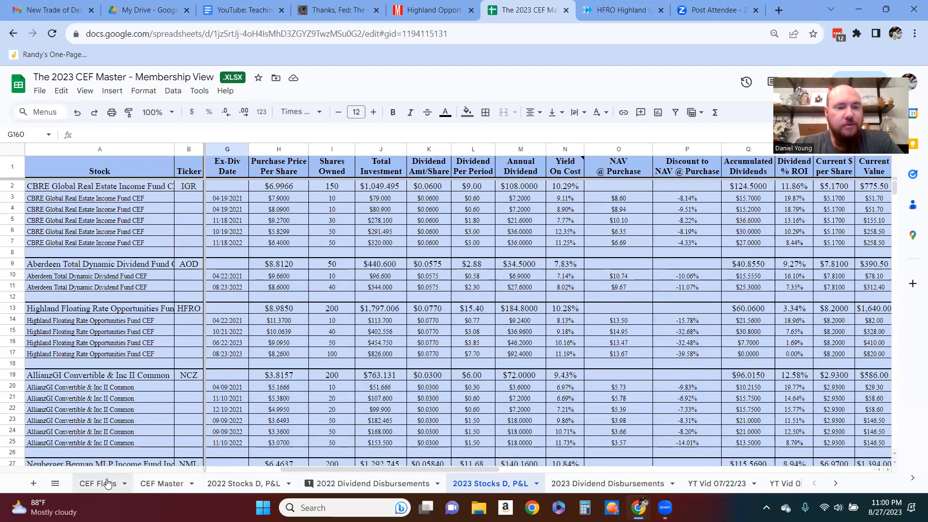
{"action": "left_click", "coordinate": [99, 483]}
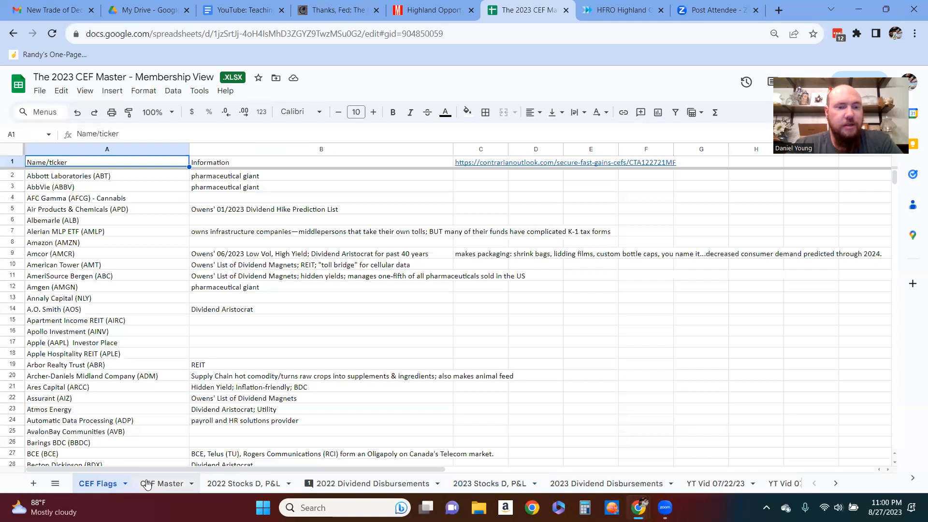
{"action": "left_click", "coordinate": [162, 483]}
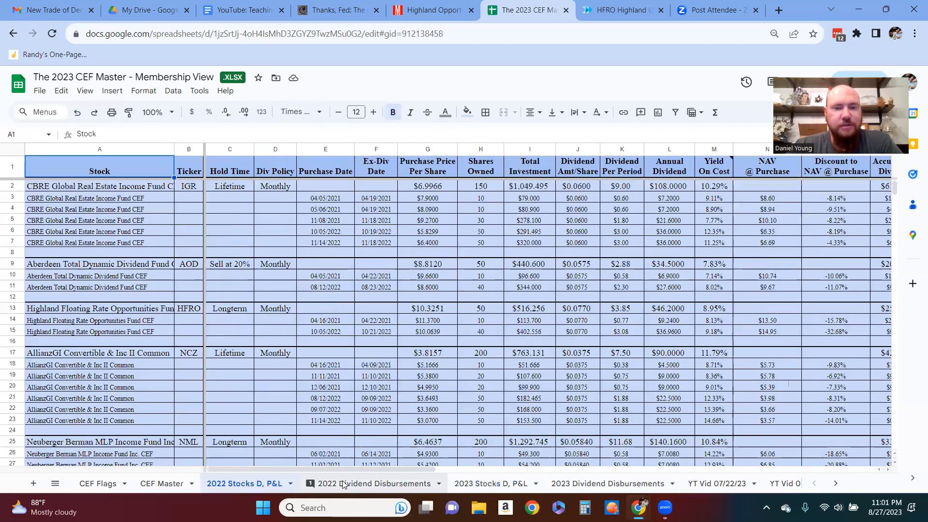
{"action": "left_click", "coordinate": [490, 483]}
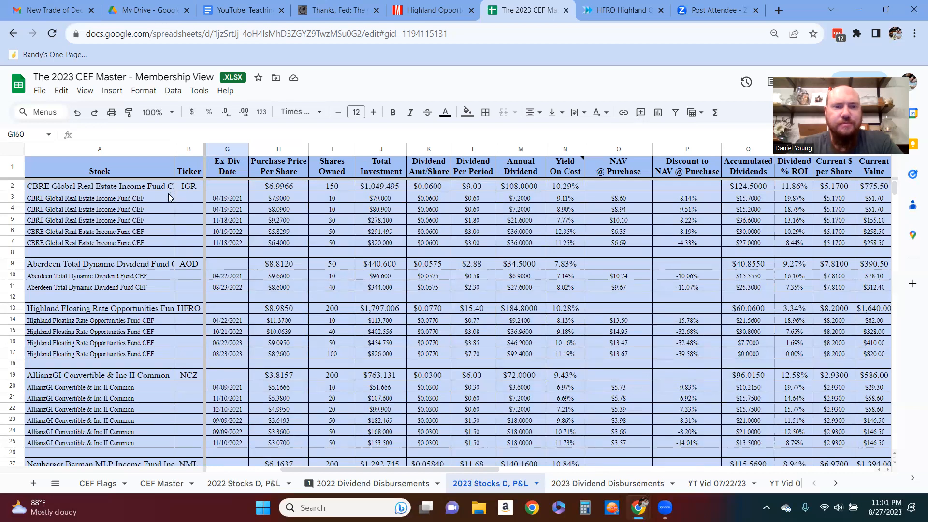
{"action": "mouse_move", "coordinate": [299, 189]}
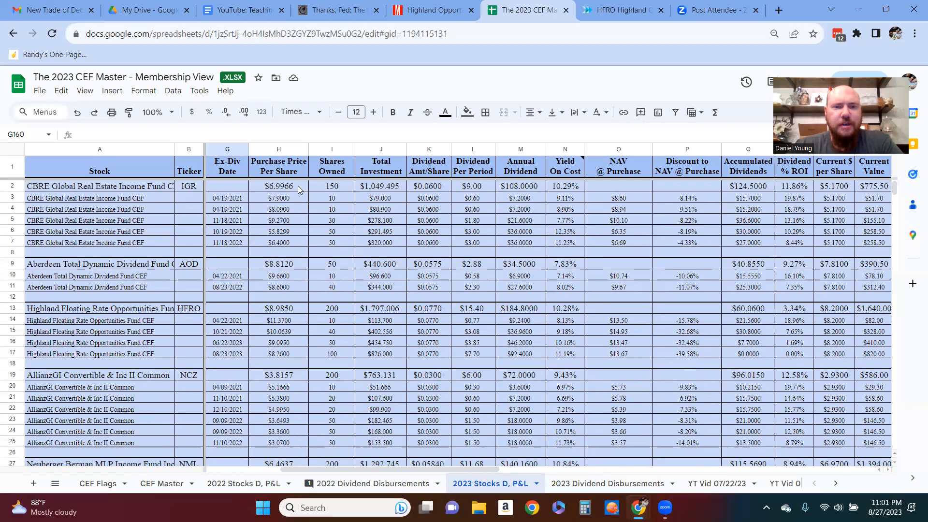
{"action": "left_click", "coordinate": [428, 186]}
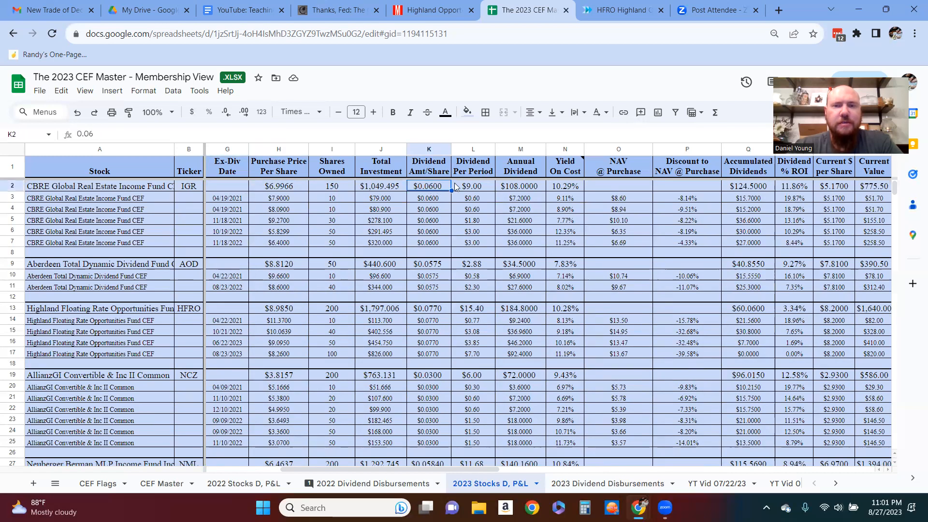
{"action": "left_click", "coordinate": [565, 186]}
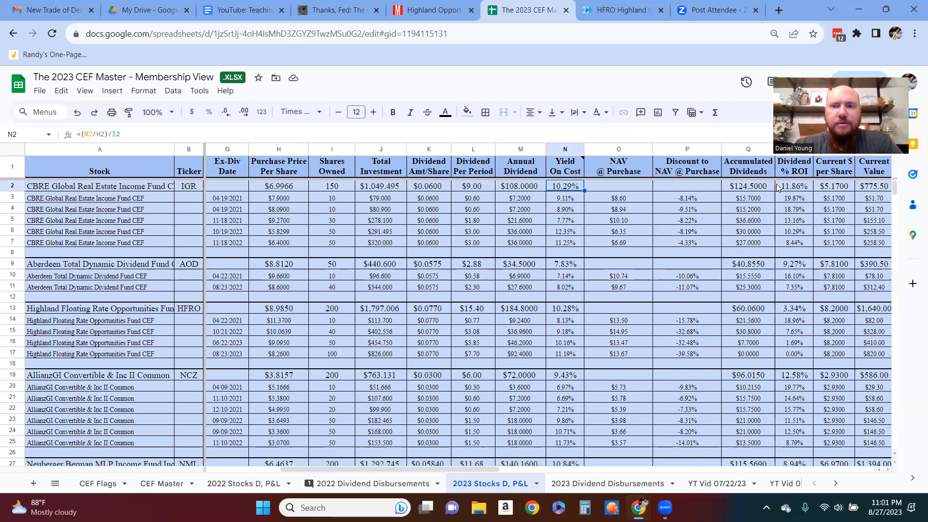
{"action": "mouse_move", "coordinate": [774, 188]}
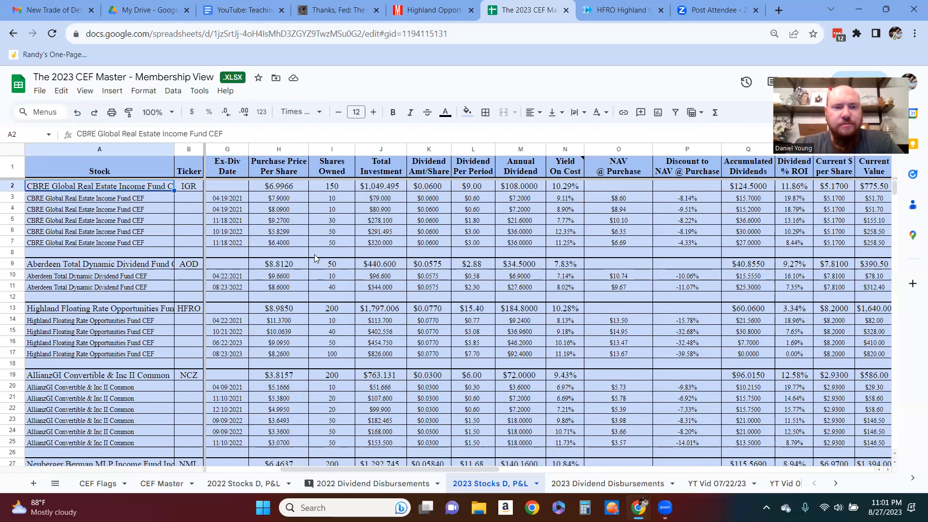
{"action": "mouse_move", "coordinate": [378, 371]}
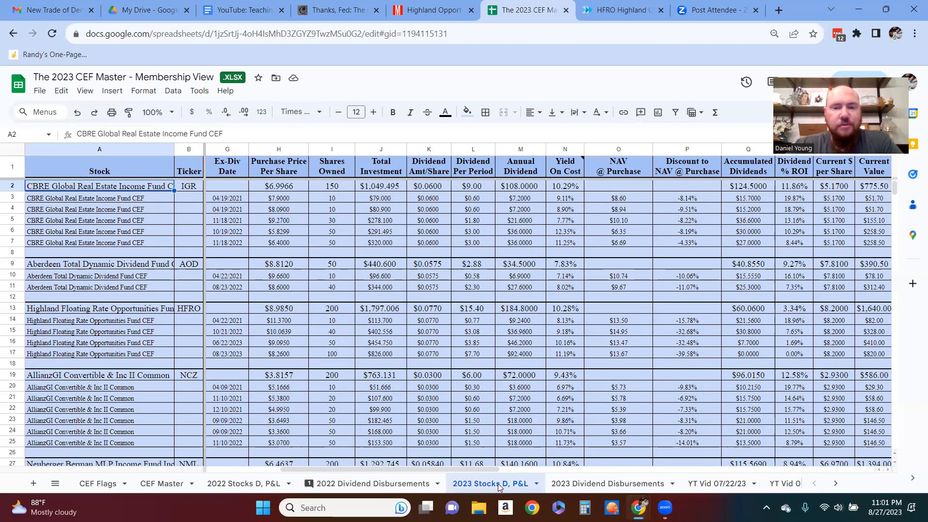
{"action": "scroll", "scroll_direction": "down", "scroll_amount": 3}
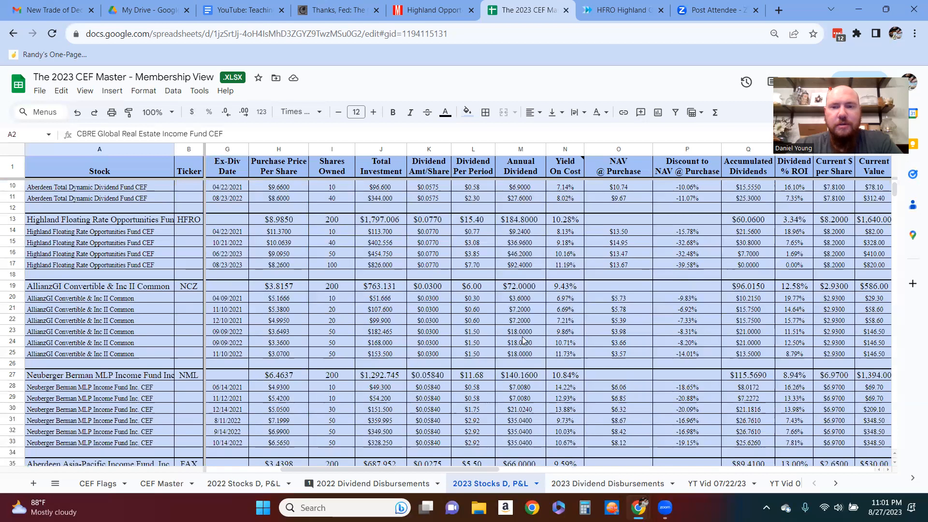
{"action": "scroll", "scroll_direction": "right", "scroll_amount": 3}
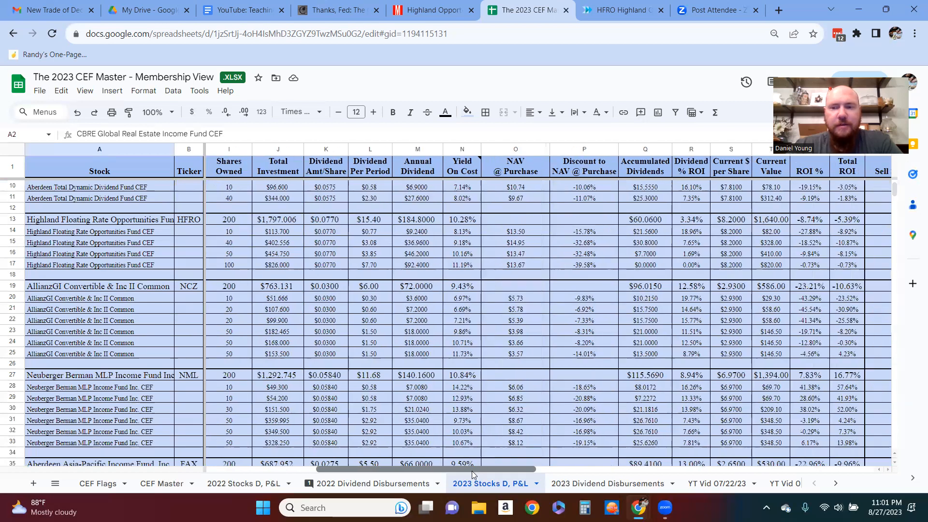
{"action": "scroll", "scroll_direction": "right", "scroll_amount": 3}
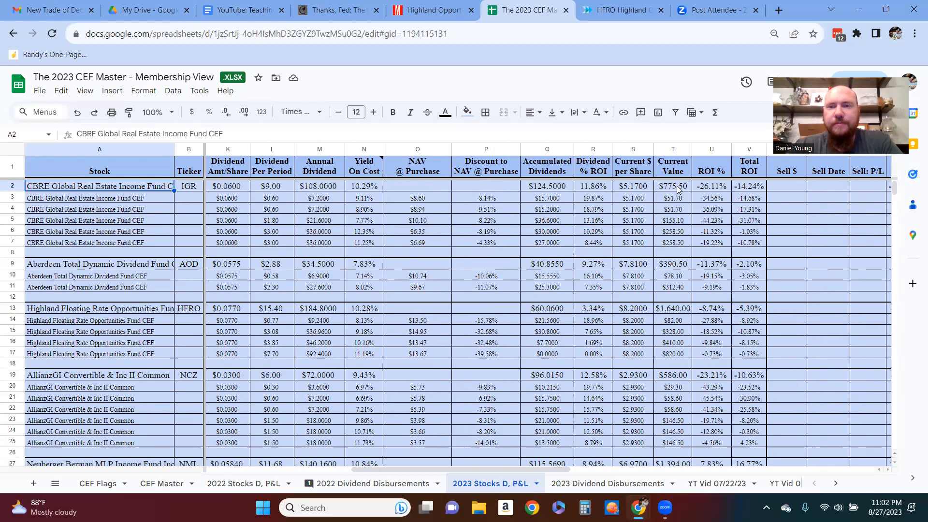
{"action": "mouse_move", "coordinate": [400, 343]}
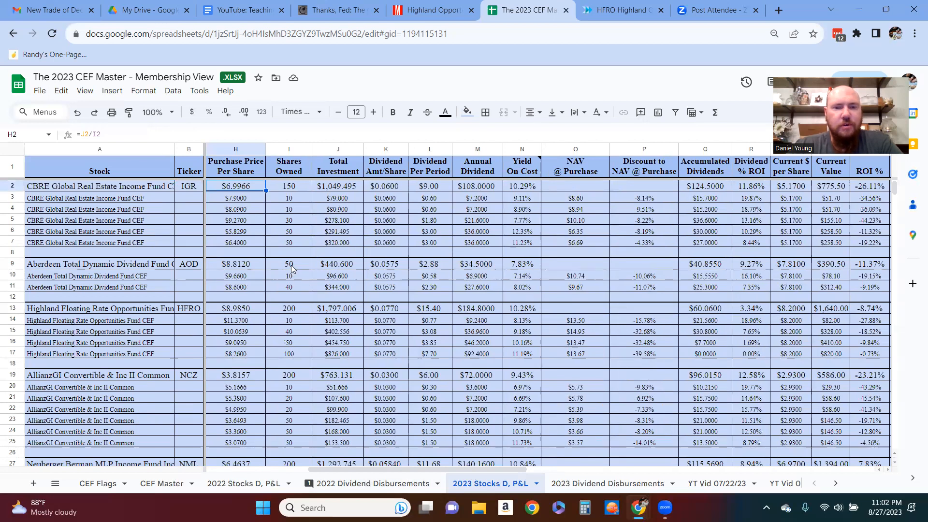
{"action": "scroll", "scroll_direction": "right", "scroll_amount": 3}
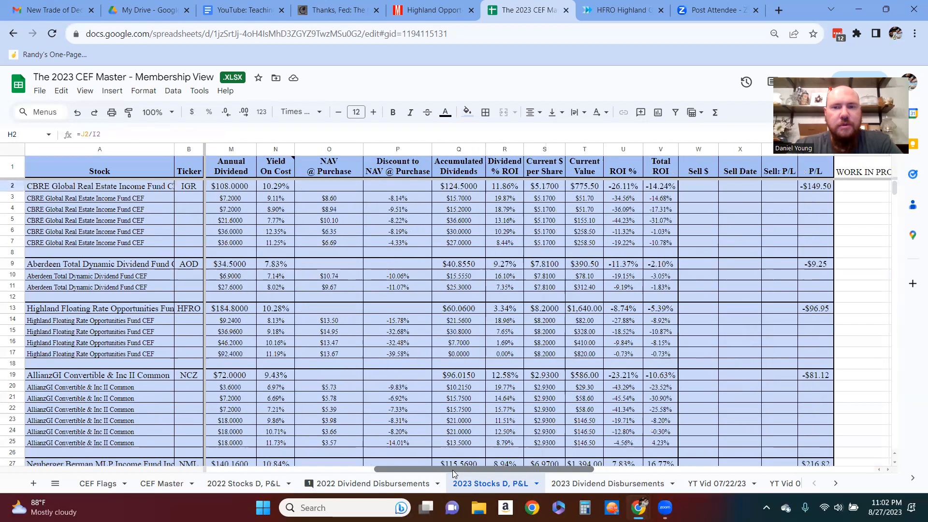
{"action": "left_click", "coordinate": [543, 186]}
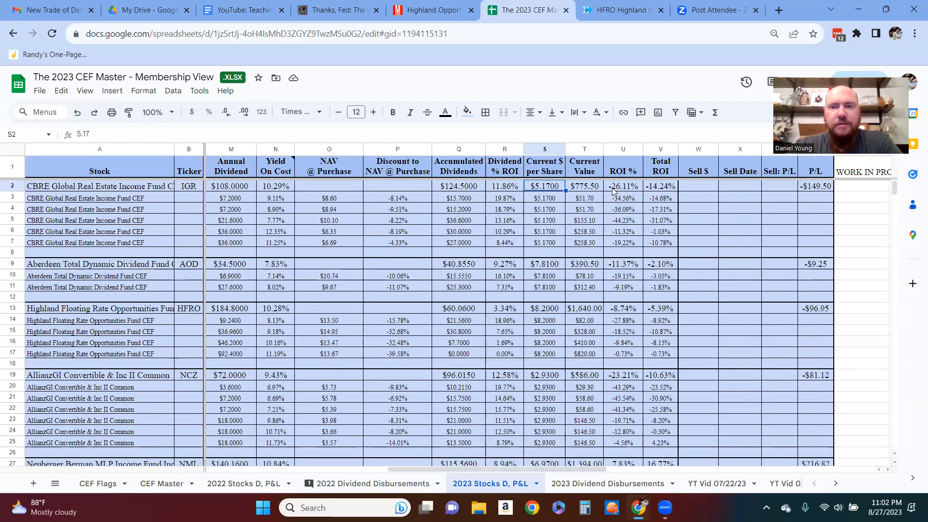
{"action": "left_click", "coordinate": [623, 185]}
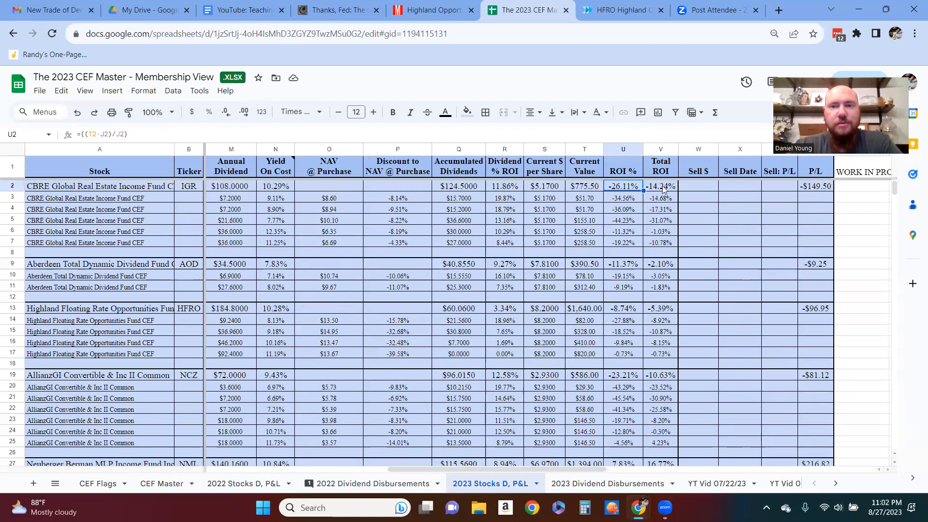
{"action": "left_click_drag", "start_coordinate": [660, 186], "coordinate": [661, 242]}
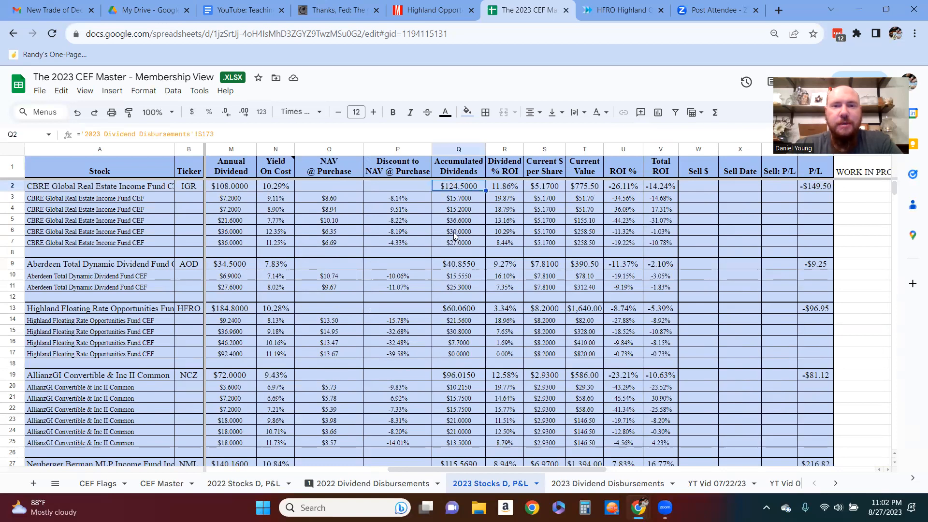
{"action": "scroll", "scroll_direction": "down", "scroll_amount": 3}
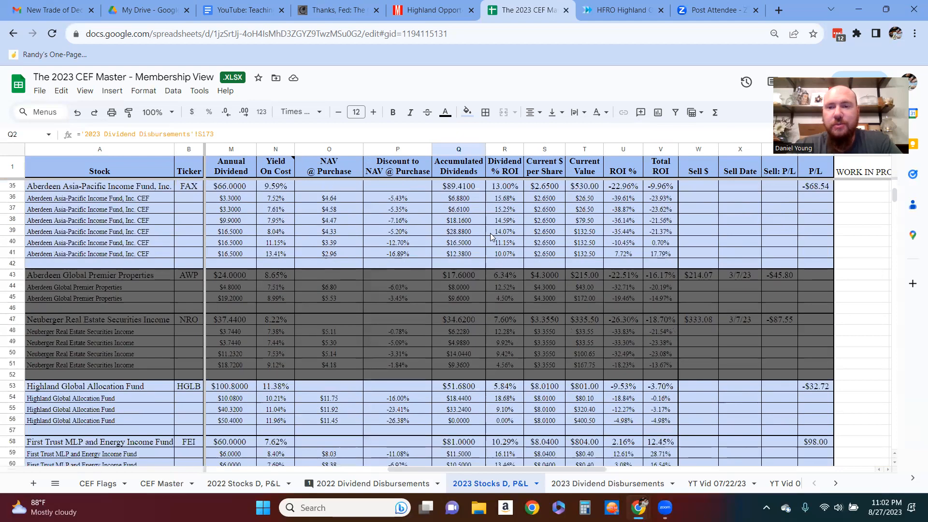
{"action": "scroll", "scroll_direction": "down", "scroll_amount": 3}
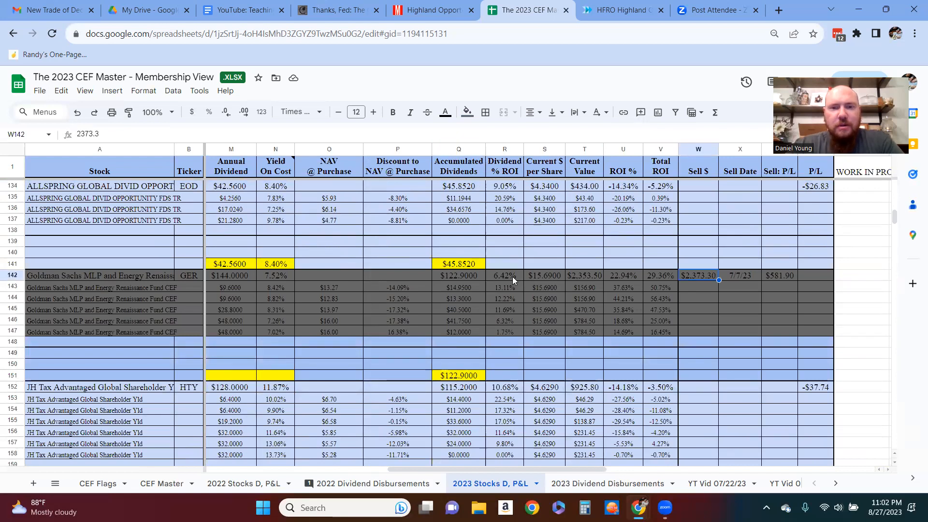
{"action": "left_click", "coordinate": [505, 275]}
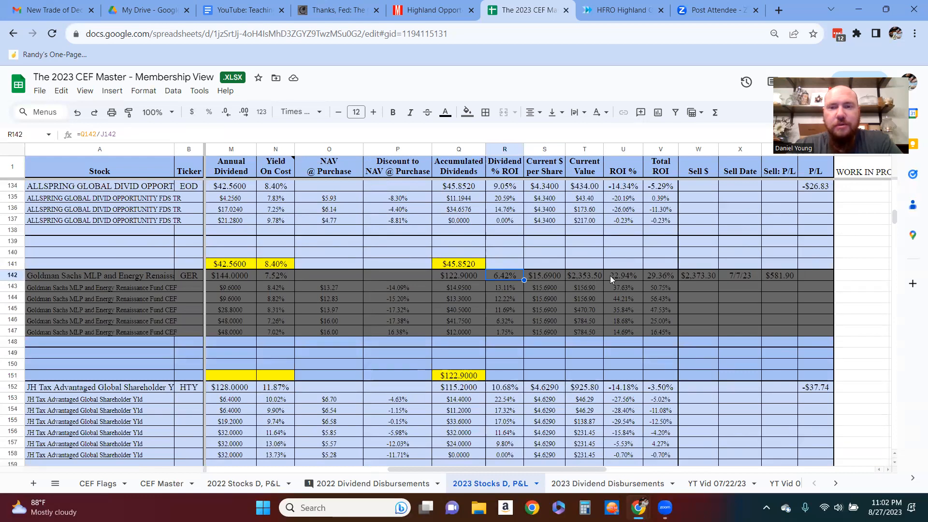
{"action": "left_click", "coordinate": [622, 276]}
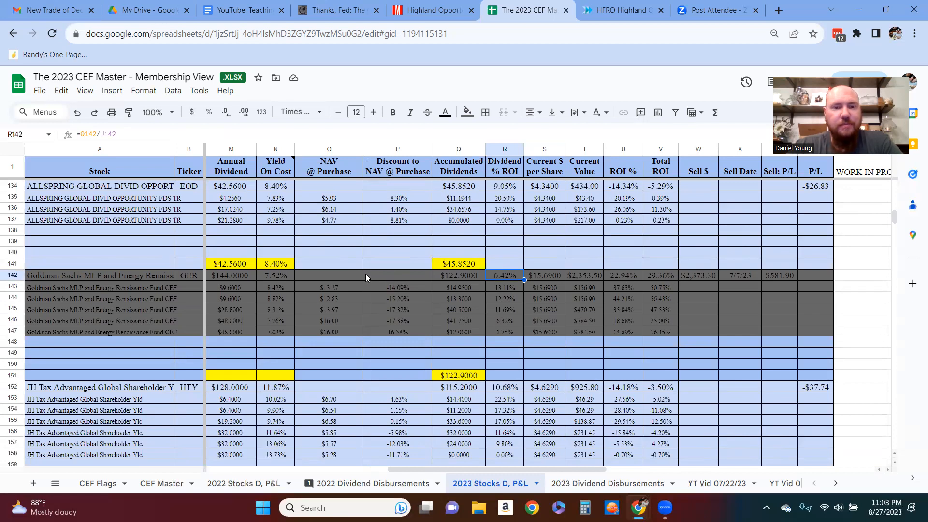
{"action": "left_click", "coordinate": [329, 276]}
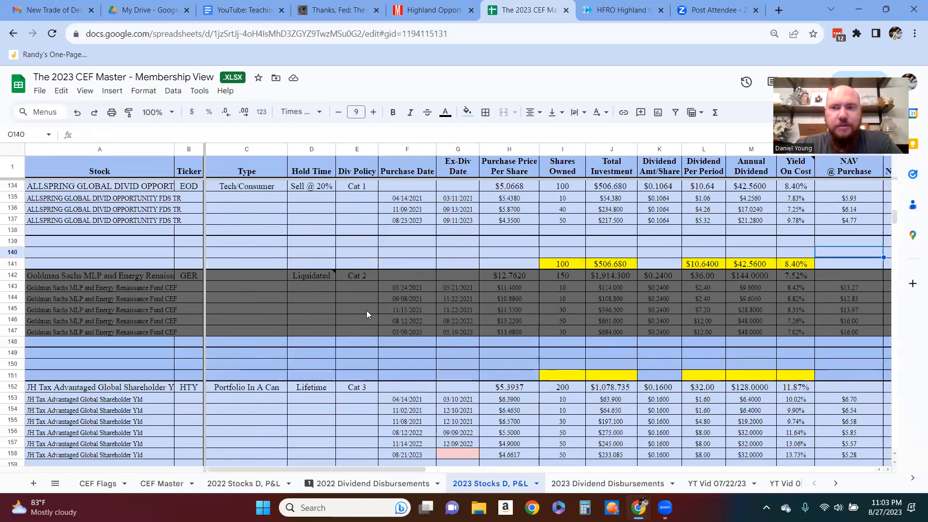
Step: Duplicate the YT Vid 08/20/23 sheet and clear the fund rows in the new copy
{"action": "left_click", "coordinate": [607, 484]}
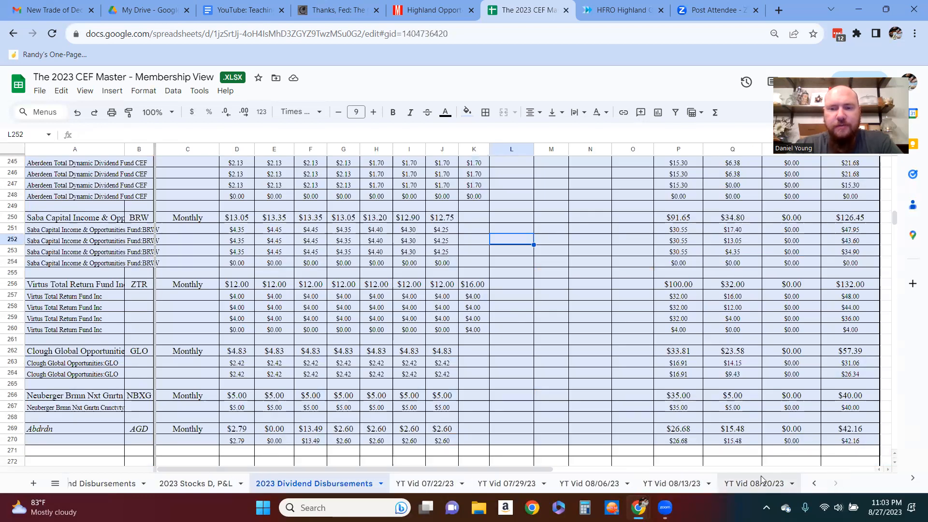
{"action": "left_click", "coordinate": [753, 484]}
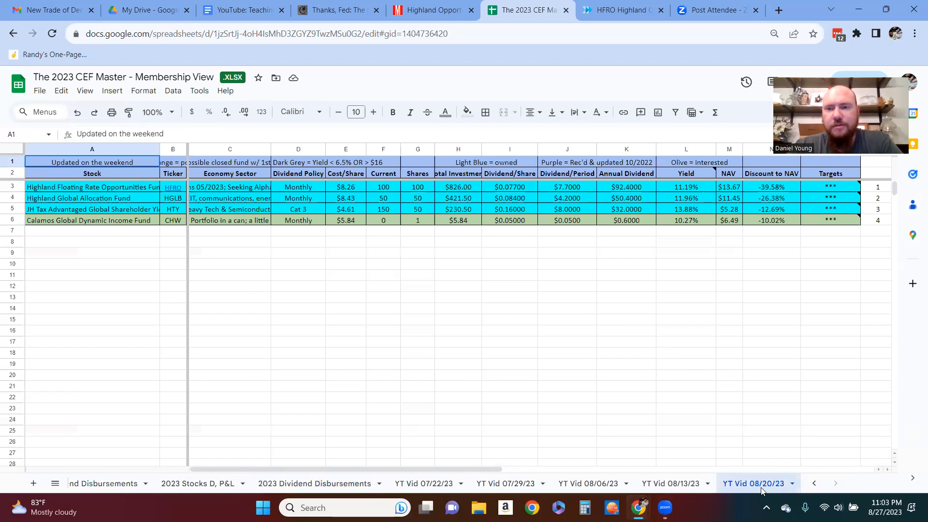
{"action": "right_click", "coordinate": [758, 483]}
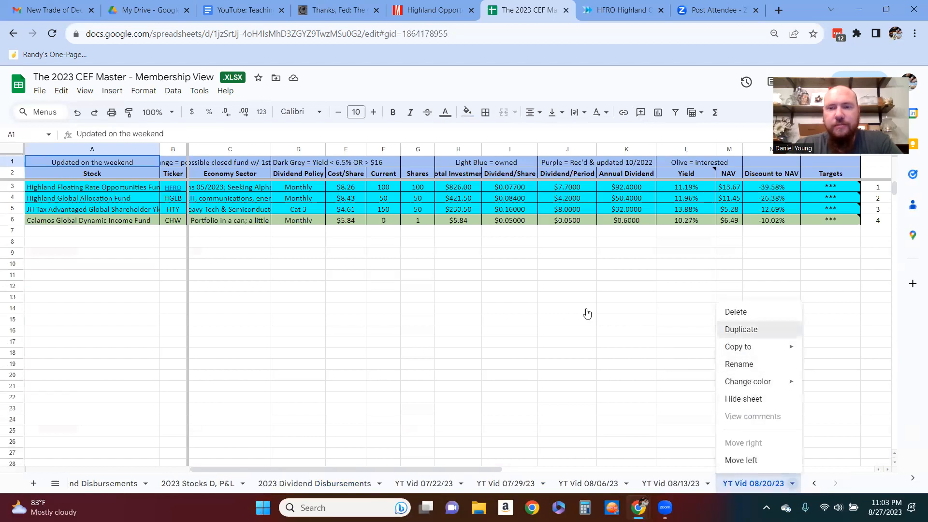
{"action": "left_click", "coordinate": [741, 328]}
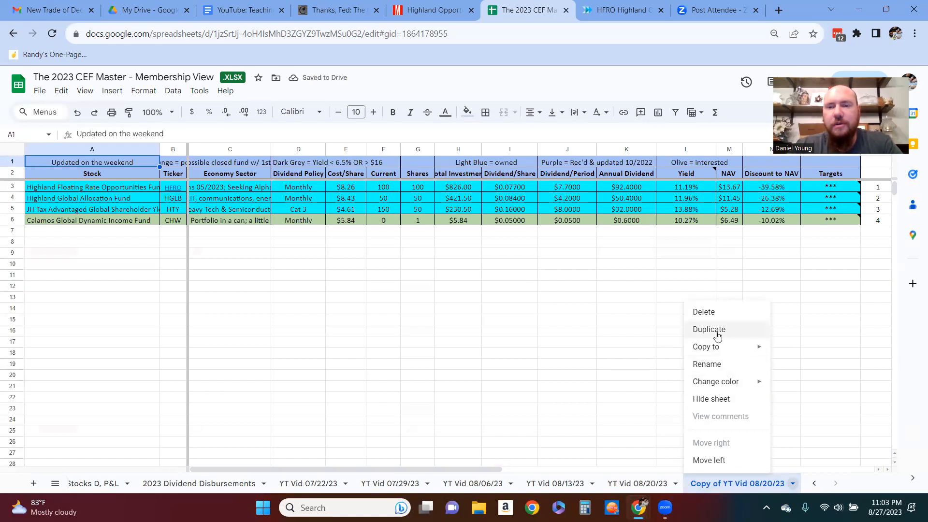
{"action": "left_click", "coordinate": [705, 363]}
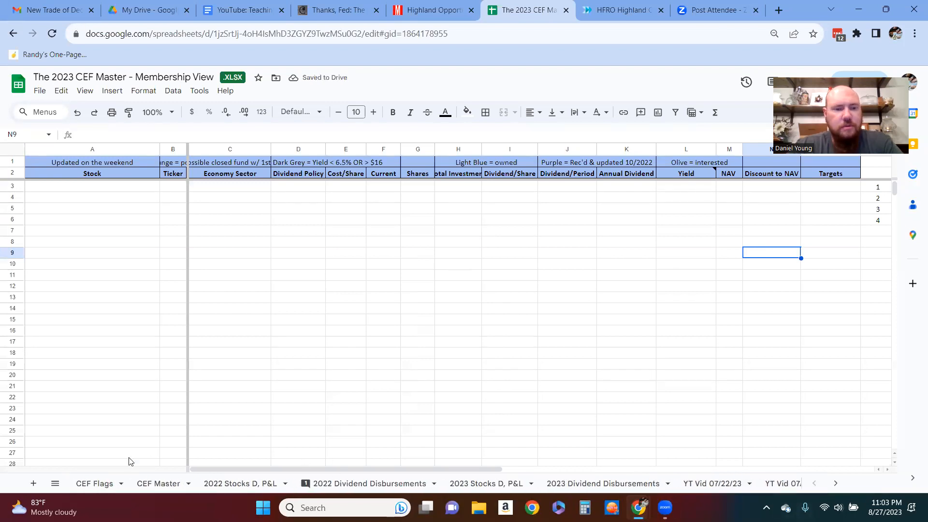
Step: Sort CEF Master by the Discount to NAV column A to Z, deepest discounts first
{"action": "left_click", "coordinate": [158, 483]}
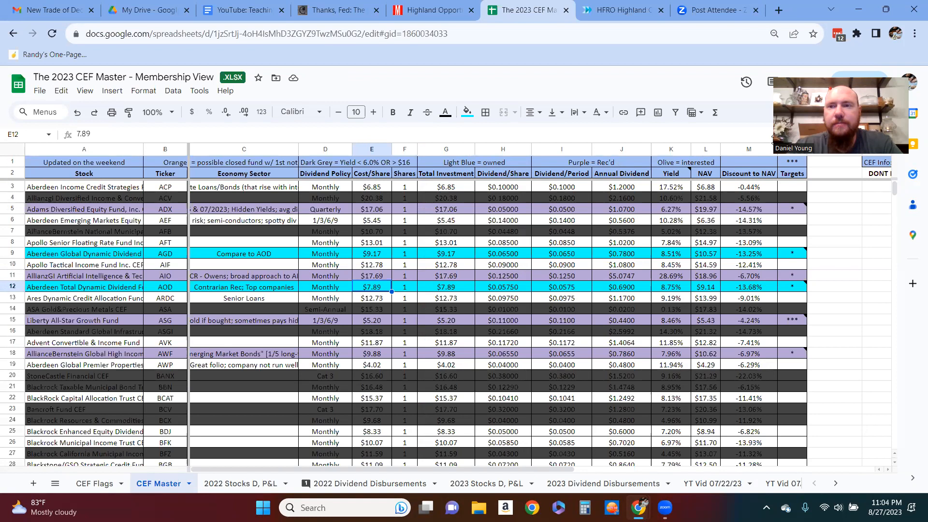
{"action": "right_click", "coordinate": [748, 149]}
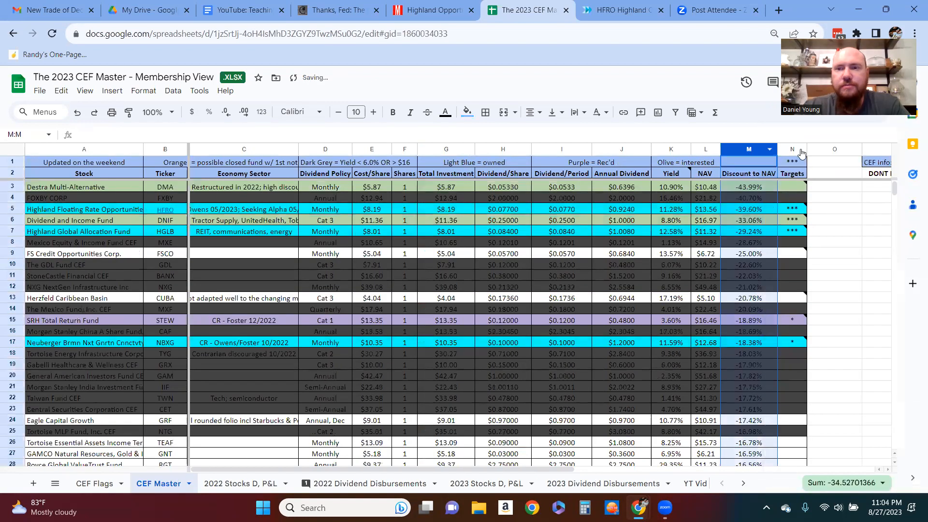
{"action": "left_click", "coordinate": [834, 231]}
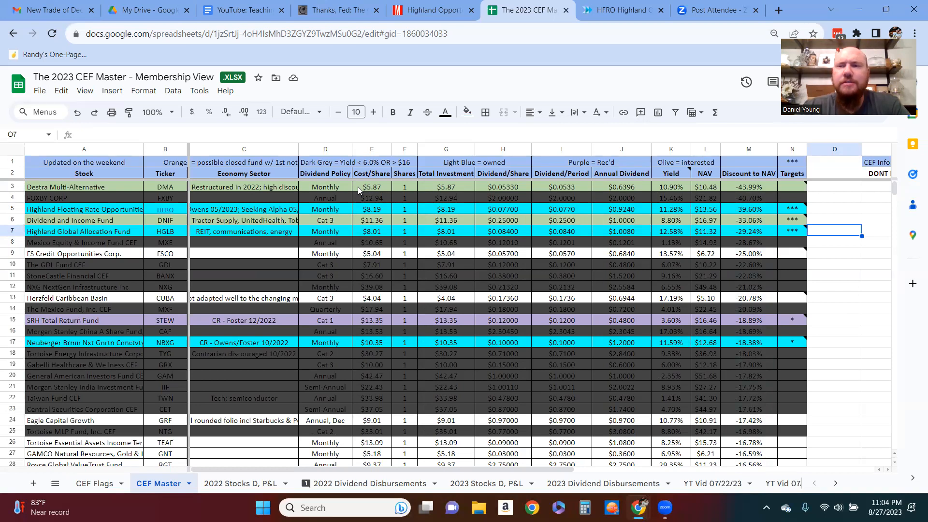
{"action": "mouse_move", "coordinate": [257, 190]}
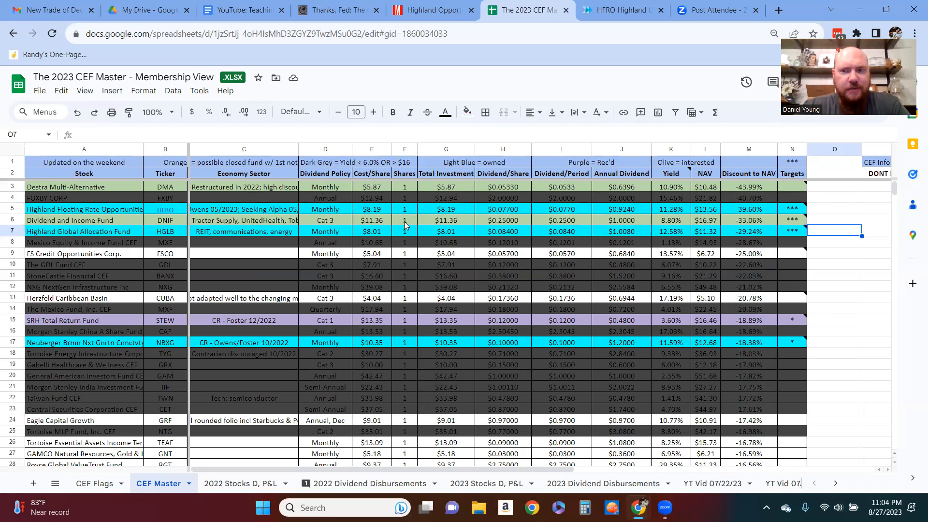
{"action": "mouse_move", "coordinate": [425, 189]}
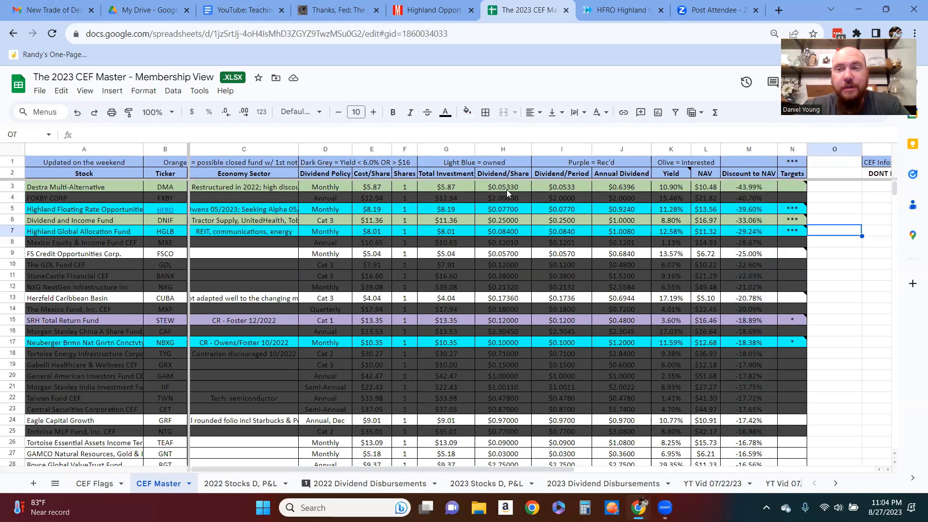
{"action": "mouse_move", "coordinate": [407, 187]}
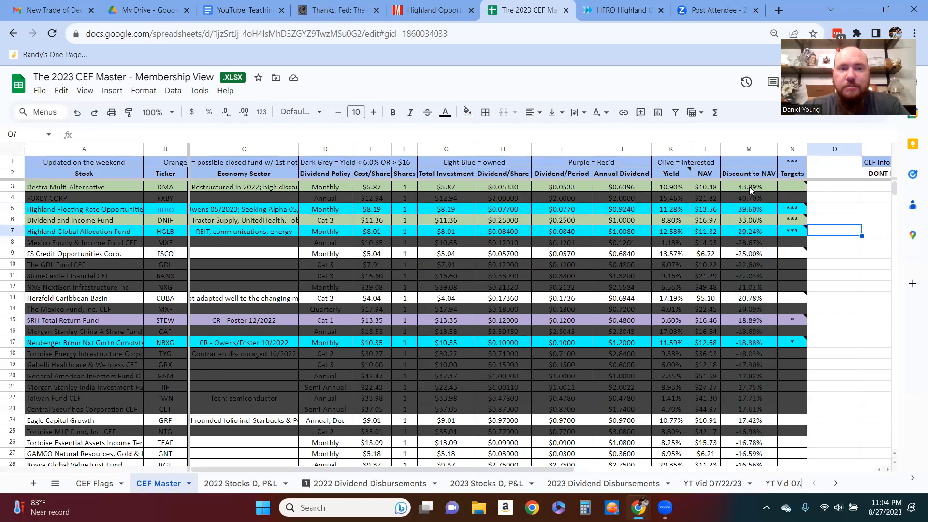
{"action": "mouse_move", "coordinate": [747, 195]}
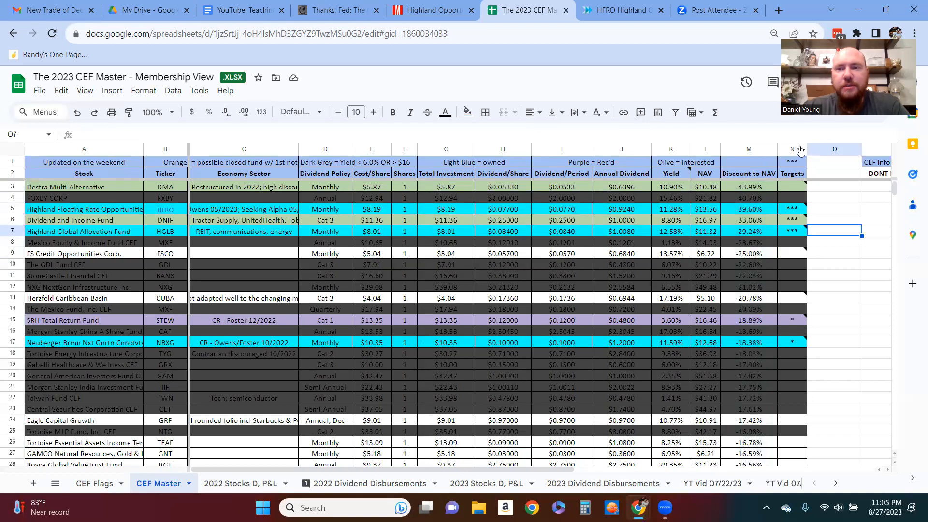
Step: Sort CEF Master by the Targets column Z to A so three-star funds lead, then review the list
{"action": "right_click", "coordinate": [792, 148]}
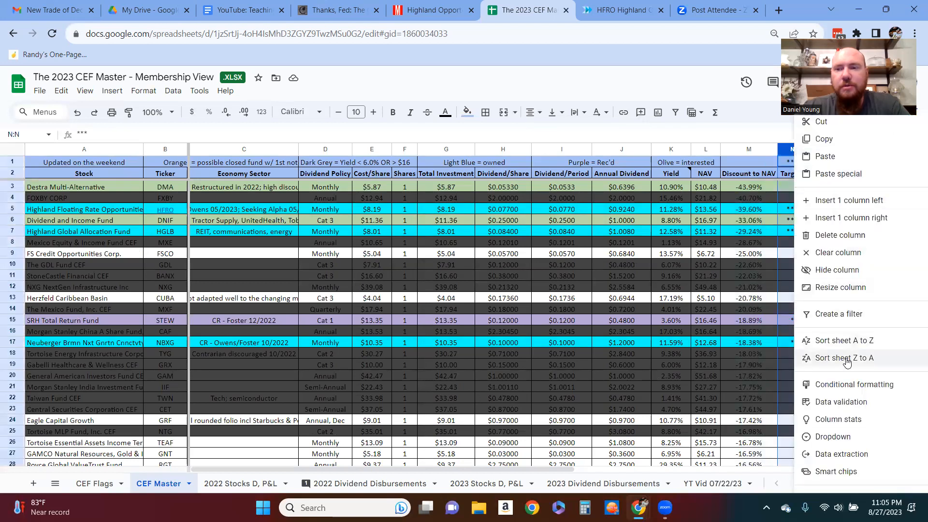
{"action": "left_click", "coordinate": [843, 358]}
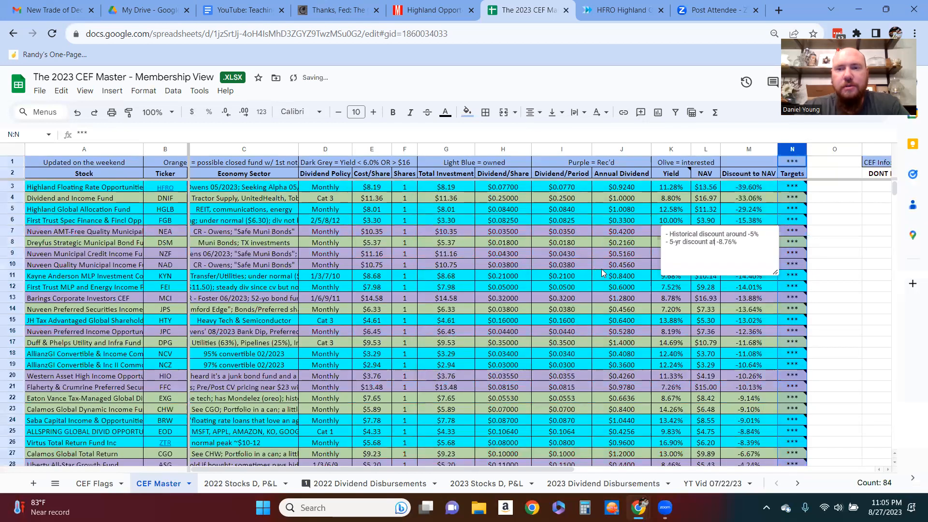
{"action": "scroll", "scroll_direction": "down", "scroll_amount": 3}
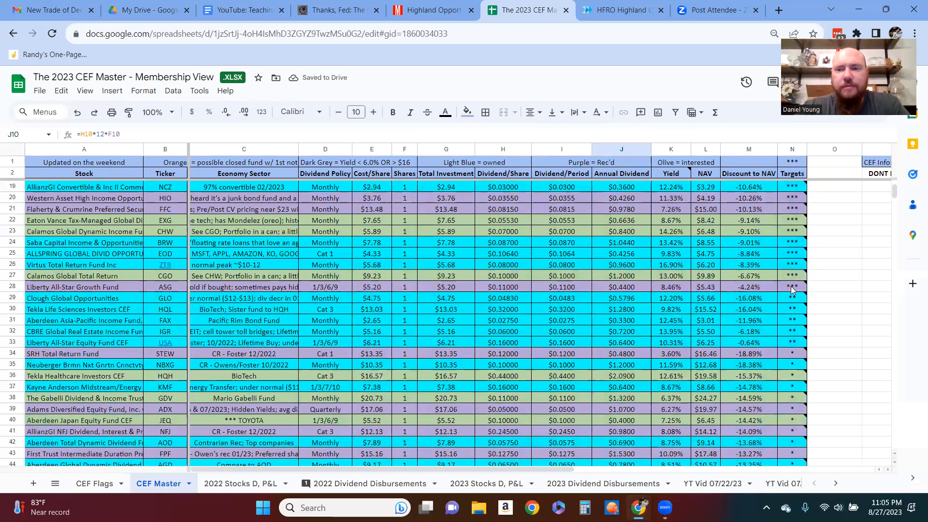
{"action": "scroll", "scroll_direction": "down", "scroll_amount": 3}
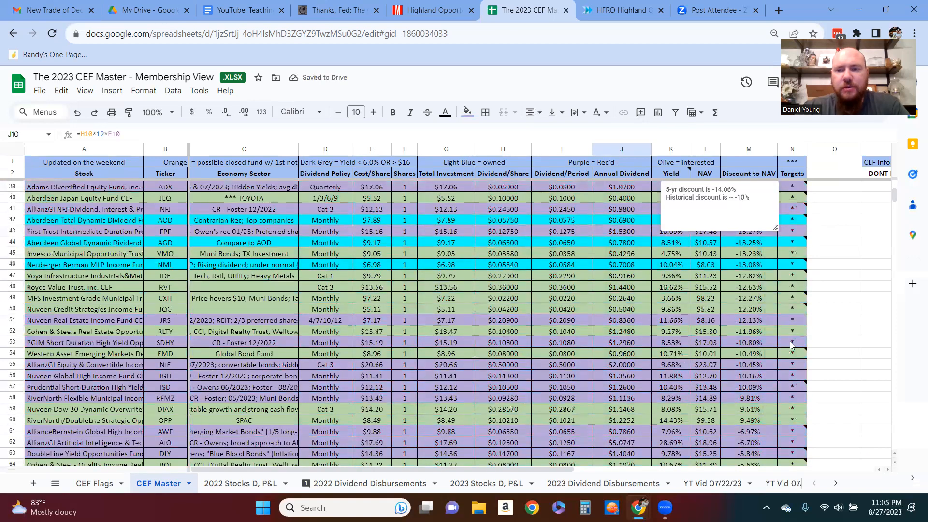
{"action": "scroll", "scroll_direction": "down", "scroll_amount": 3}
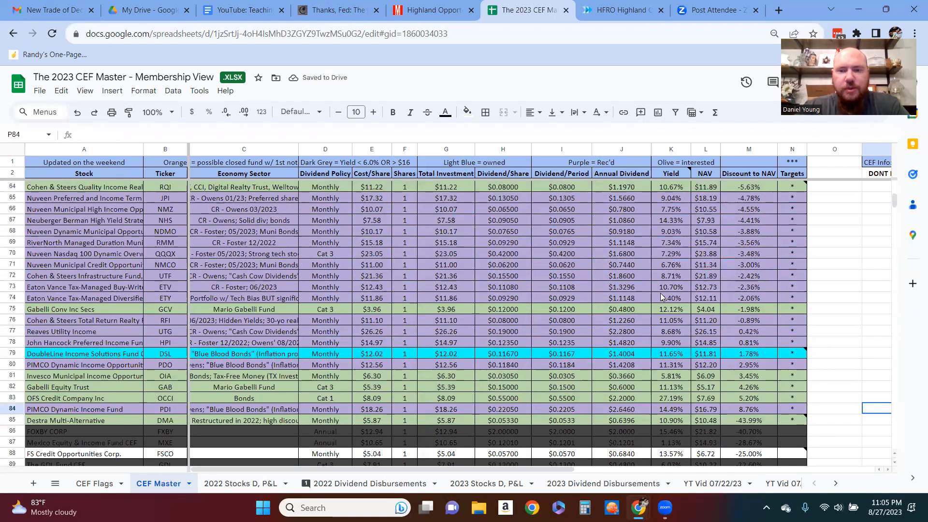
{"action": "scroll", "scroll_direction": "up", "scroll_amount": 3}
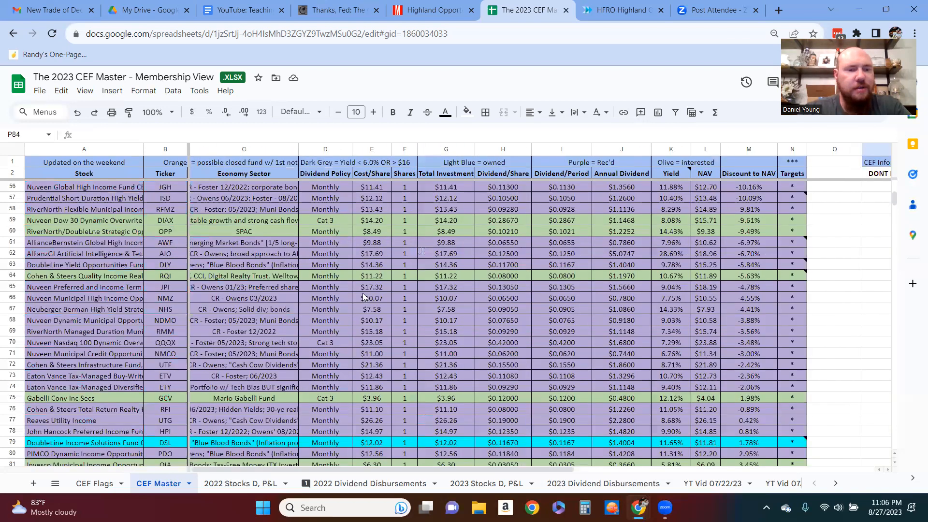
{"action": "scroll", "scroll_direction": "down", "scroll_amount": 3}
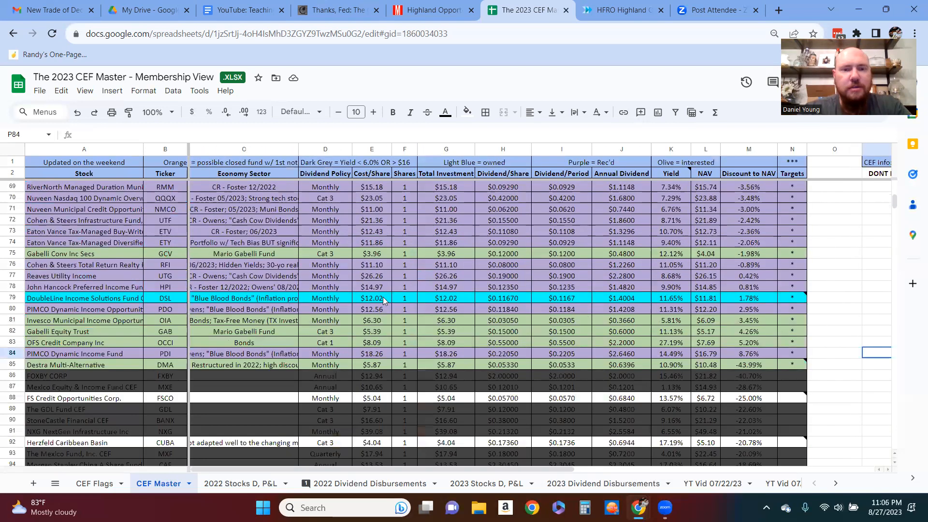
{"action": "left_click", "coordinate": [372, 298]}
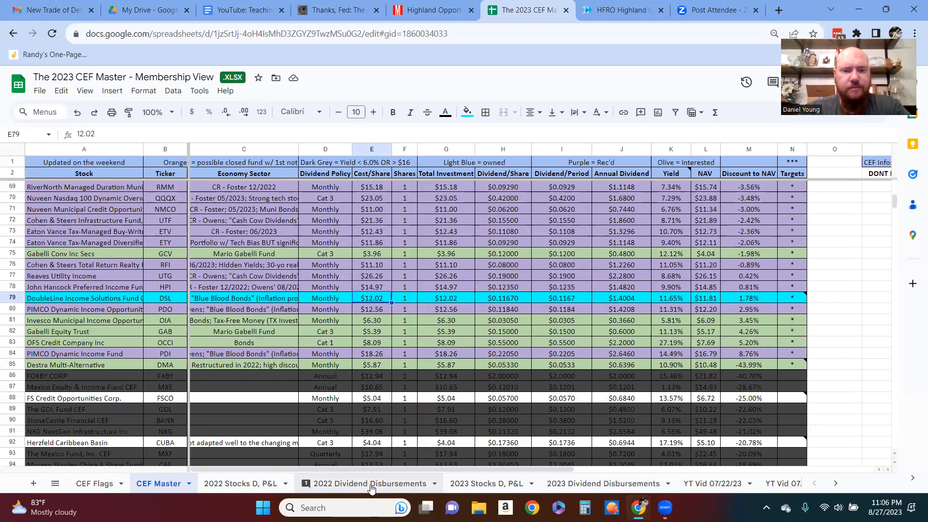
{"action": "left_click", "coordinate": [485, 484]}
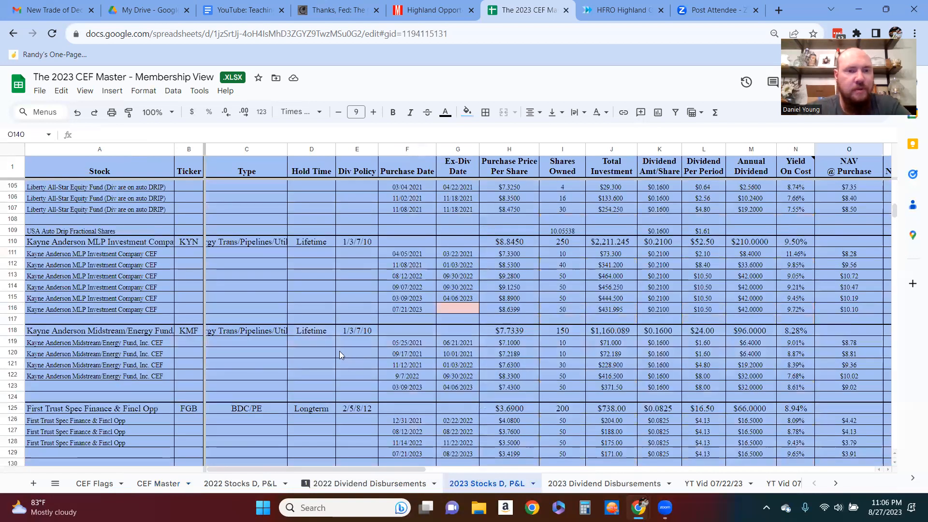
{"action": "scroll", "scroll_direction": "up", "scroll_amount": 3}
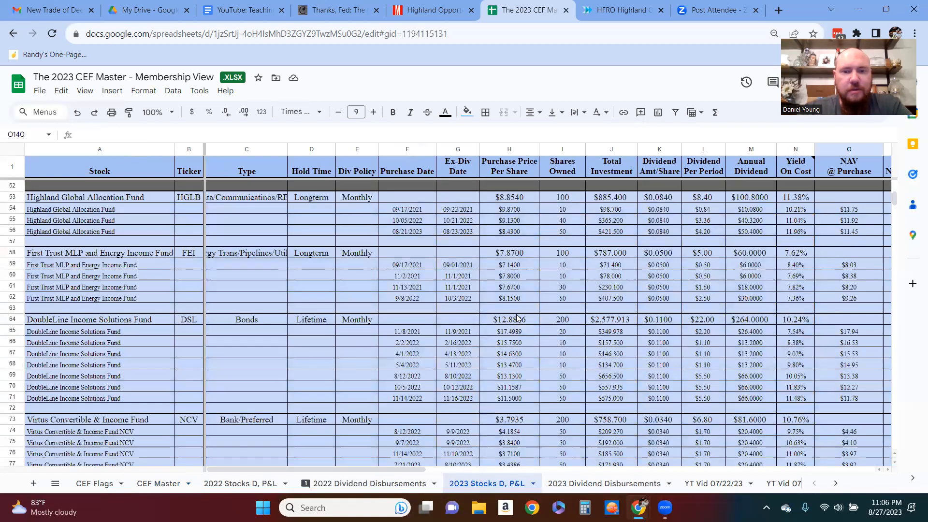
{"action": "left_click", "coordinate": [508, 320]}
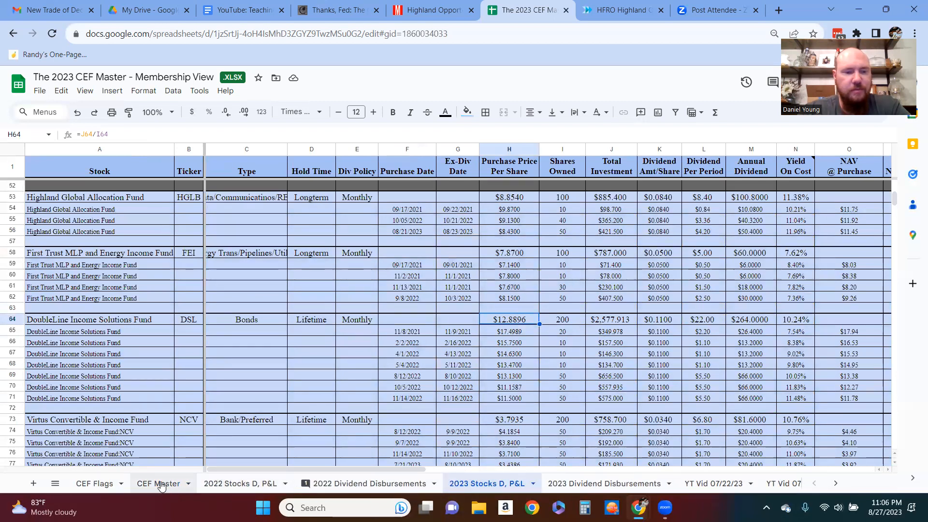
{"action": "left_click", "coordinate": [158, 483]}
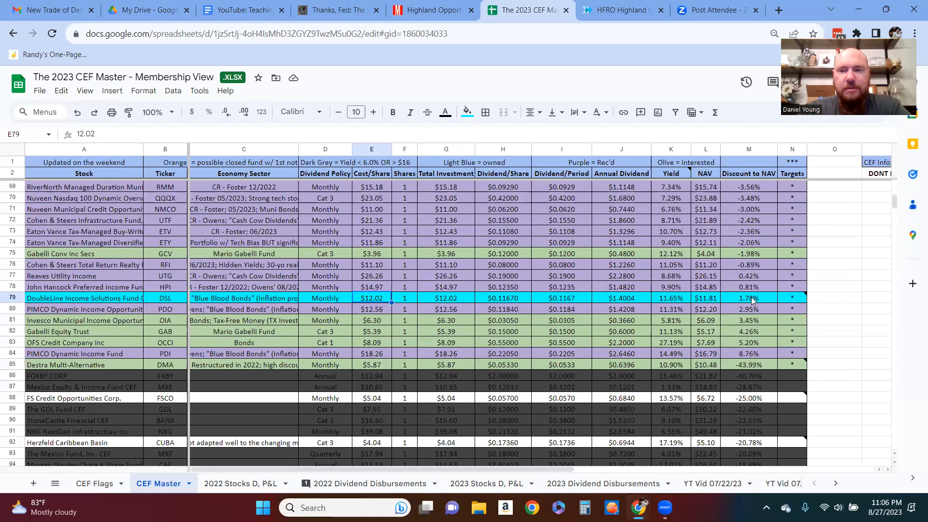
{"action": "left_click", "coordinate": [749, 298]}
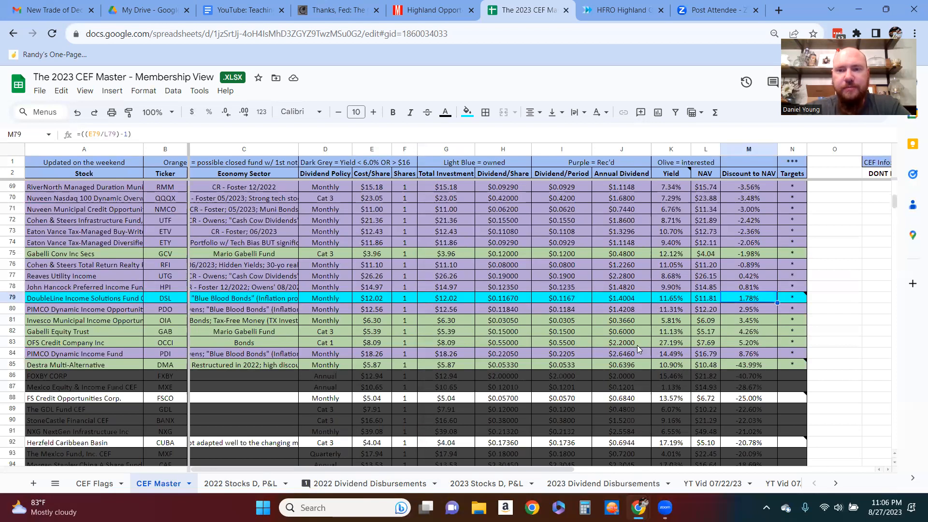
{"action": "mouse_move", "coordinate": [764, 289]}
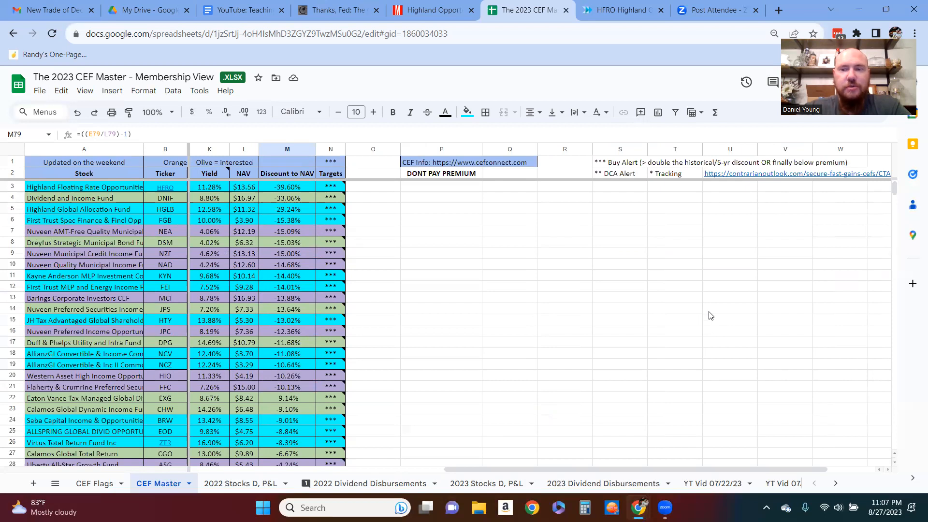
{"action": "mouse_move", "coordinate": [503, 419]}
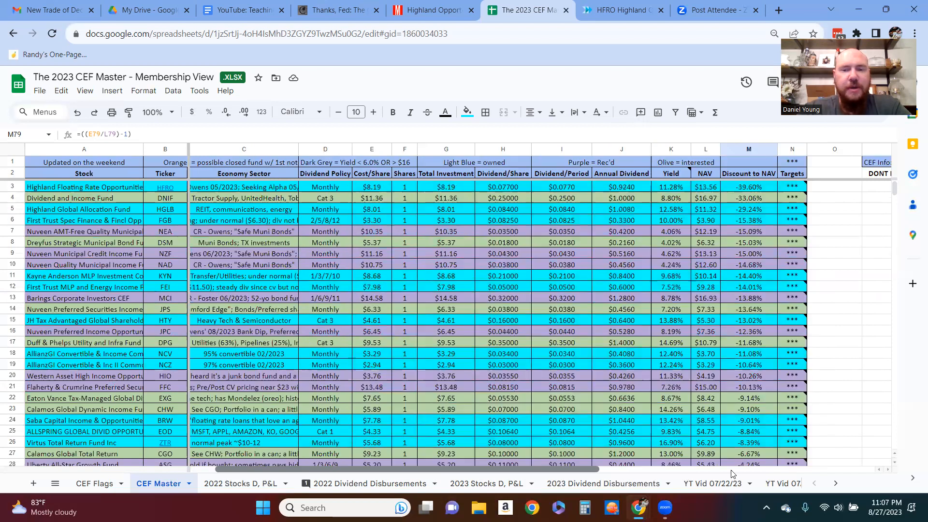
Step: Select the three-star target fund block A3:N28 and bring up its cell actions
{"action": "scroll", "scroll_direction": "down", "scroll_amount": 3}
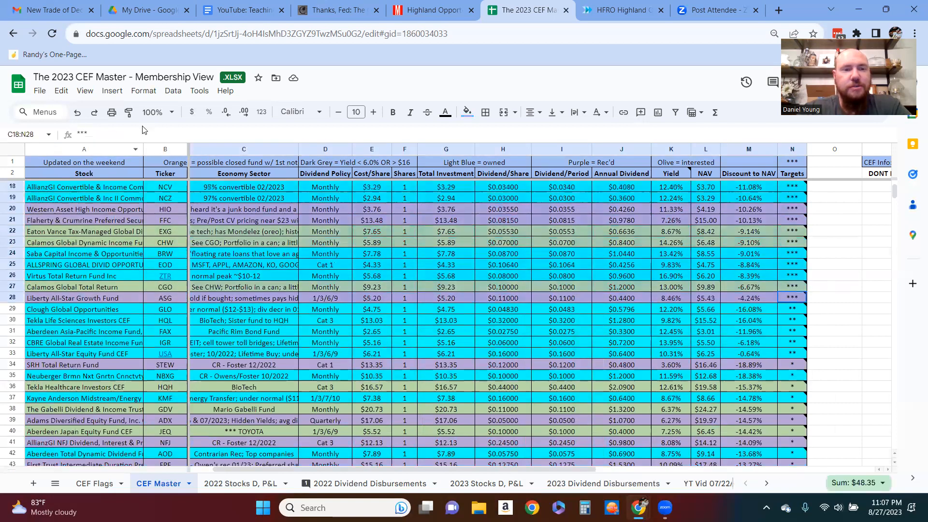
{"action": "right_click", "coordinate": [83, 186]}
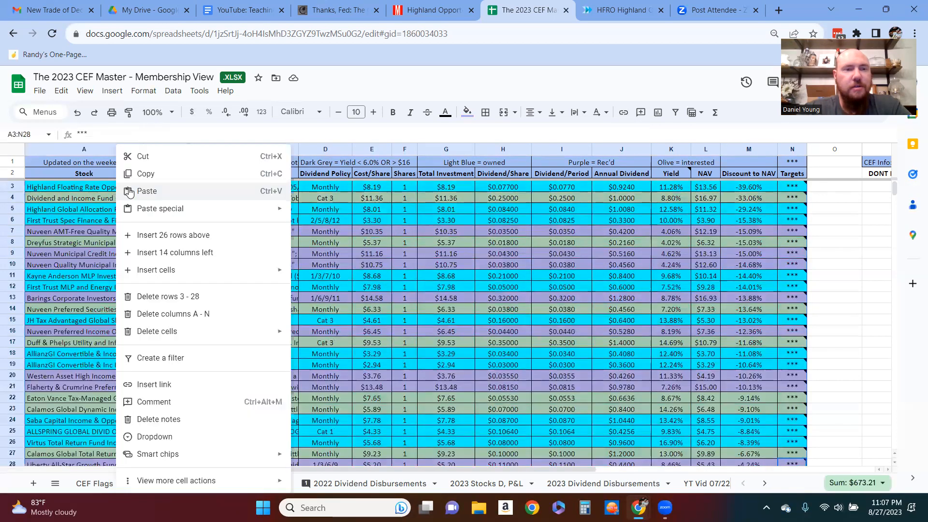
Step: Copy the three-star fund rows and paste them at A3 of the empty YT Vid 08/27/23 sheet
{"action": "left_click", "coordinate": [762, 489]}
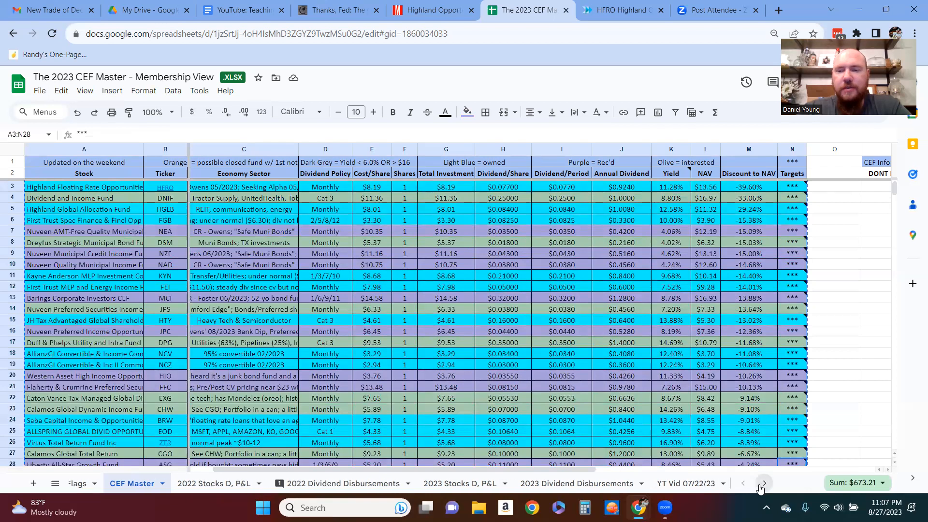
{"action": "left_click", "coordinate": [755, 484]}
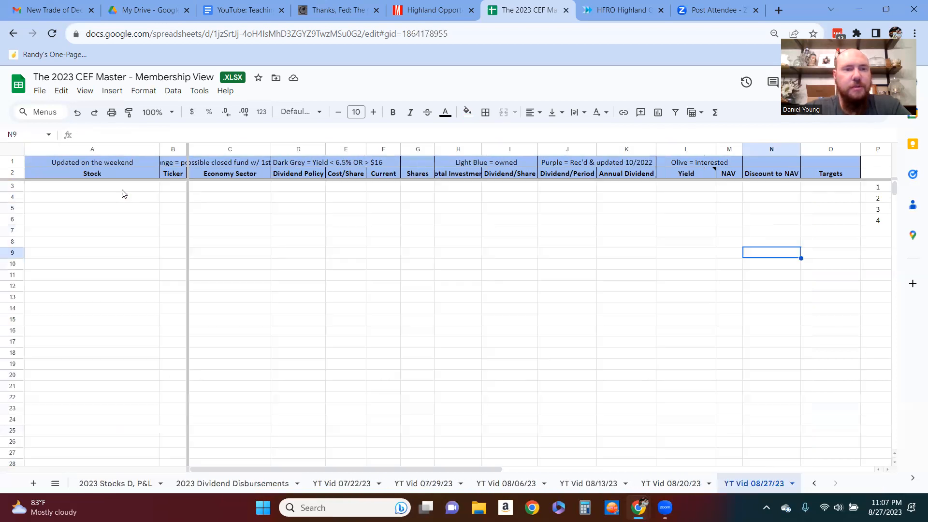
{"action": "right_click", "coordinate": [72, 186]}
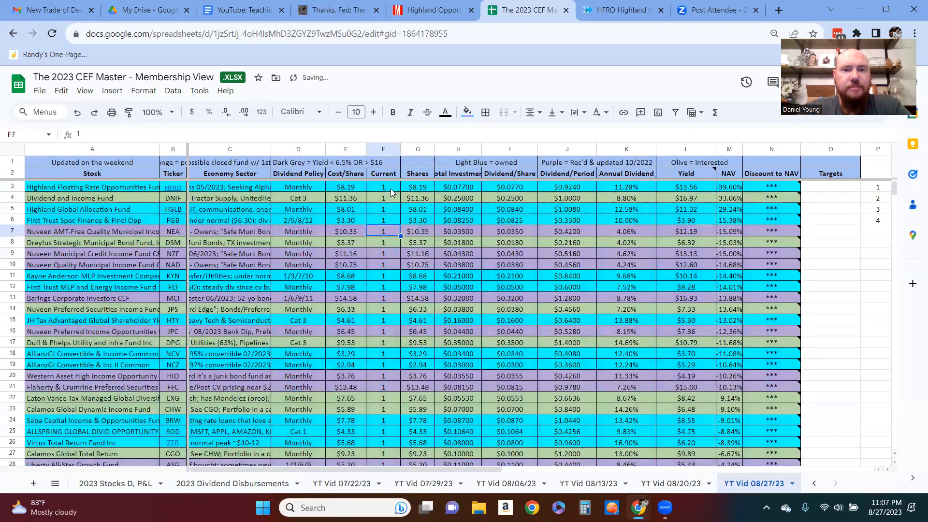
{"action": "scroll", "scroll_direction": "down", "scroll_amount": 3}
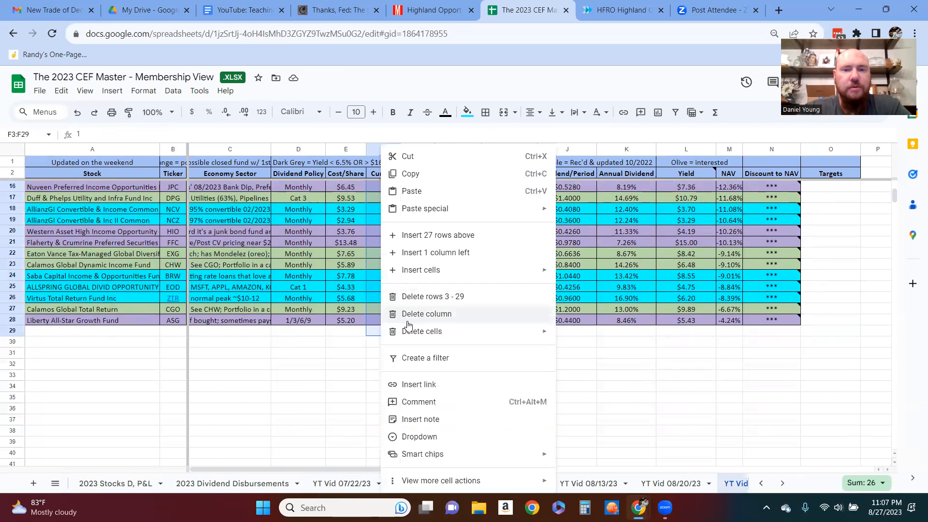
{"action": "mouse_move", "coordinate": [421, 270]}
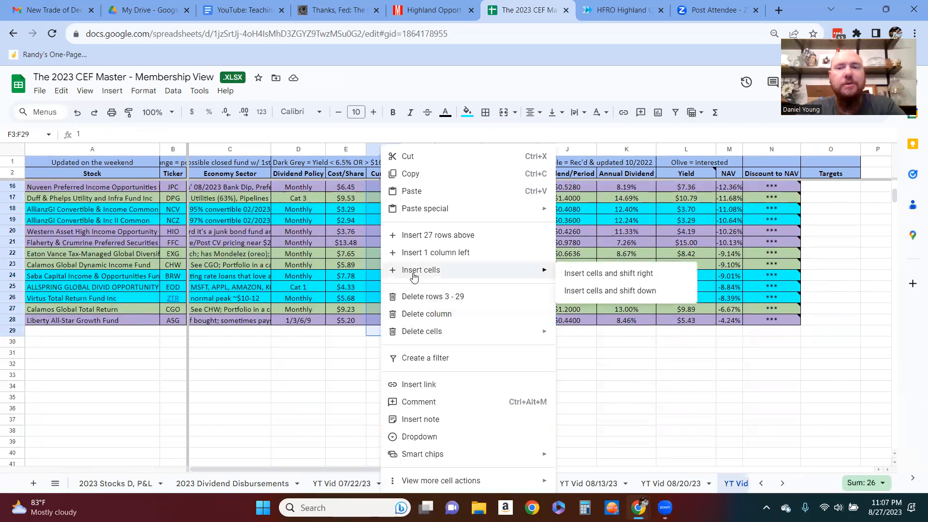
{"action": "mouse_move", "coordinate": [608, 273]}
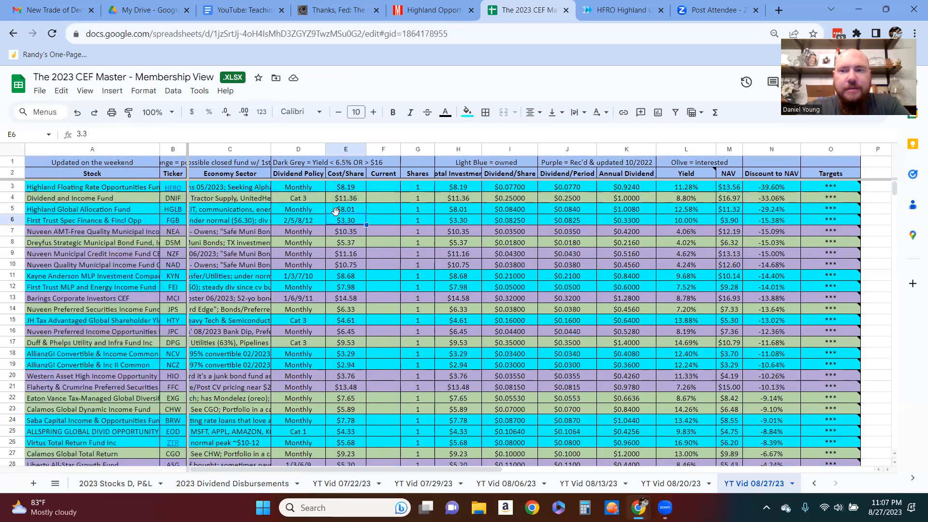
Step: Select the Dividend and Income Fund row for deletion from the pasted list
{"action": "left_click", "coordinate": [346, 198]}
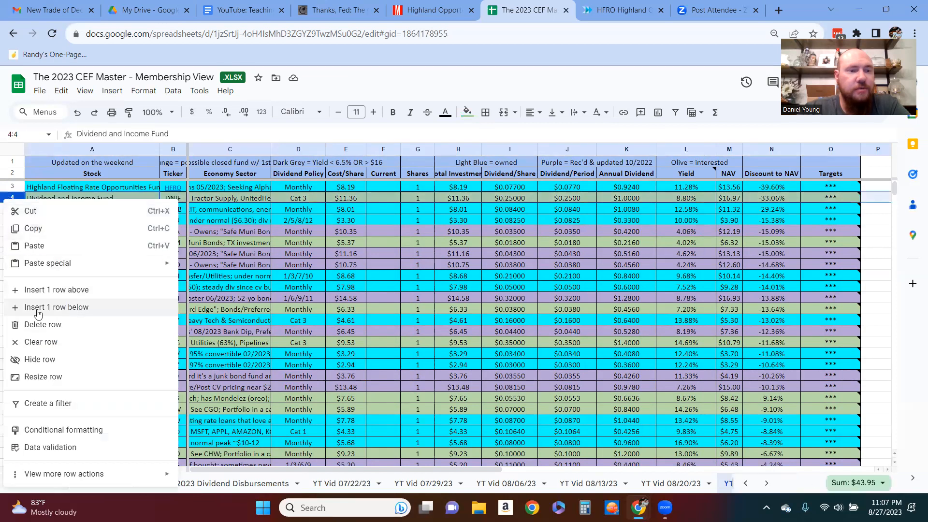
{"action": "mouse_move", "coordinate": [56, 289]}
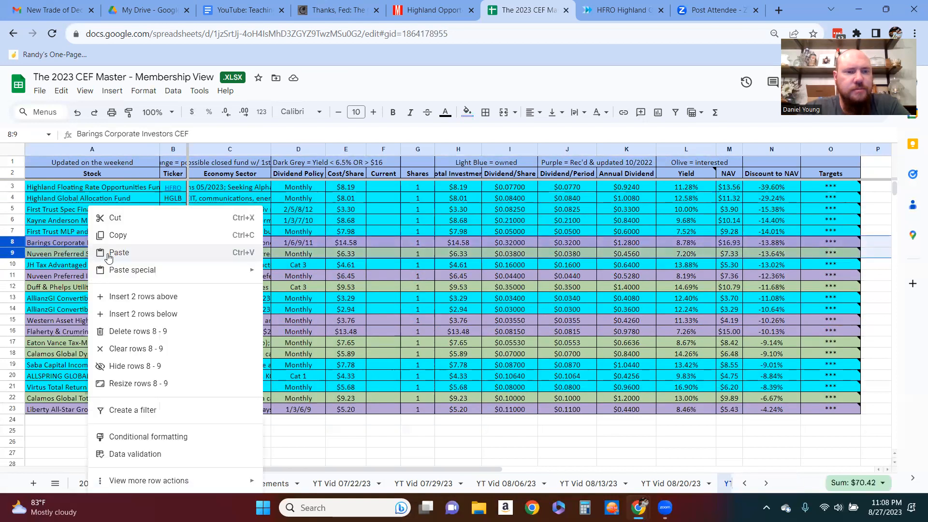
Step: Delete the Barings Corporate Investors and both Nuveen preferred fund rows, leaving eighteen funds
{"action": "left_click", "coordinate": [139, 331]}
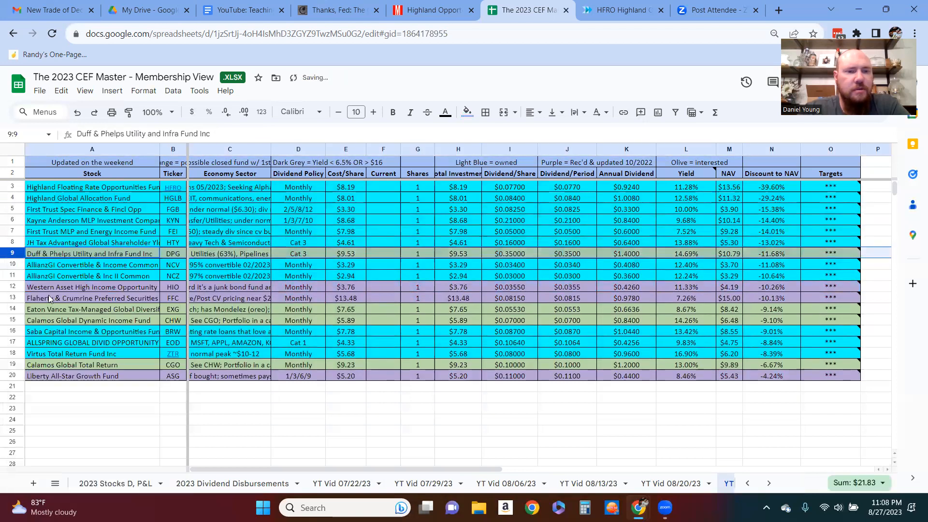
{"action": "left_click", "coordinate": [92, 287]}
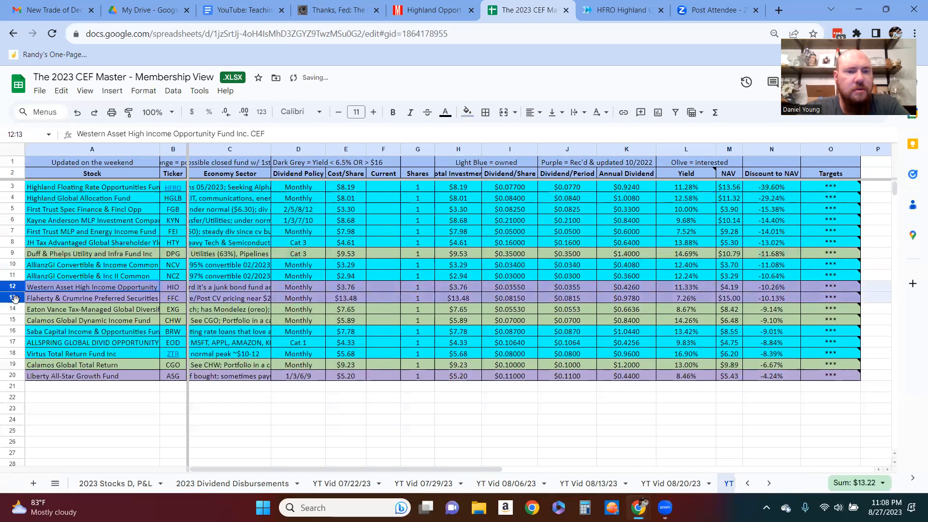
{"action": "right_click", "coordinate": [15, 298]}
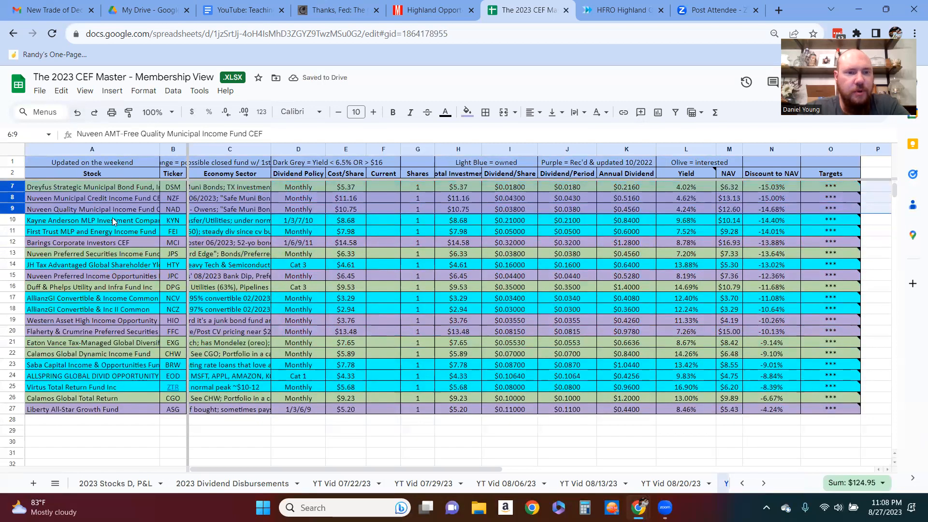
{"action": "mouse_move", "coordinate": [143, 349]}
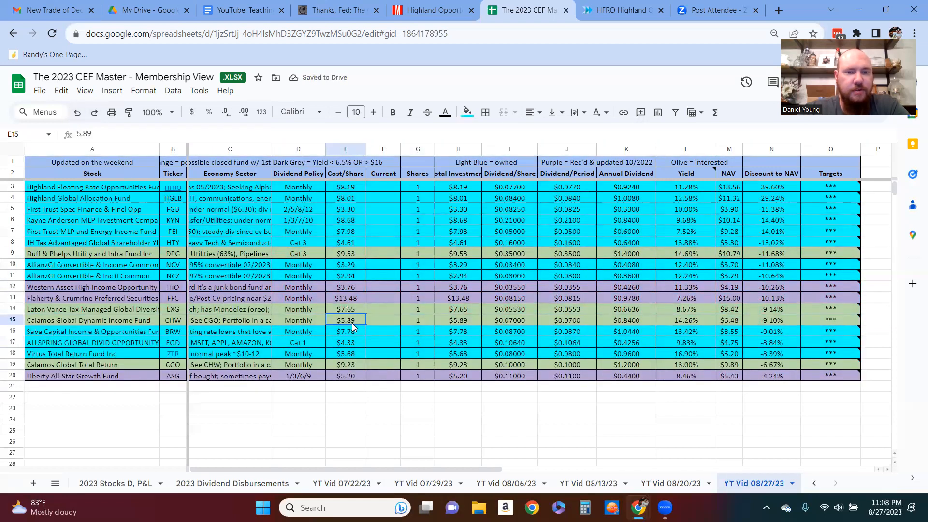
{"action": "mouse_move", "coordinate": [354, 367]}
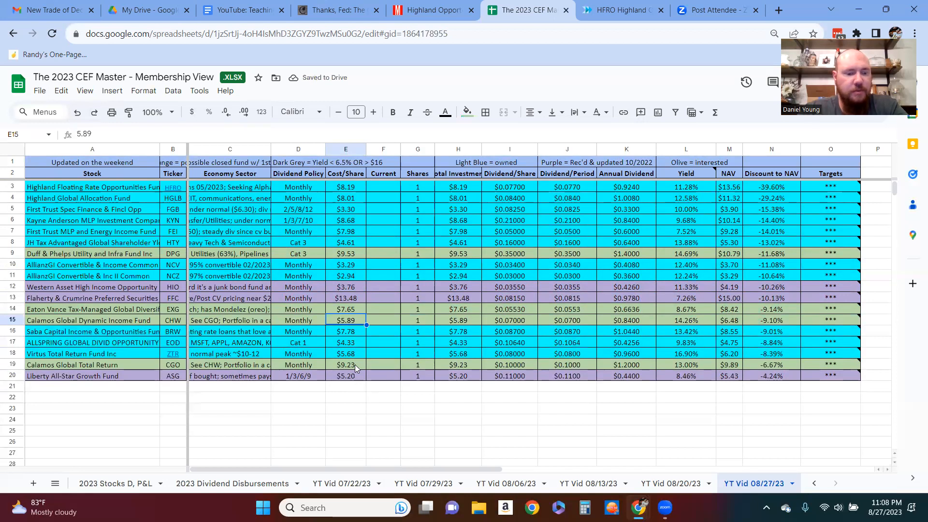
{"action": "left_click", "coordinate": [347, 365]}
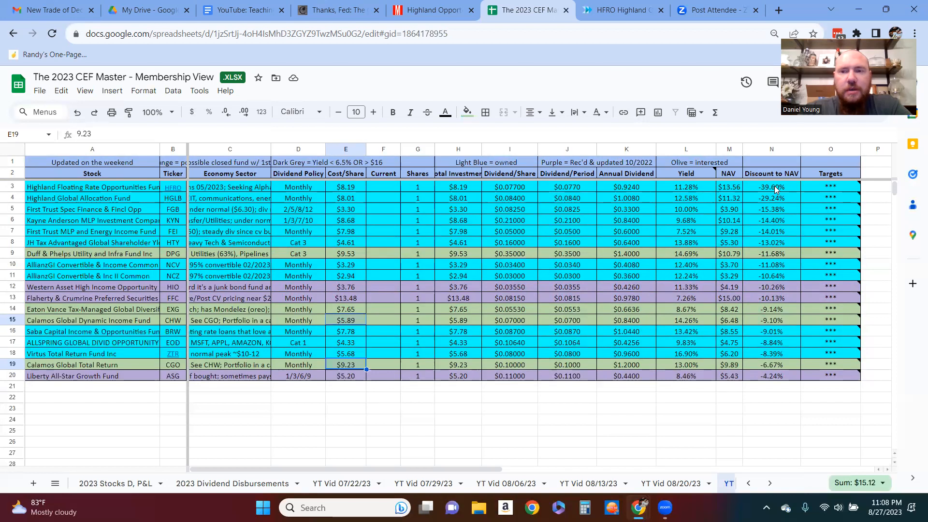
{"action": "mouse_move", "coordinate": [823, 189]}
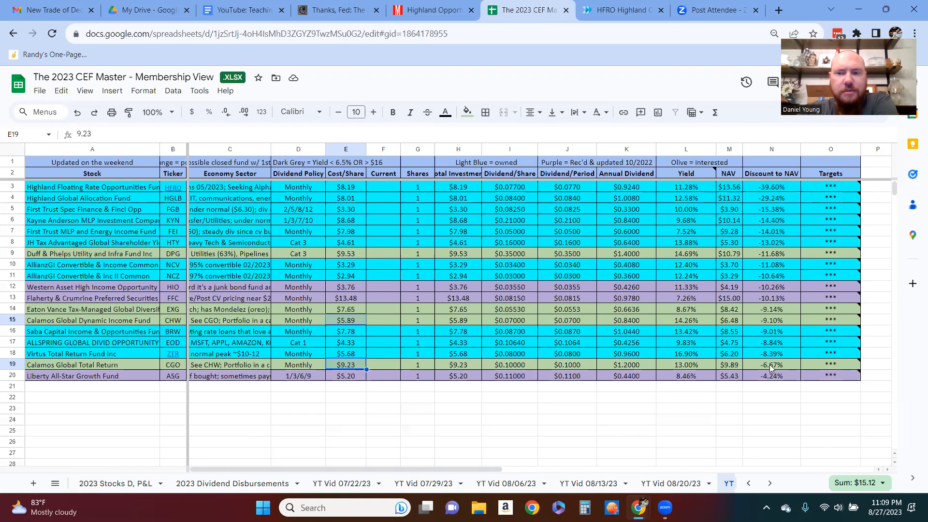
{"action": "mouse_move", "coordinate": [829, 365]}
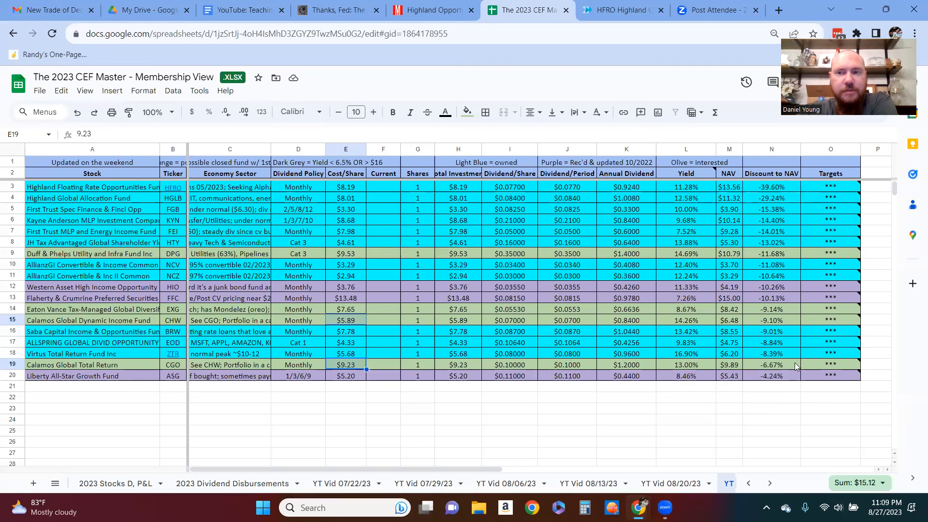
{"action": "mouse_move", "coordinate": [784, 190]}
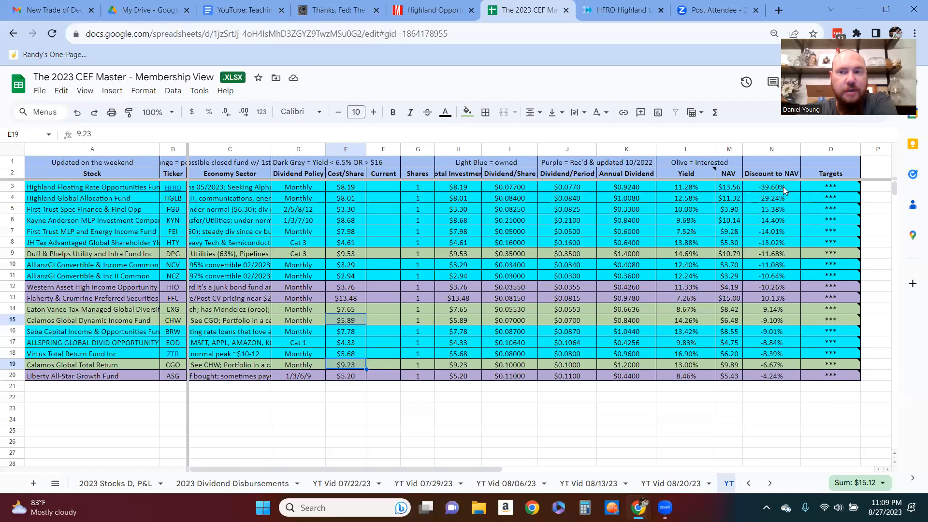
{"action": "mouse_move", "coordinate": [772, 365]}
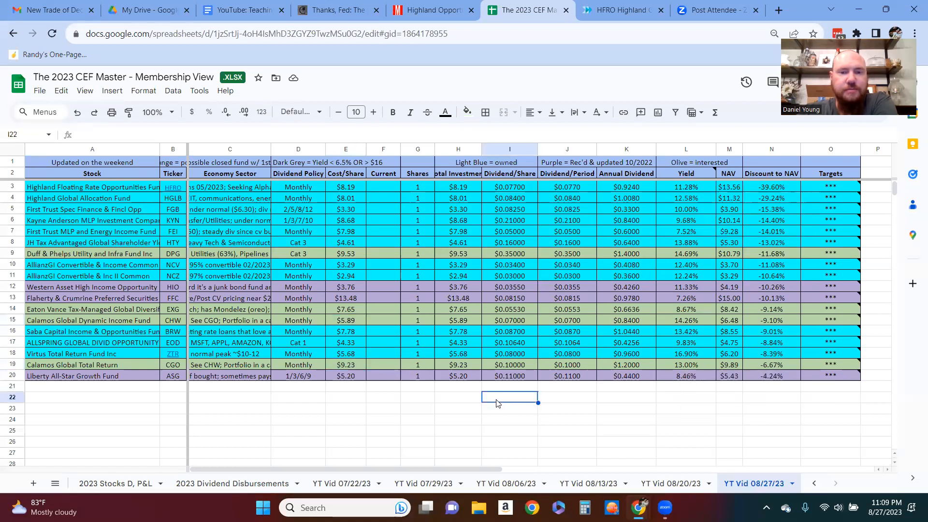
{"action": "mouse_move", "coordinate": [156, 401]}
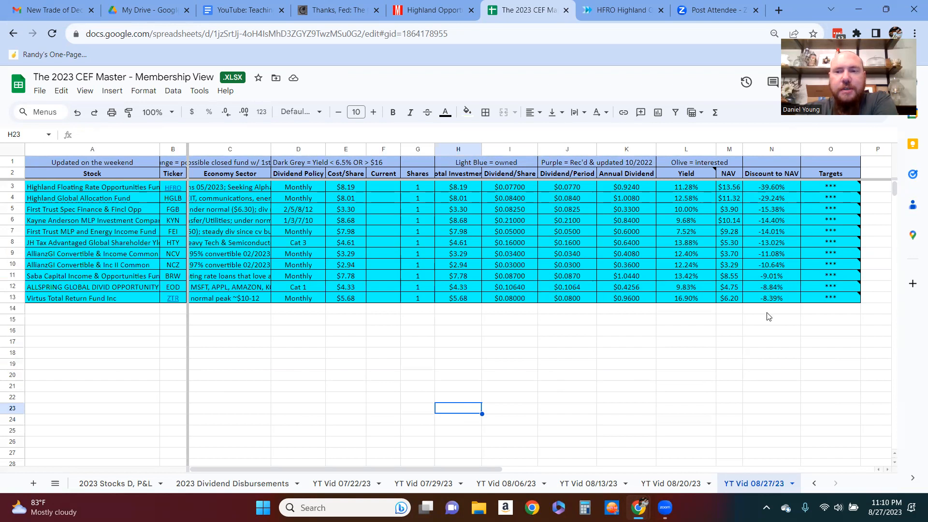
{"action": "mouse_move", "coordinate": [783, 335]}
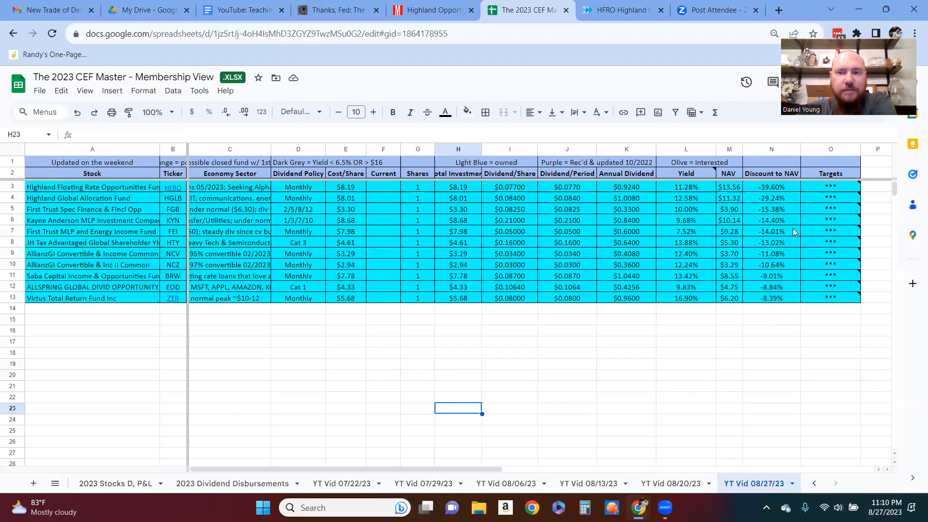
Step: Sort the funds by yield Z→A and remove the First Trust MLP and Energy Income Fund row
{"action": "right_click", "coordinate": [686, 149]}
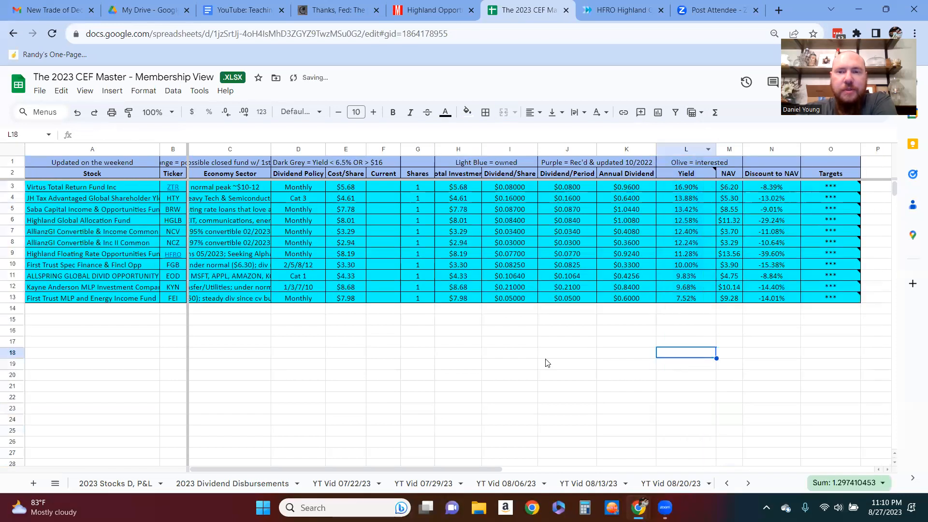
{"action": "left_click", "coordinate": [383, 354]}
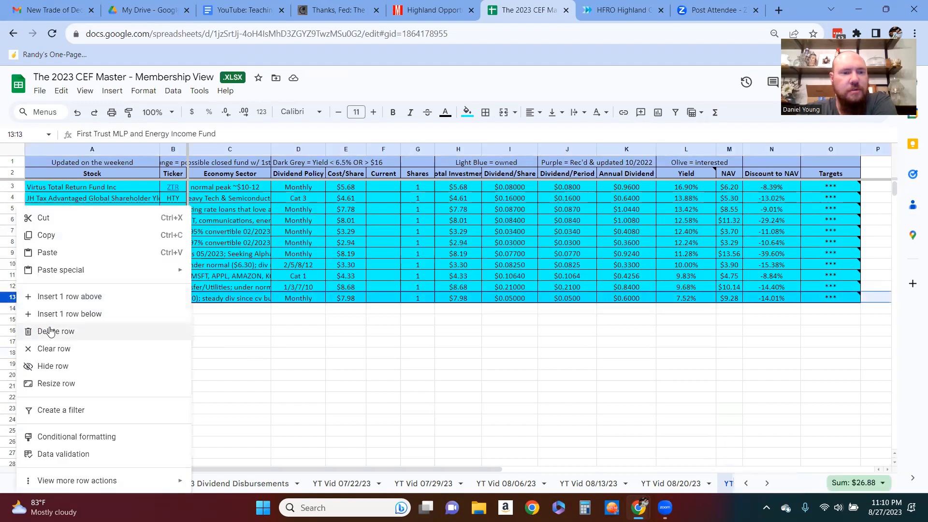
{"action": "left_click", "coordinate": [55, 331]}
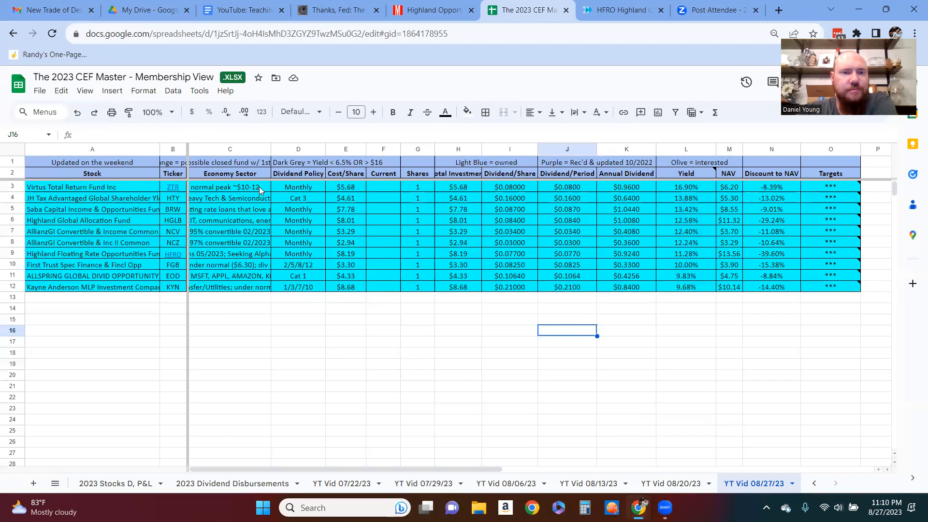
{"action": "left_click", "coordinate": [230, 187]}
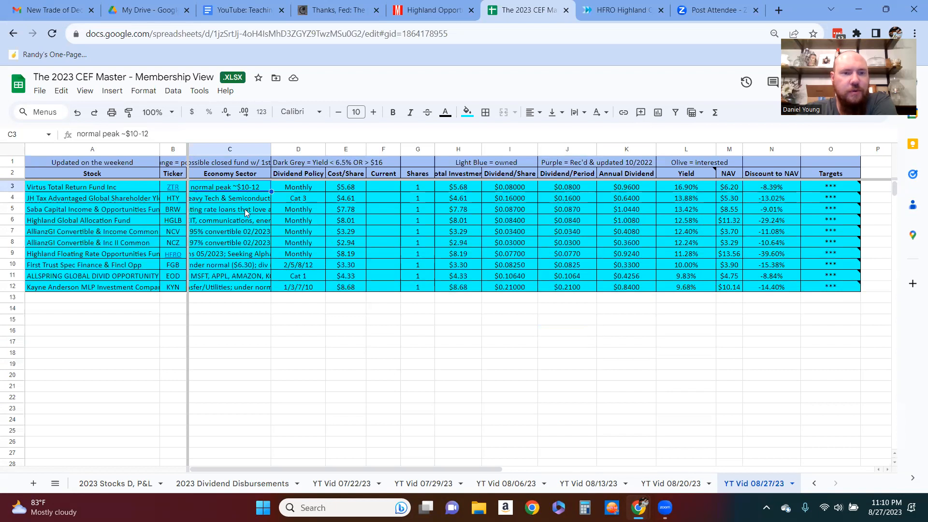
{"action": "left_click", "coordinate": [230, 209]}
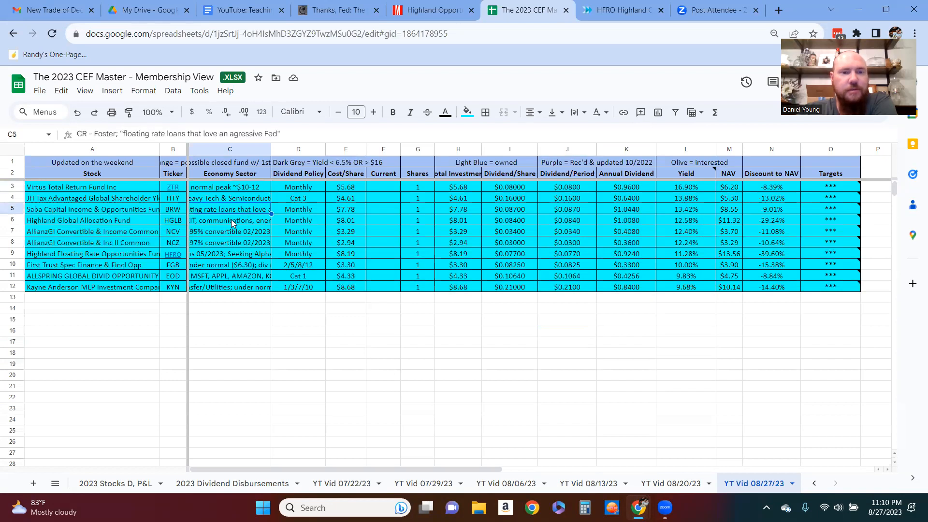
{"action": "left_click", "coordinate": [230, 220]}
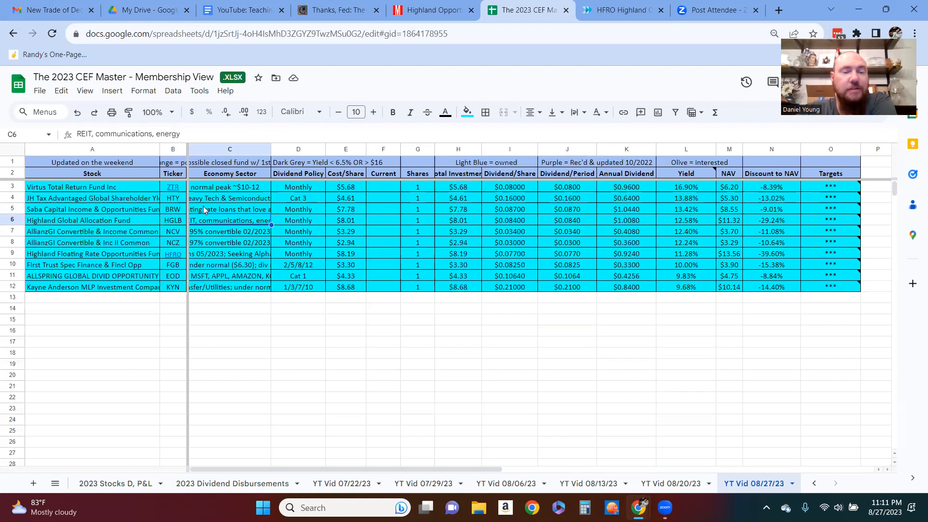
{"action": "mouse_move", "coordinate": [183, 177]}
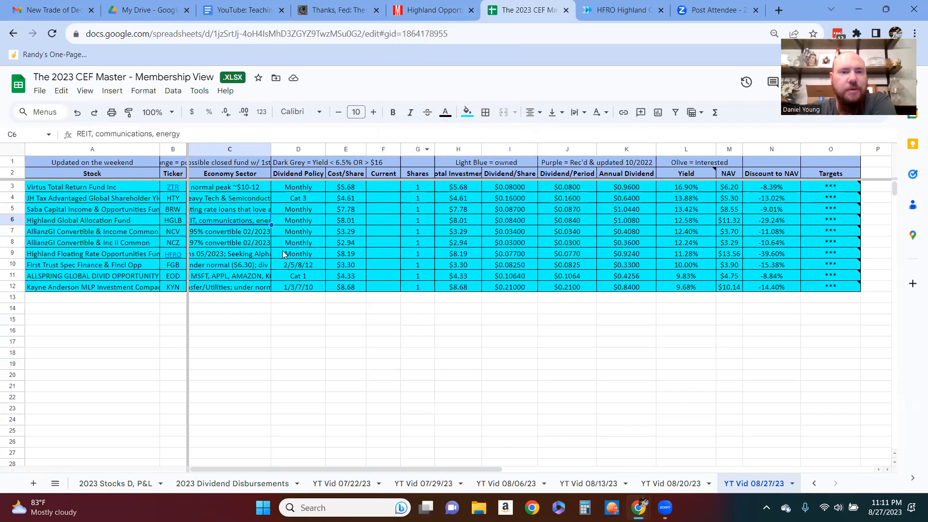
{"action": "mouse_move", "coordinate": [284, 231]}
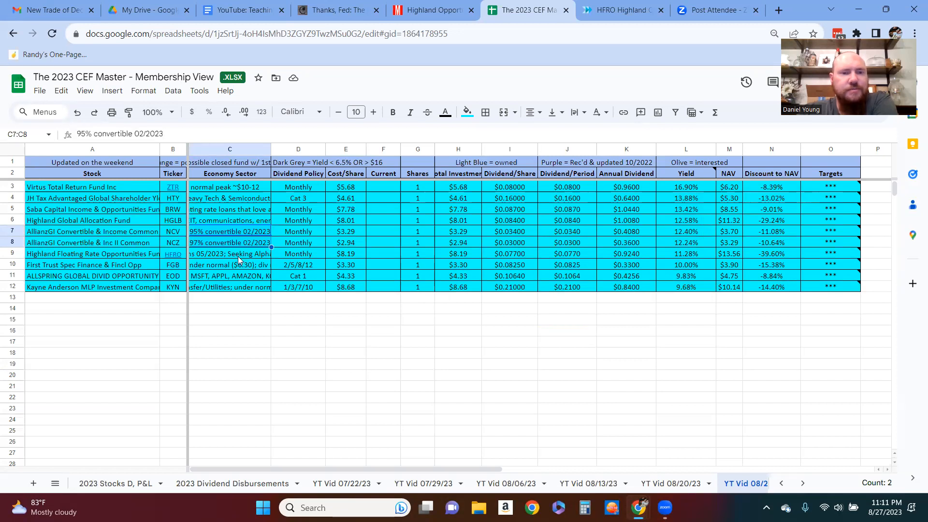
{"action": "left_click", "coordinate": [230, 253]}
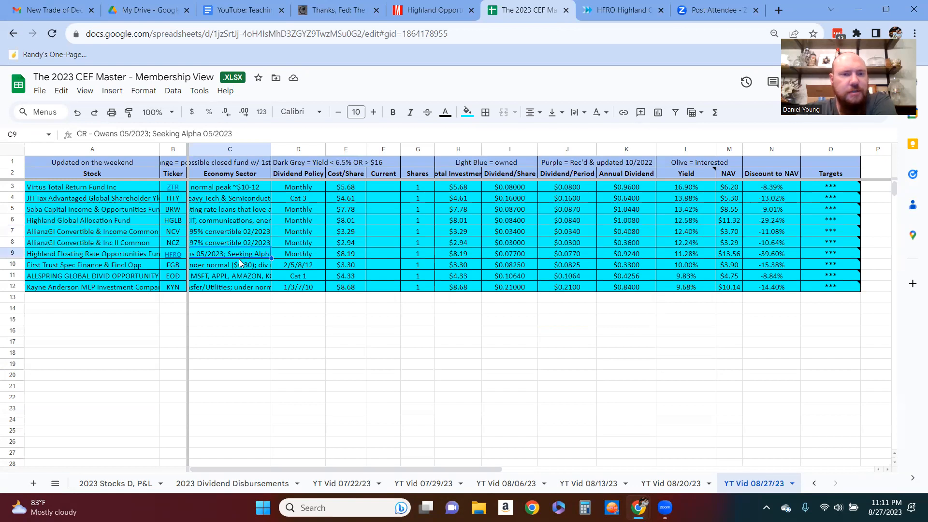
{"action": "mouse_move", "coordinate": [231, 269]}
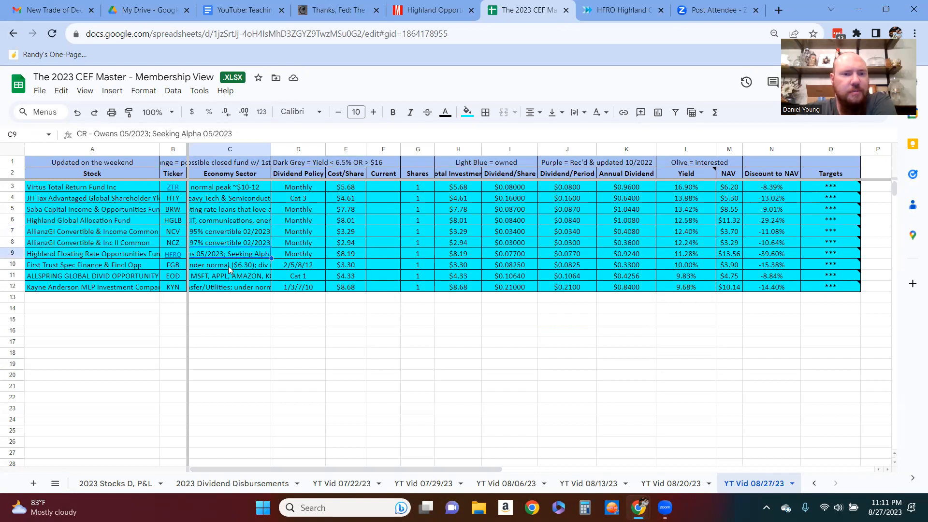
{"action": "left_click", "coordinate": [230, 265]}
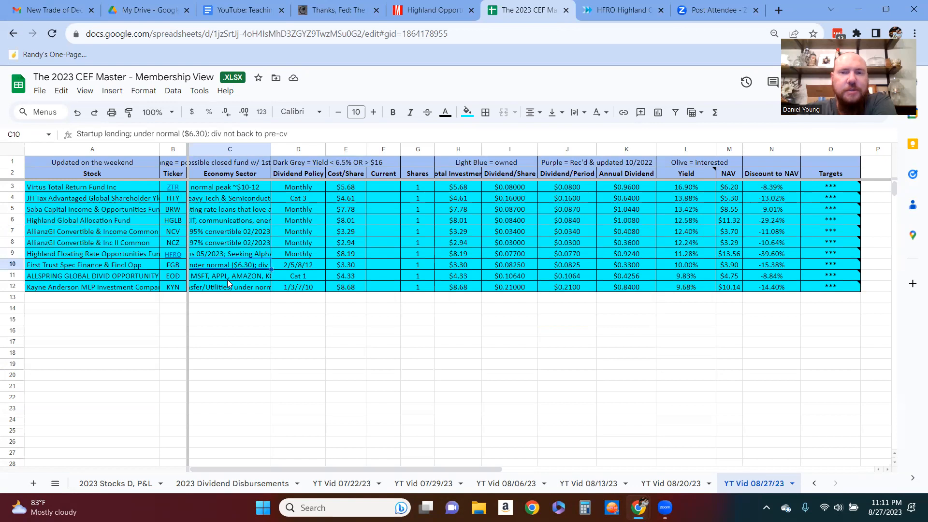
{"action": "left_click", "coordinate": [230, 276]}
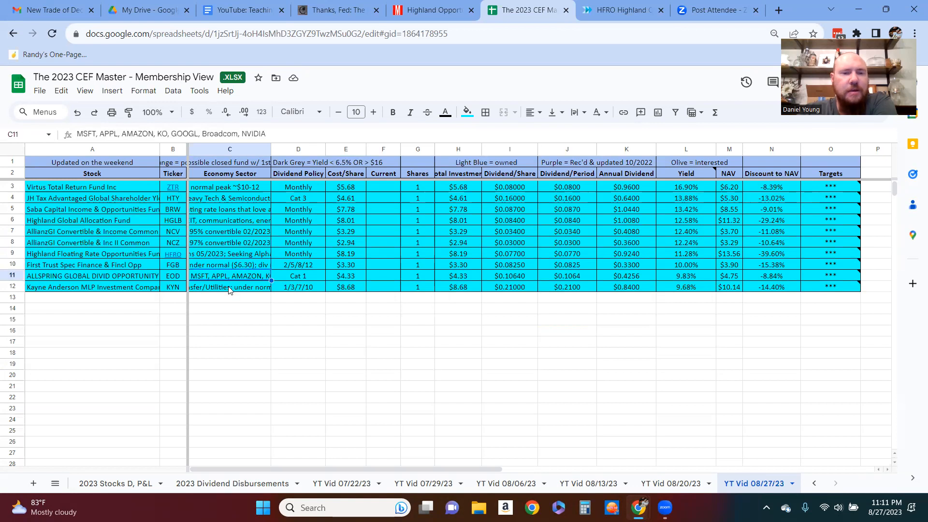
{"action": "left_click", "coordinate": [230, 287]}
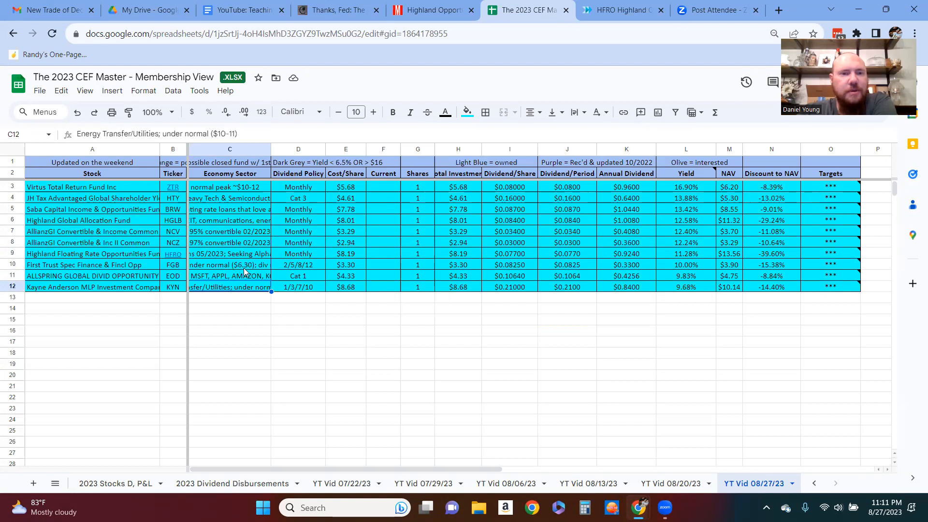
{"action": "left_click", "coordinate": [231, 276]}
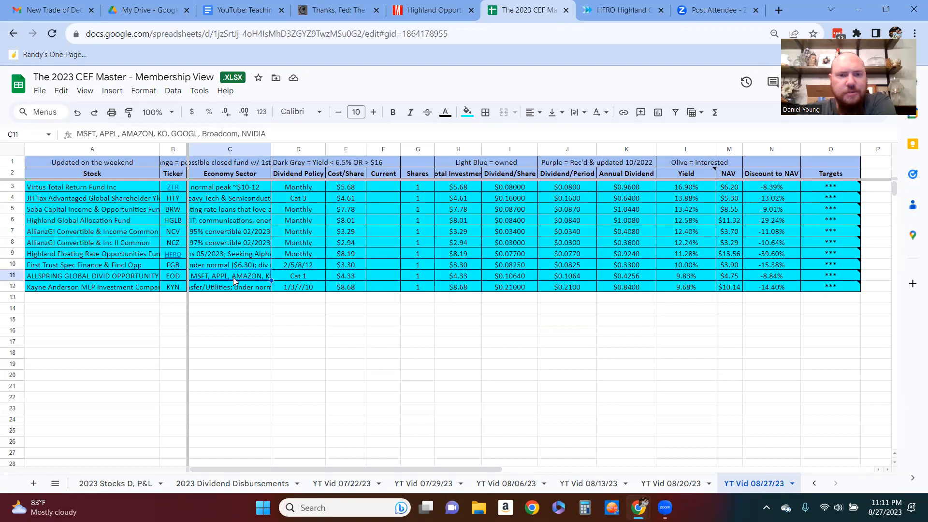
{"action": "left_click", "coordinate": [230, 287]}
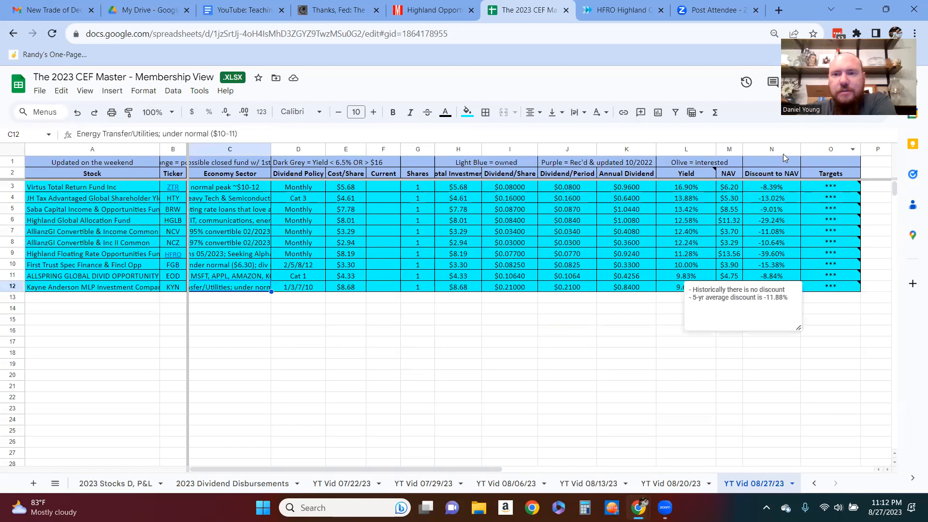
Step: Sort the funds by discount to NAV, deepest first, and delete rows 7–12, leaving four funds
{"action": "right_click", "coordinate": [771, 149]}
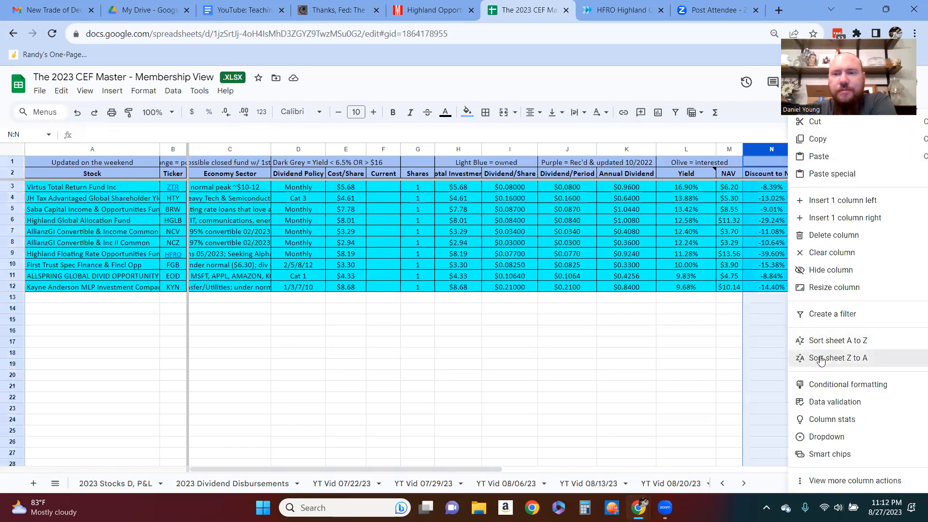
{"action": "left_click", "coordinate": [837, 358]}
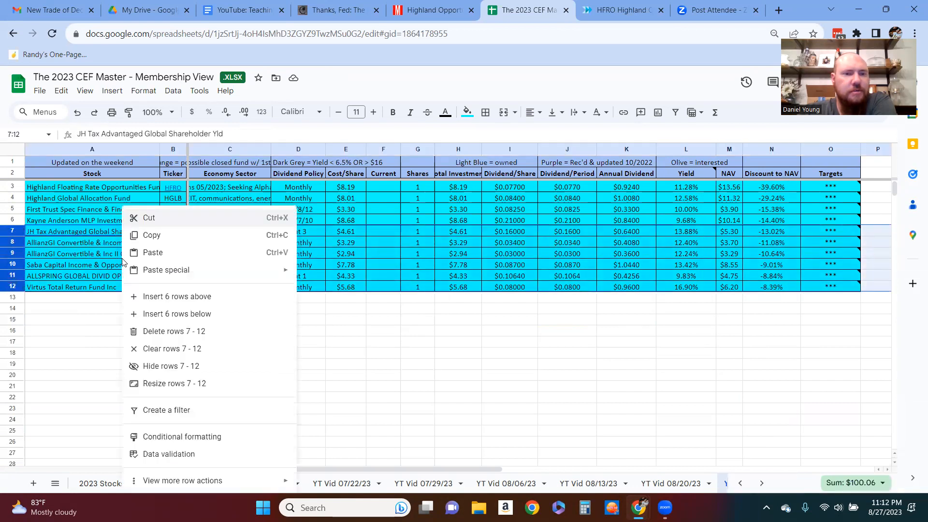
{"action": "left_click", "coordinate": [175, 331]}
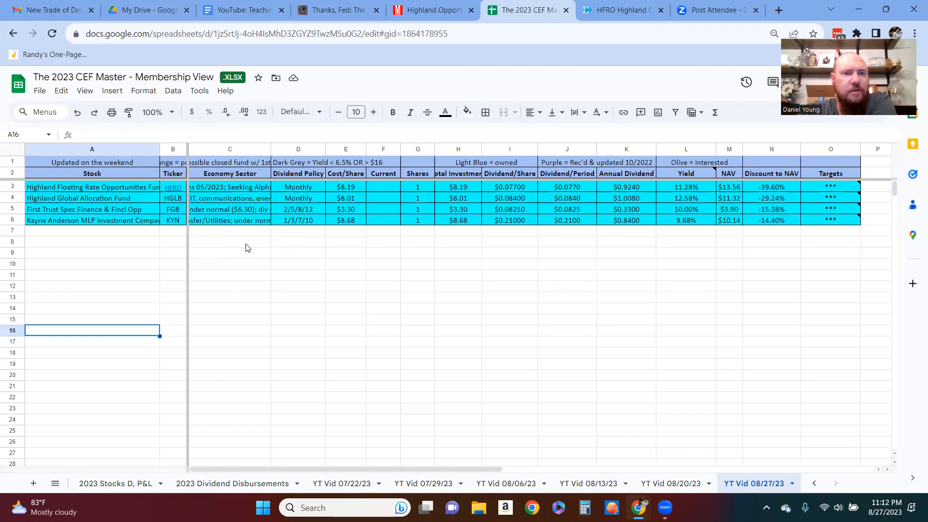
{"action": "mouse_move", "coordinate": [187, 224]}
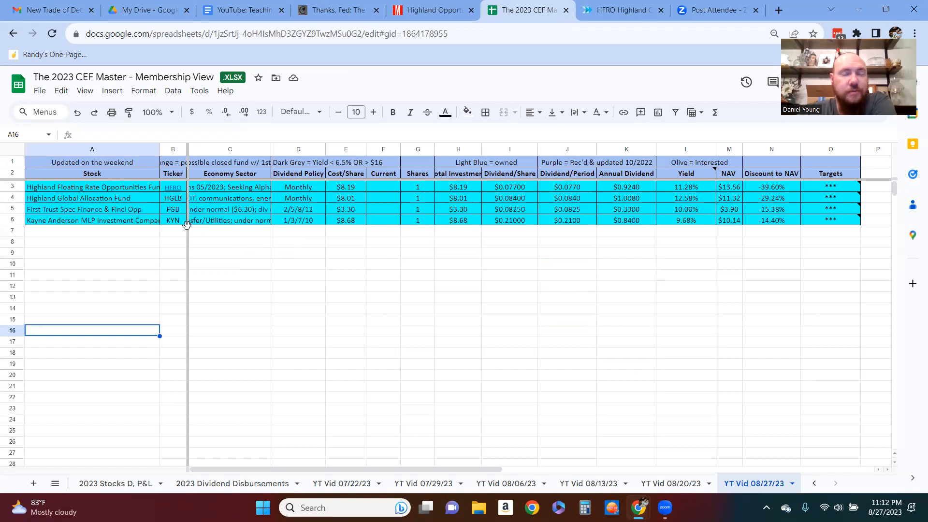
{"action": "left_click", "coordinate": [173, 221]}
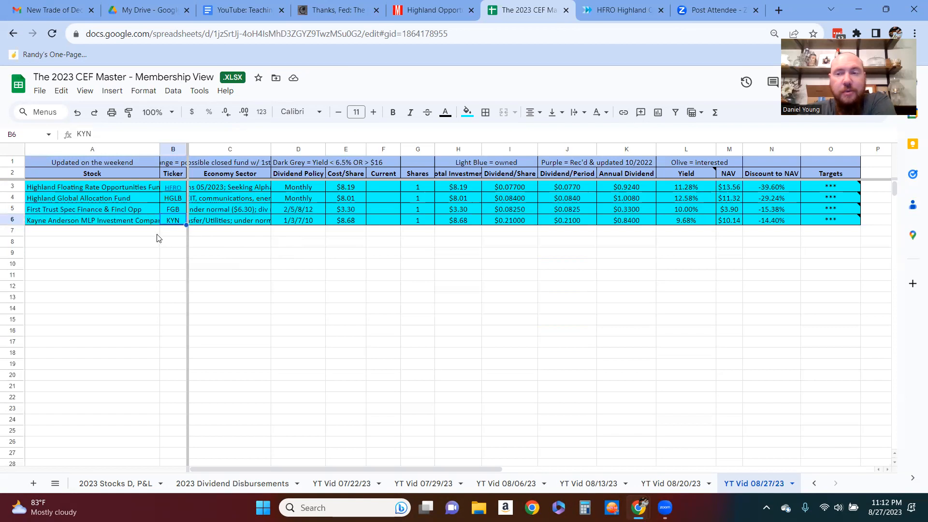
{"action": "left_click", "coordinate": [173, 209]}
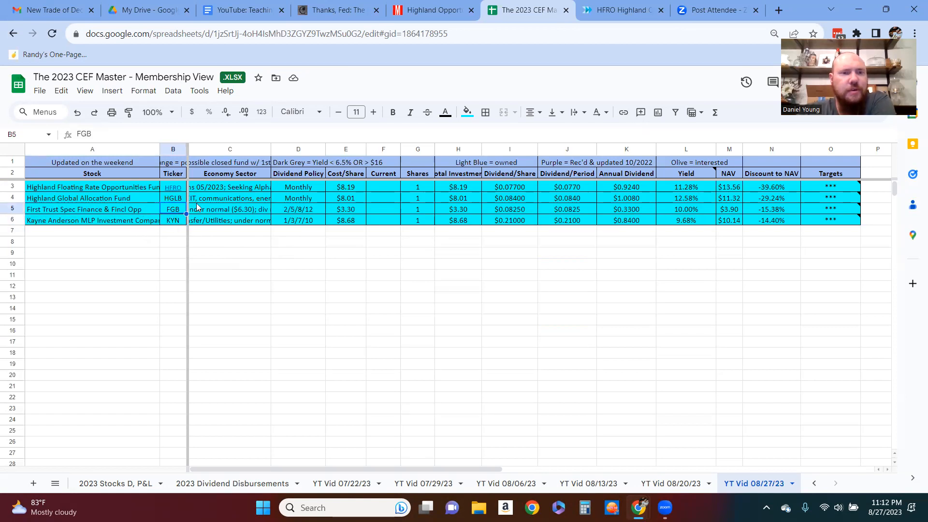
{"action": "left_click", "coordinate": [174, 197]}
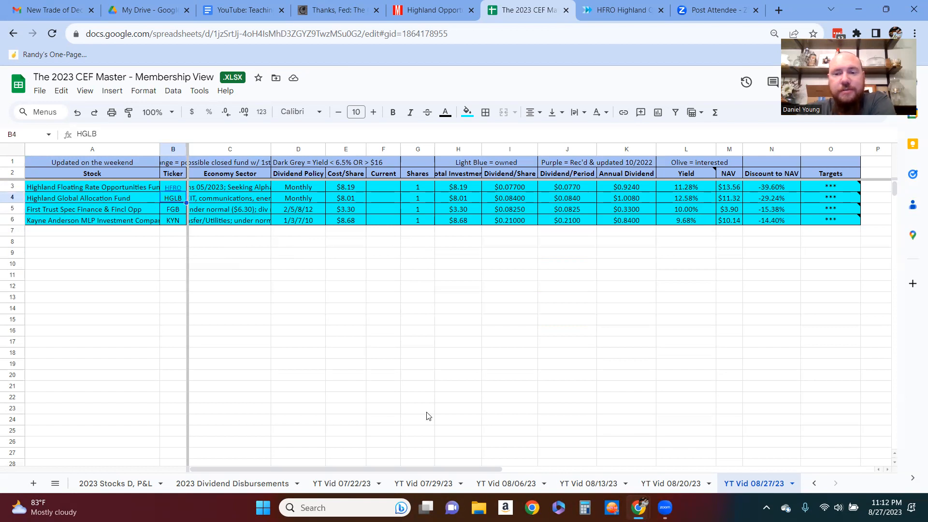
{"action": "left_click", "coordinate": [671, 484]}
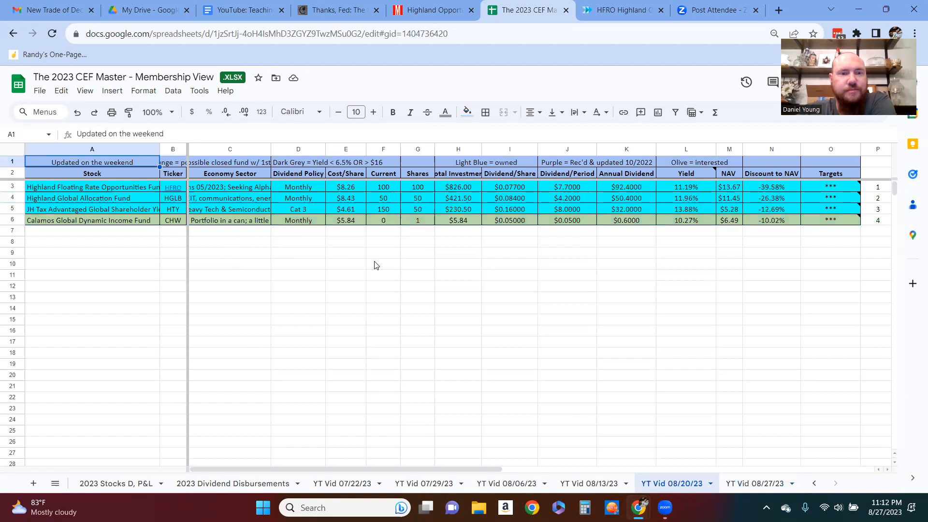
{"action": "mouse_move", "coordinate": [403, 205]}
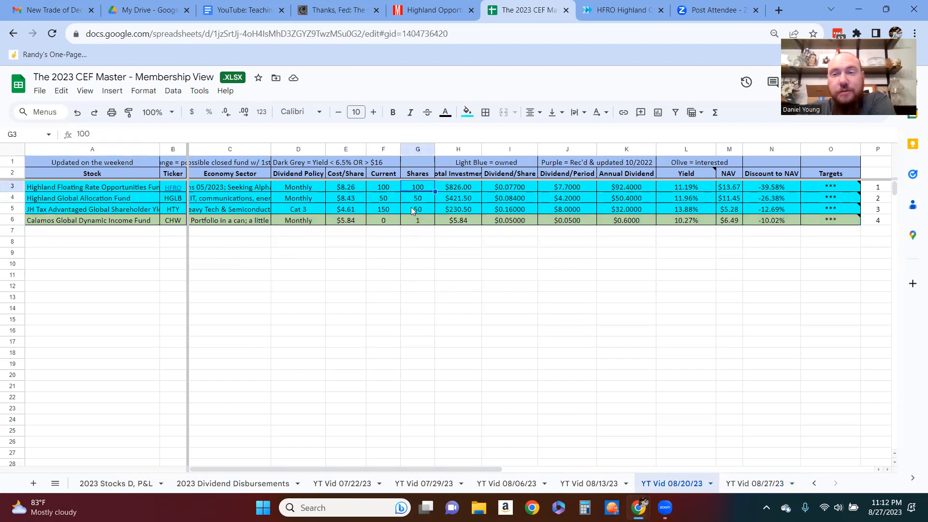
{"action": "left_click", "coordinate": [418, 197]}
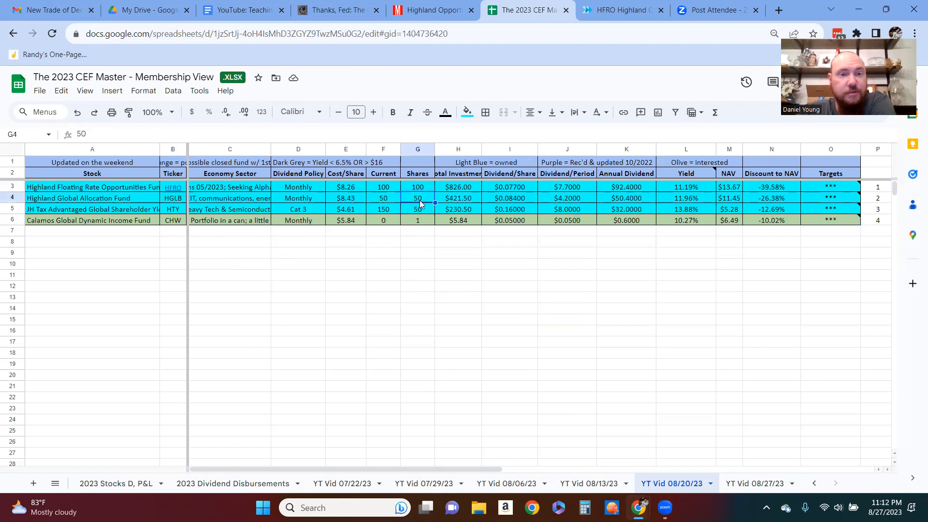
{"action": "left_click", "coordinate": [418, 209]}
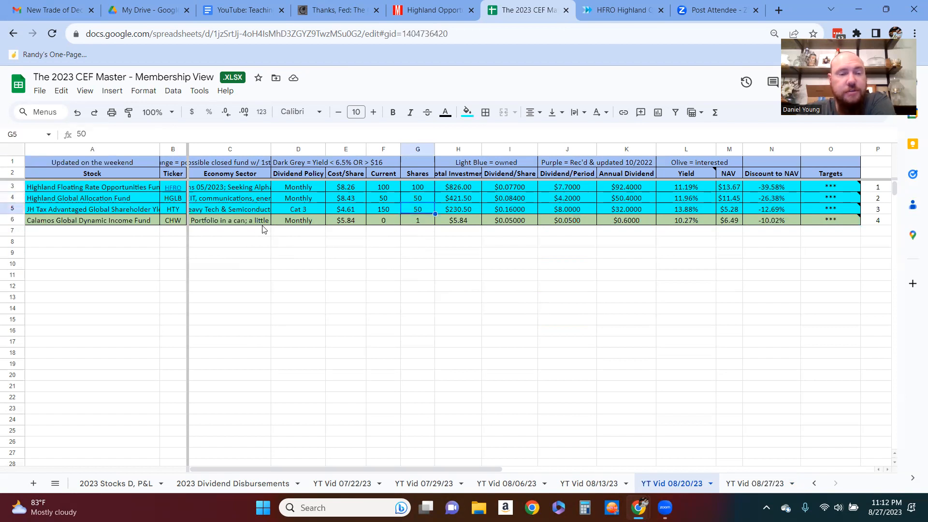
{"action": "left_click", "coordinate": [230, 221]}
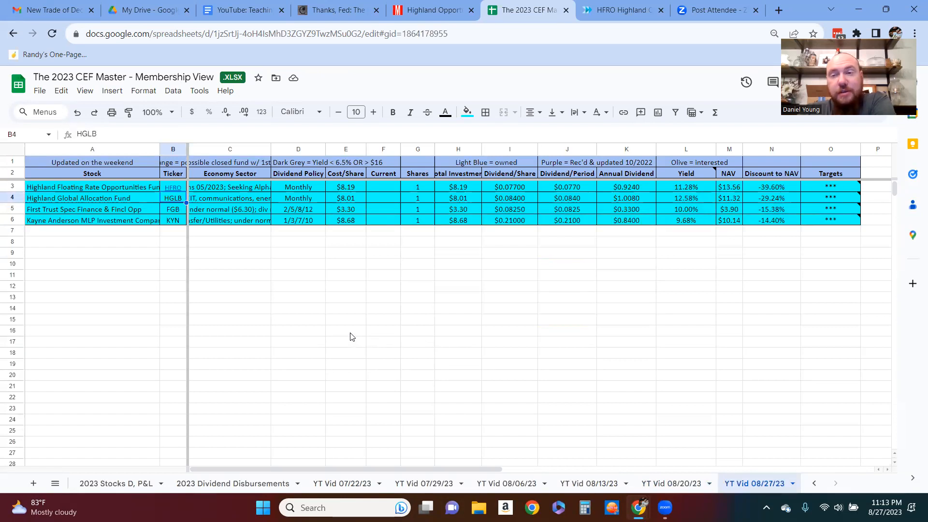
{"action": "mouse_move", "coordinate": [343, 323]}
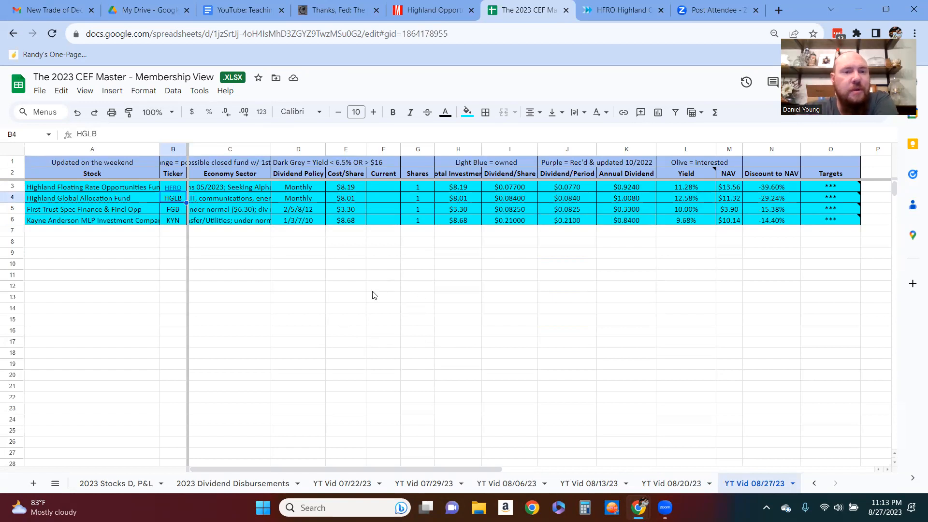
{"action": "mouse_move", "coordinate": [167, 248]}
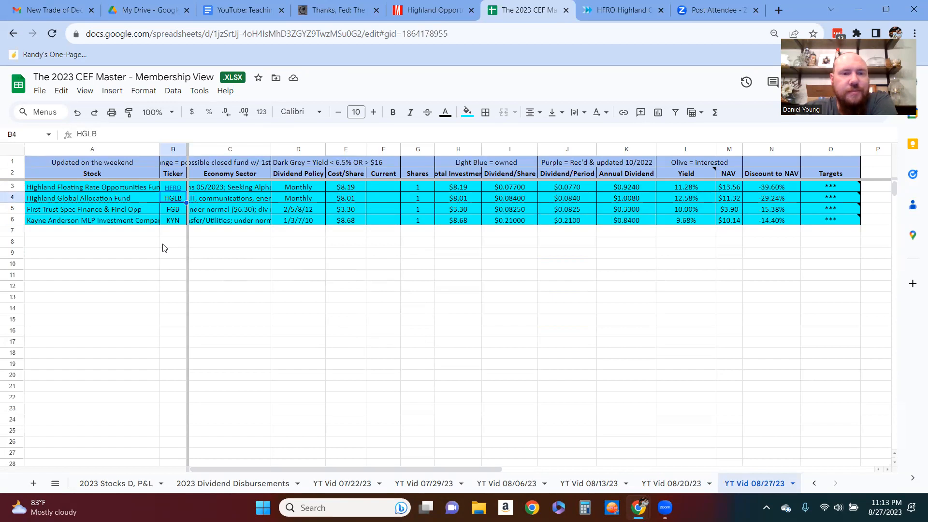
{"action": "left_click", "coordinate": [298, 197]}
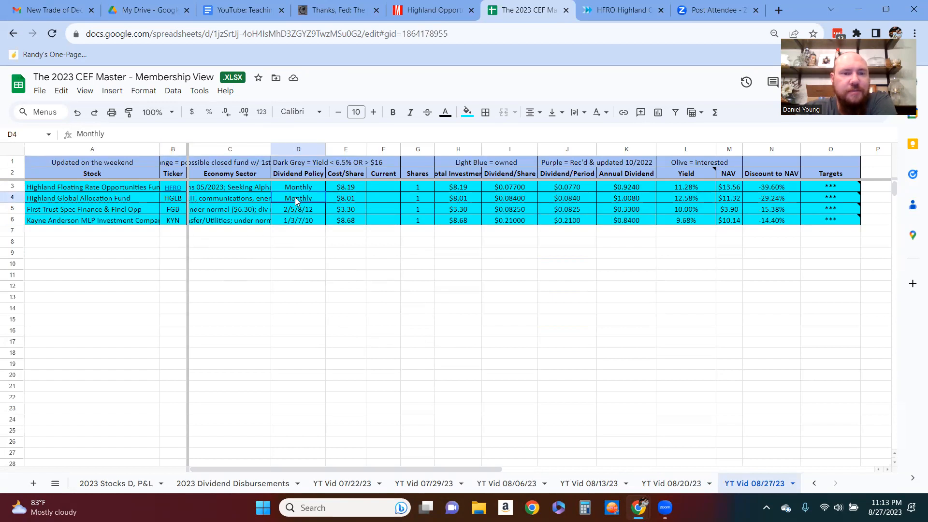
{"action": "left_click_drag", "start_coordinate": [298, 198], "coordinate": [298, 187]}
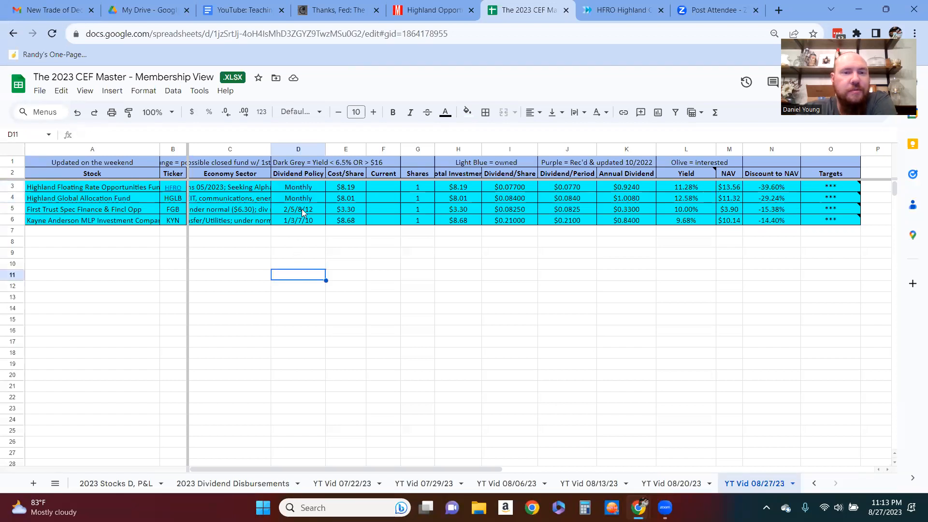
{"action": "left_click", "coordinate": [299, 208]}
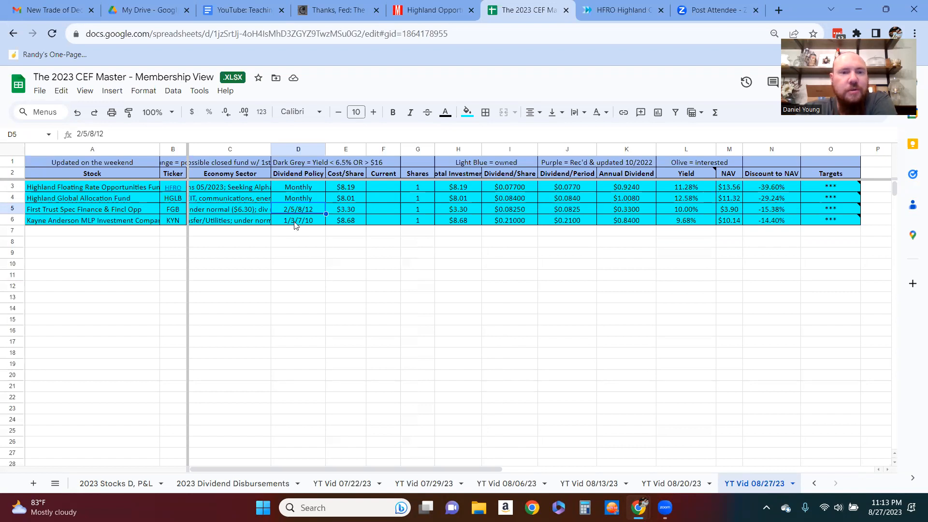
{"action": "left_click", "coordinate": [298, 221]}
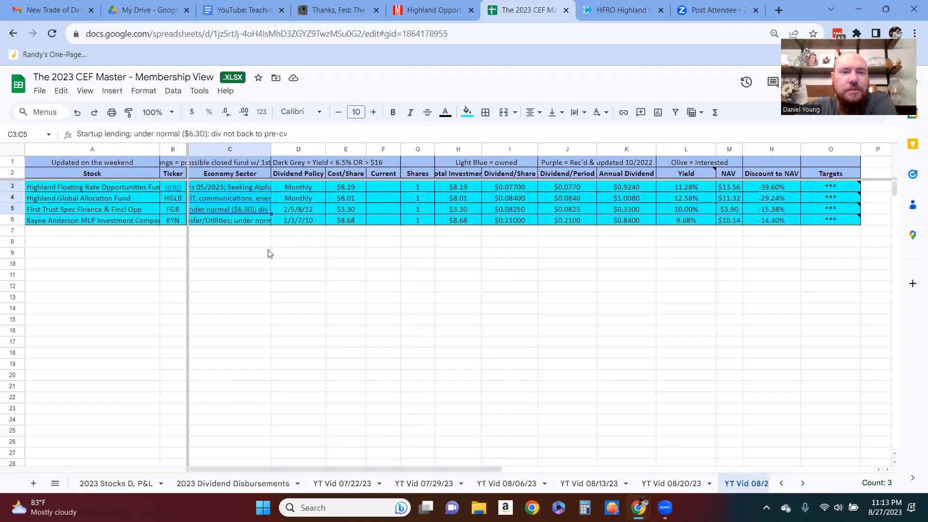
{"action": "left_click", "coordinate": [230, 252]}
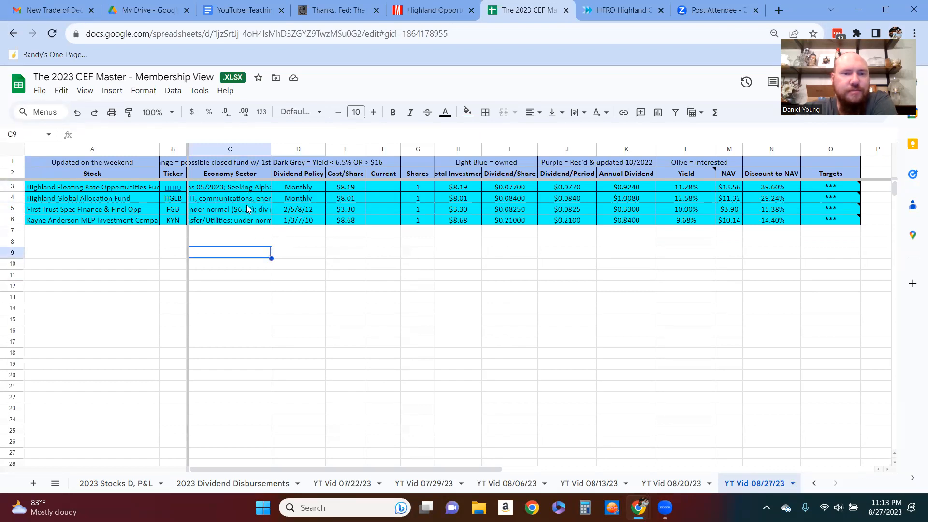
{"action": "left_click", "coordinate": [230, 209]}
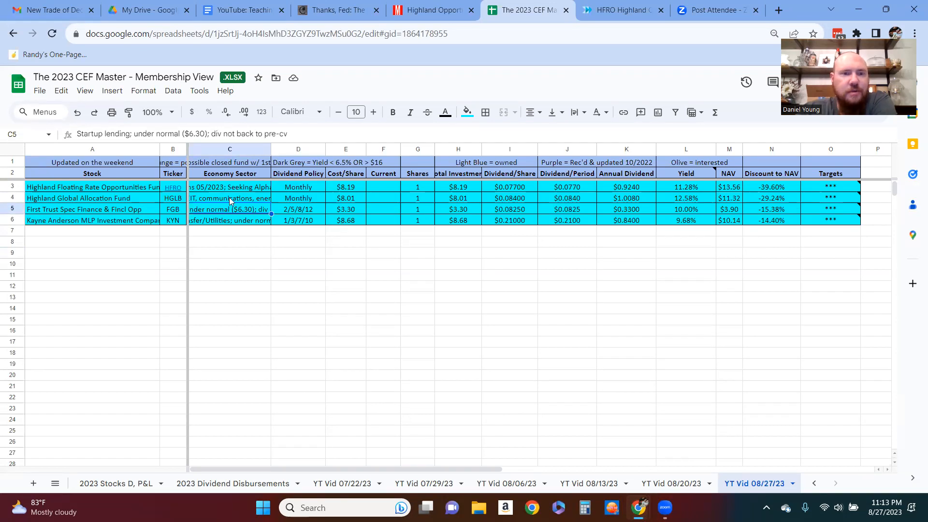
{"action": "left_click", "coordinate": [230, 198]}
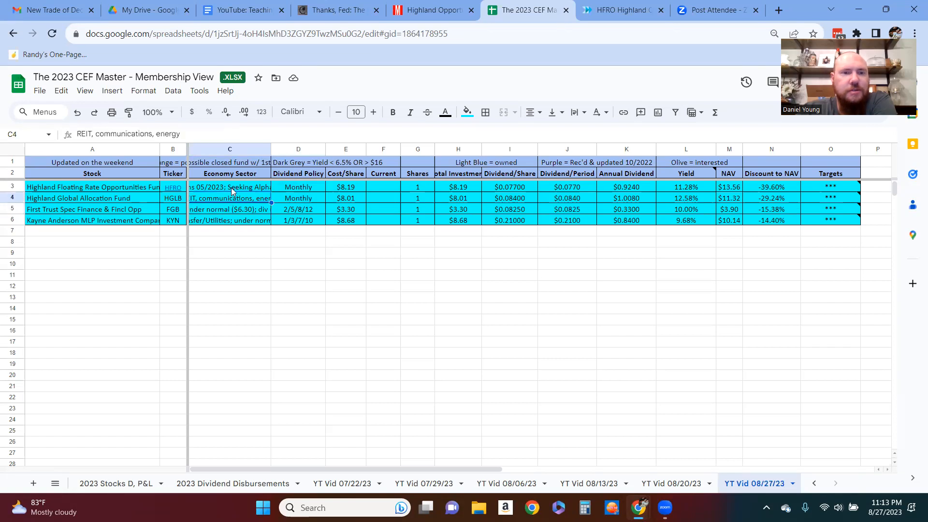
{"action": "left_click", "coordinate": [230, 187]}
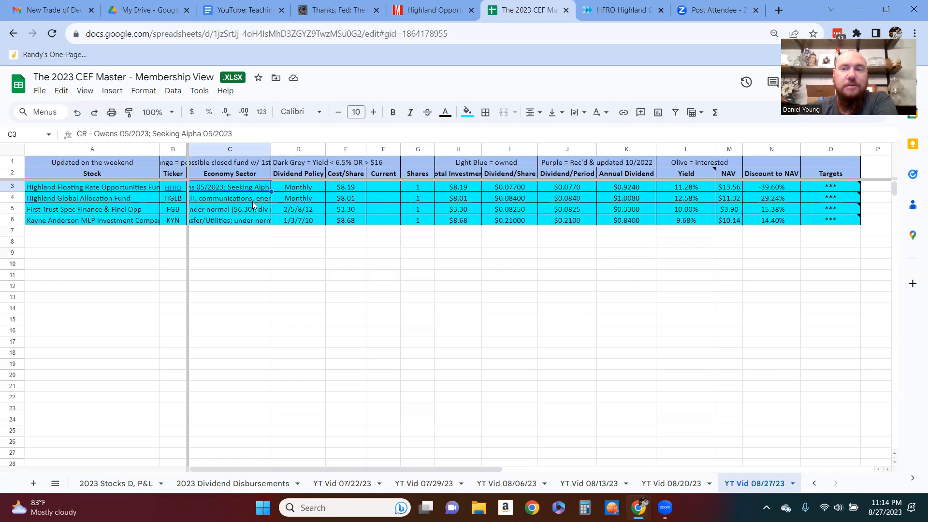
{"action": "mouse_move", "coordinate": [429, 227]}
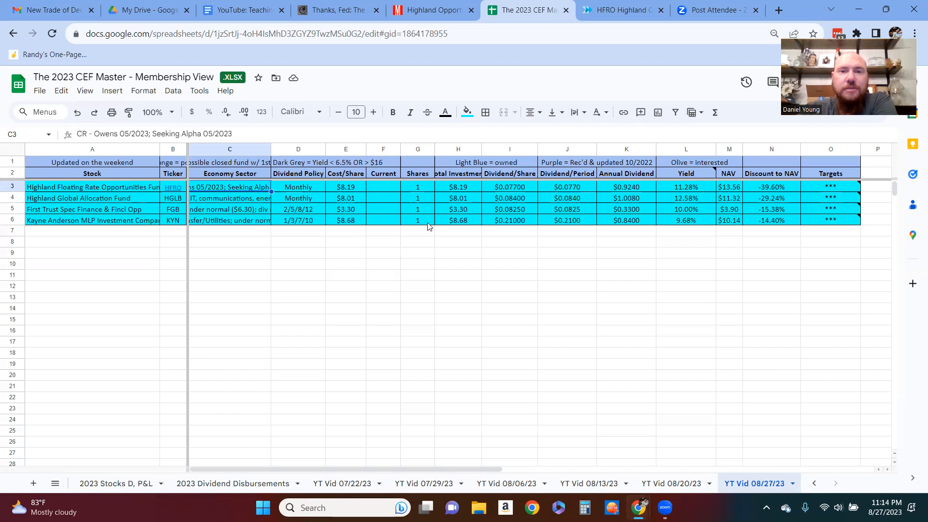
{"action": "mouse_move", "coordinate": [483, 248]}
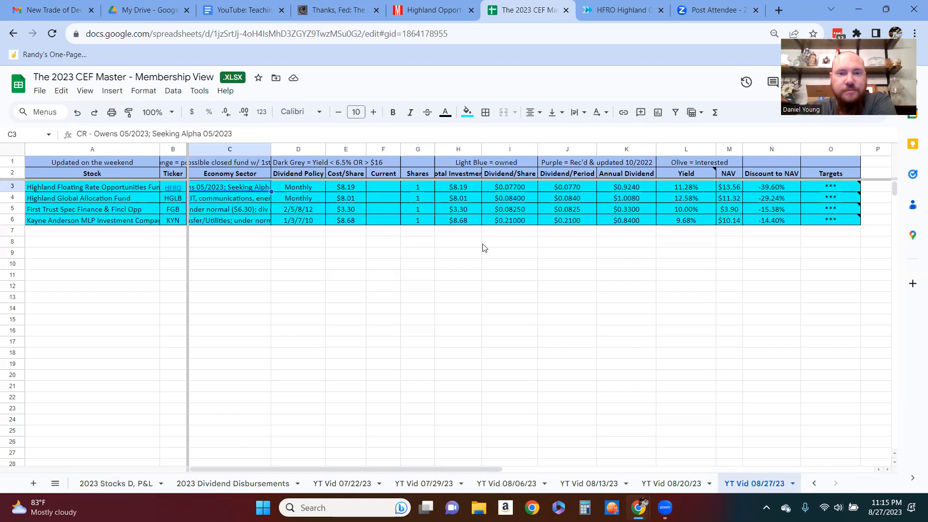
{"action": "mouse_move", "coordinate": [451, 228]}
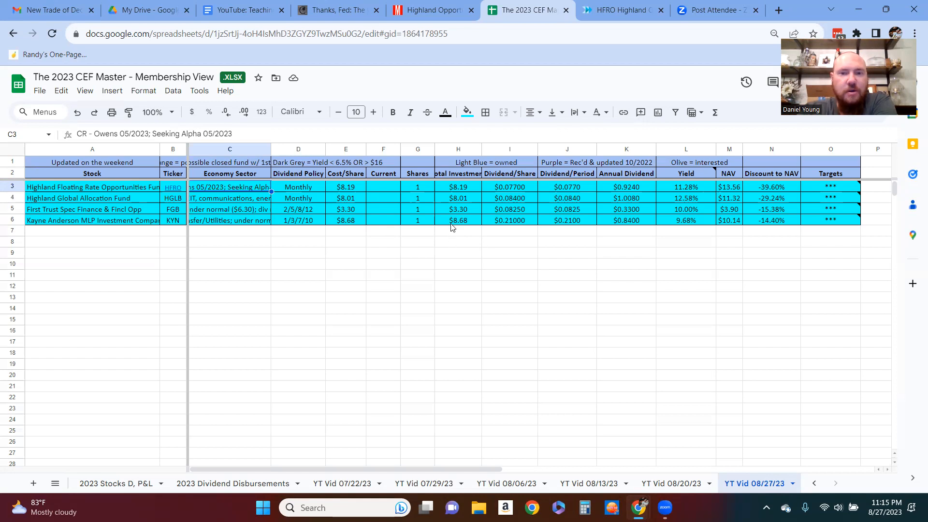
{"action": "left_click", "coordinate": [458, 219]}
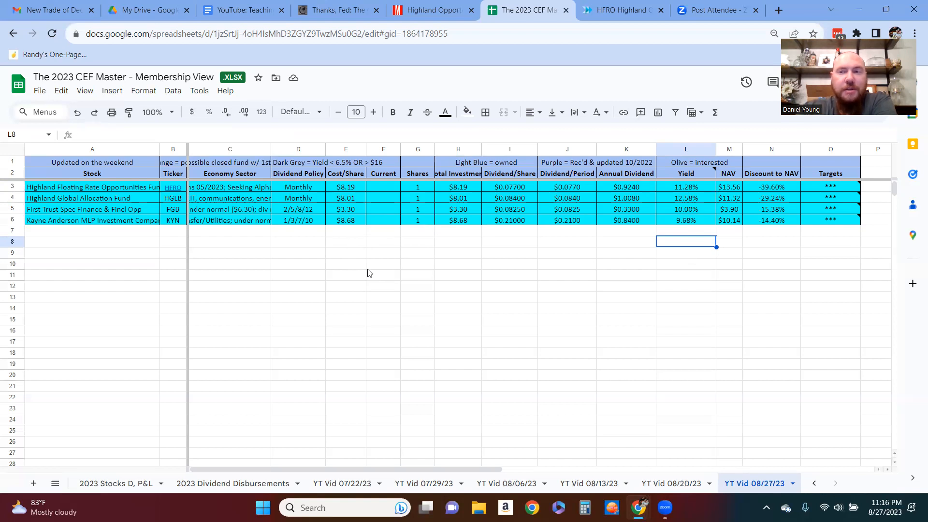
{"action": "mouse_move", "coordinate": [320, 272]}
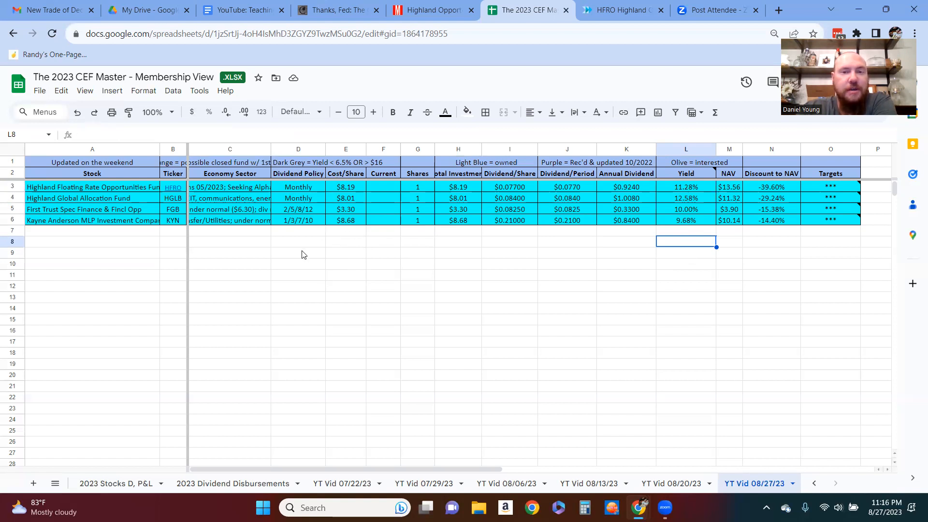
Step: Enter current share counts 200, 100, 200 and 250 for HFRO, HGLB, FGB and KYN
{"action": "left_click", "coordinate": [383, 186]}
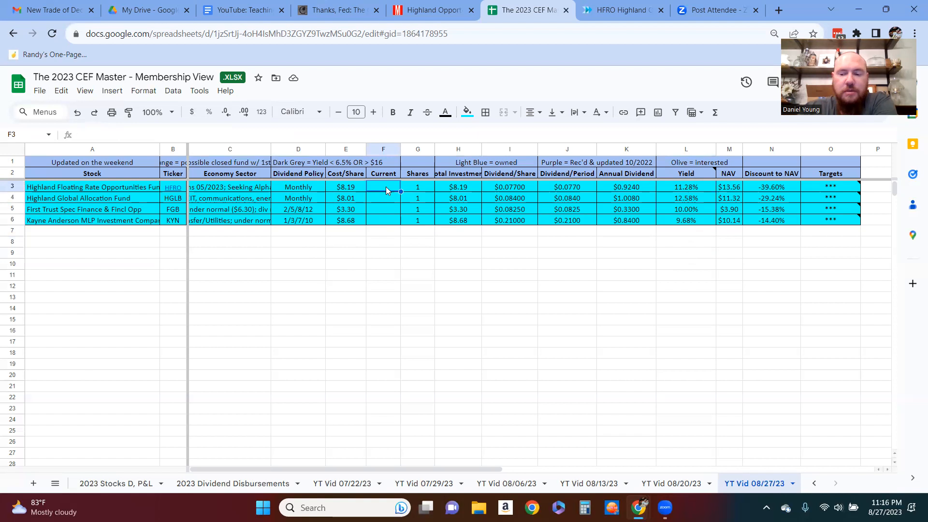
{"action": "type", "text": "200"}
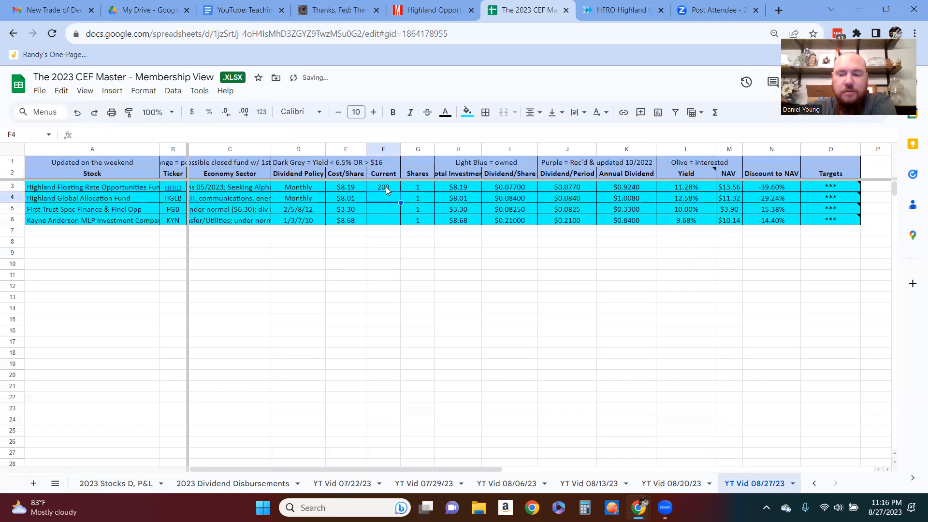
{"action": "type", "text": "250"}
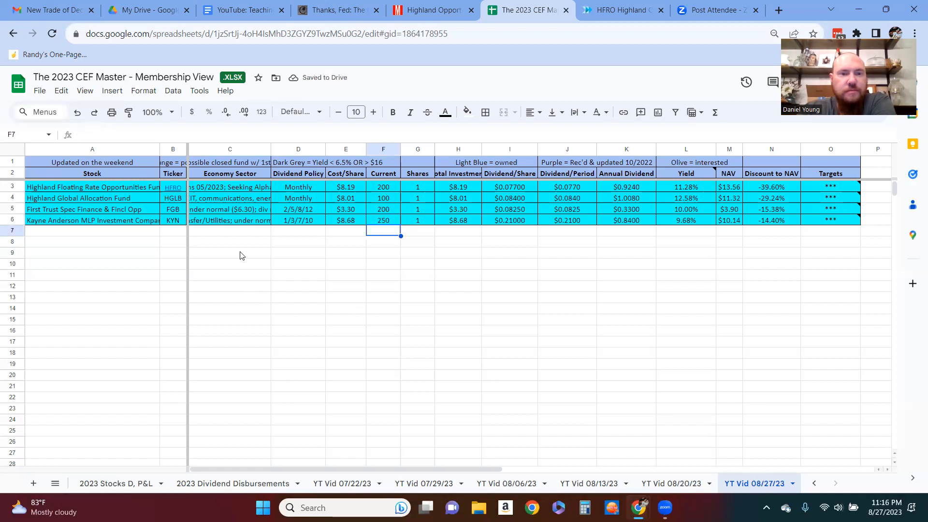
{"action": "left_click", "coordinate": [230, 219]}
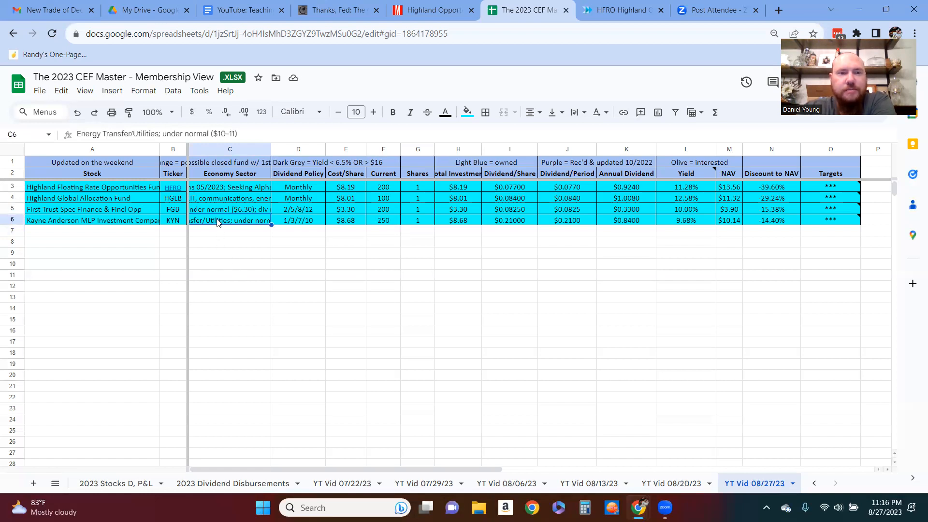
Step: Review the Economy Sector notes, then check Aberdeen Asia-Pacific's purchase price on the 2023 Stocks D, P&L sheet
{"action": "left_click", "coordinate": [230, 187]}
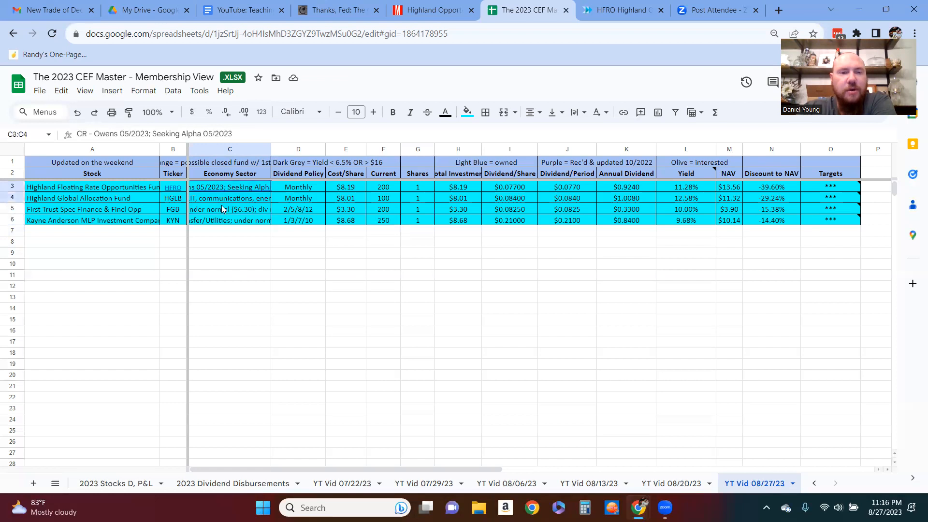
{"action": "left_click_drag", "start_coordinate": [230, 187], "coordinate": [230, 221]}
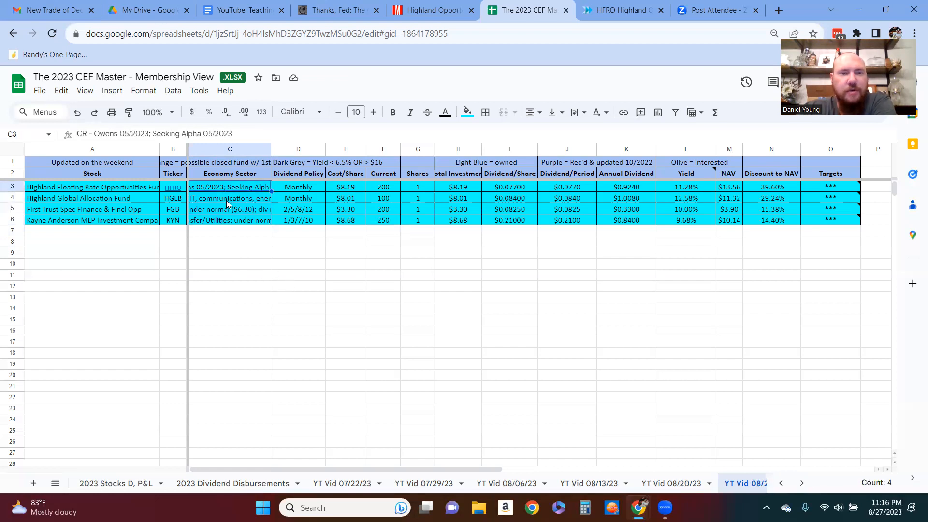
{"action": "left_click", "coordinate": [347, 275]}
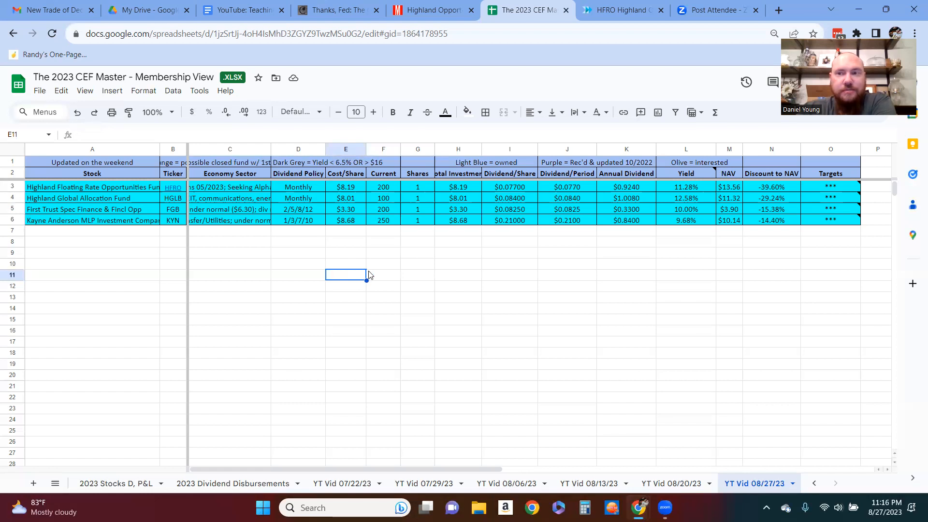
{"action": "mouse_move", "coordinate": [329, 380]}
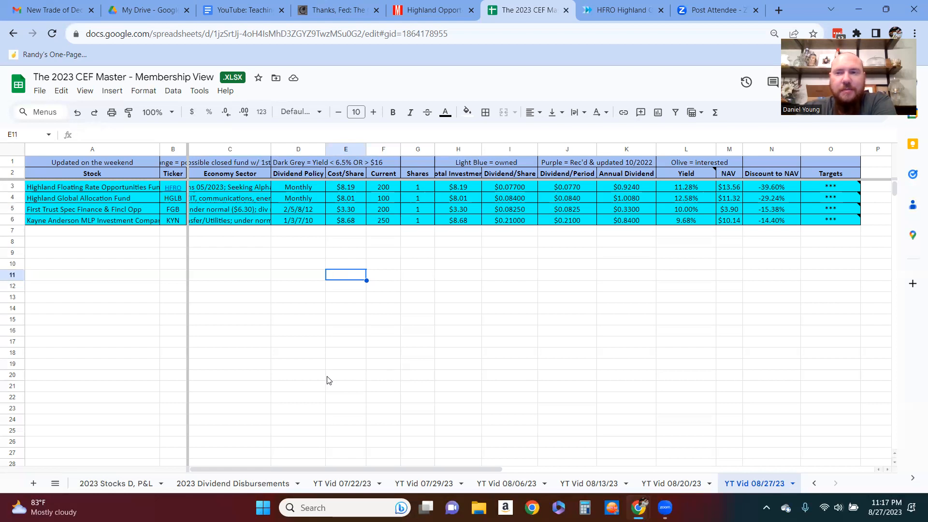
{"action": "mouse_move", "coordinate": [438, 279]}
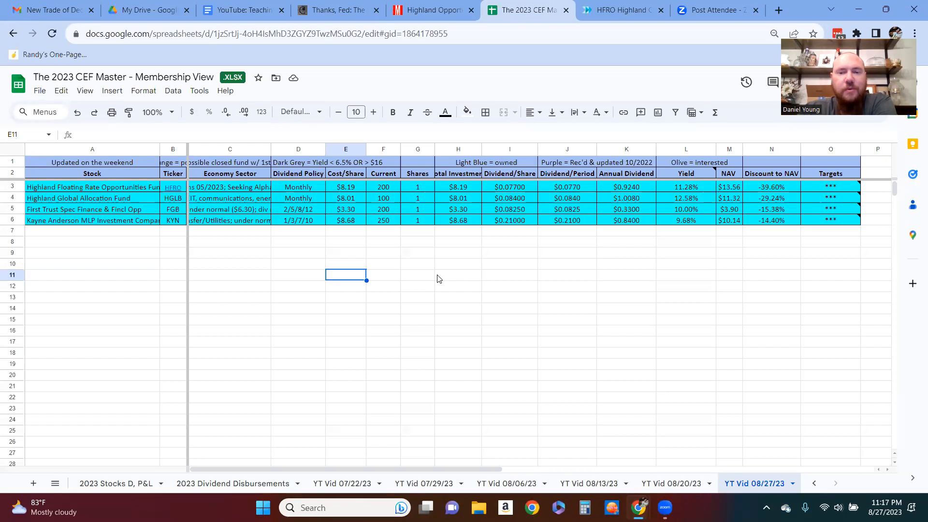
{"action": "left_click", "coordinate": [117, 483]}
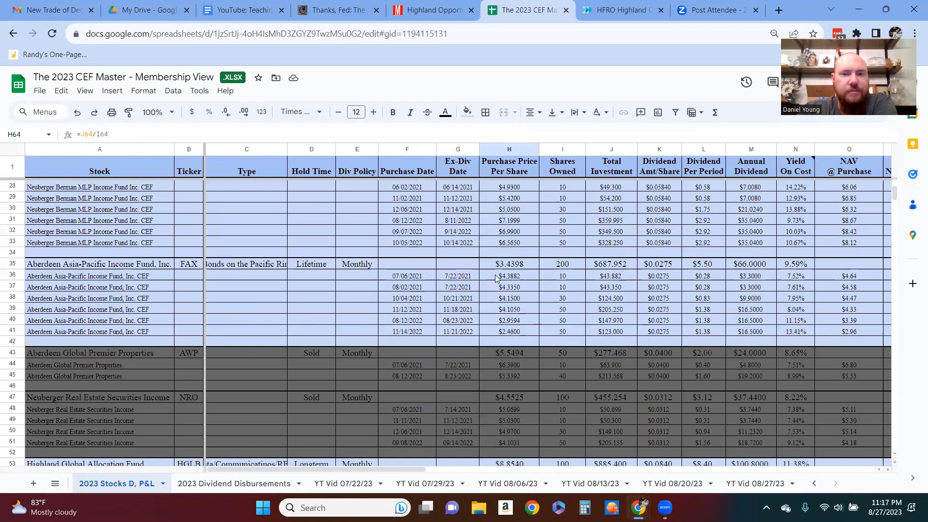
{"action": "left_click", "coordinate": [509, 263]}
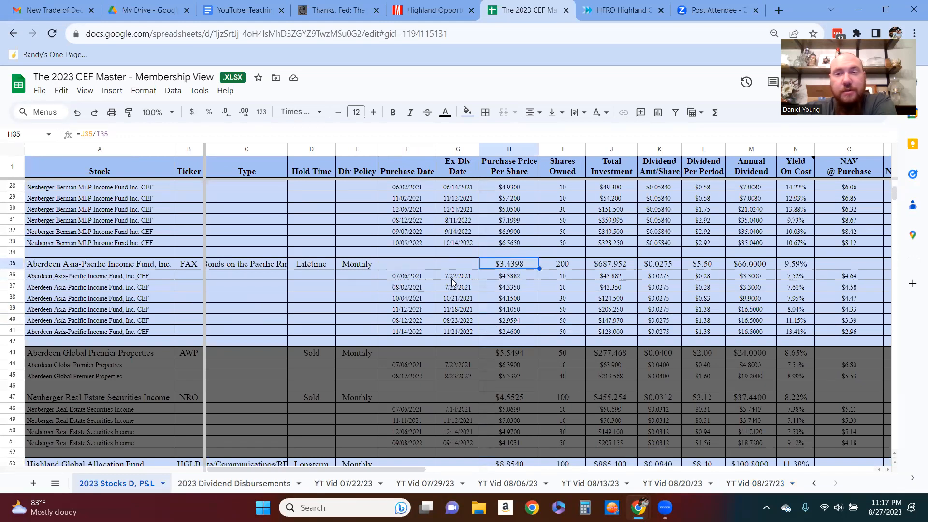
{"action": "mouse_move", "coordinate": [438, 290]}
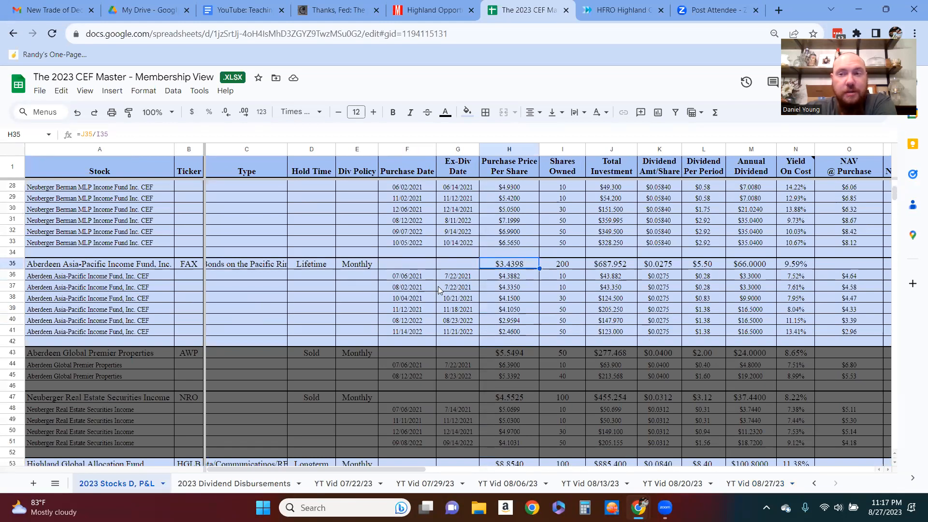
{"action": "mouse_move", "coordinate": [447, 405]}
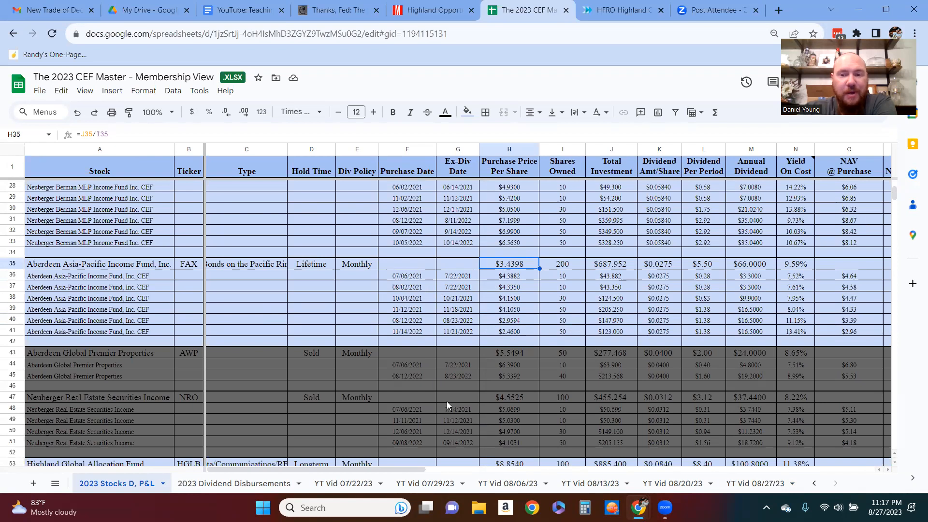
Step: Return to the YT Vid 08/27/23 sheet and inspect HFRO's -39.60% discount-to-NAV formula
{"action": "left_click", "coordinate": [753, 484]}
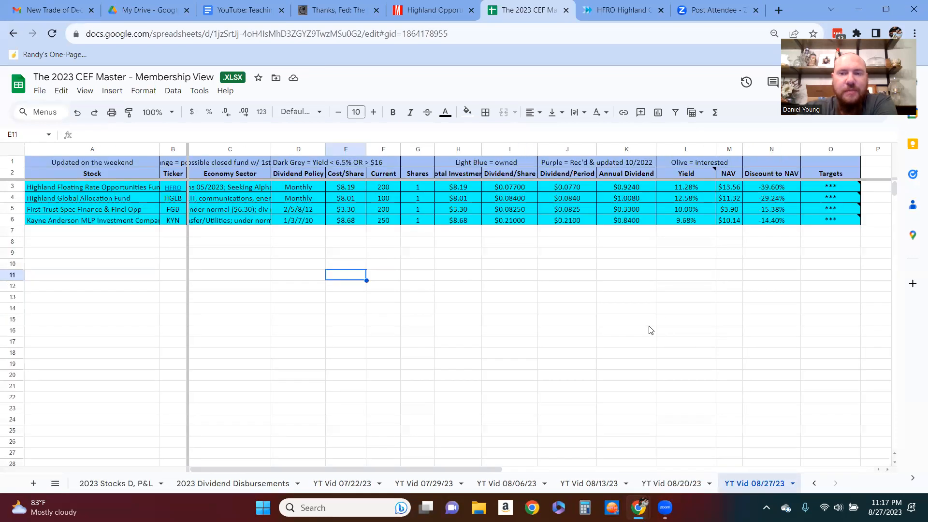
{"action": "mouse_move", "coordinate": [772, 239]}
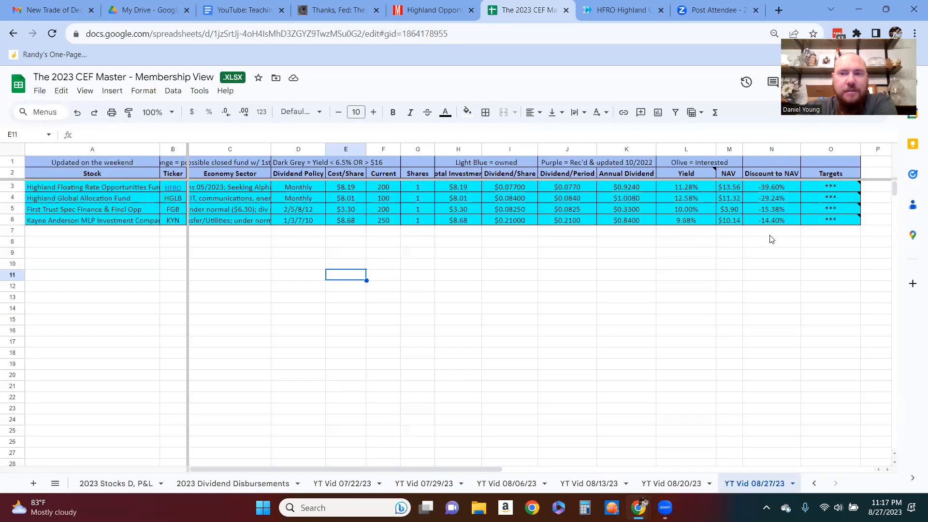
{"action": "mouse_move", "coordinate": [773, 262]}
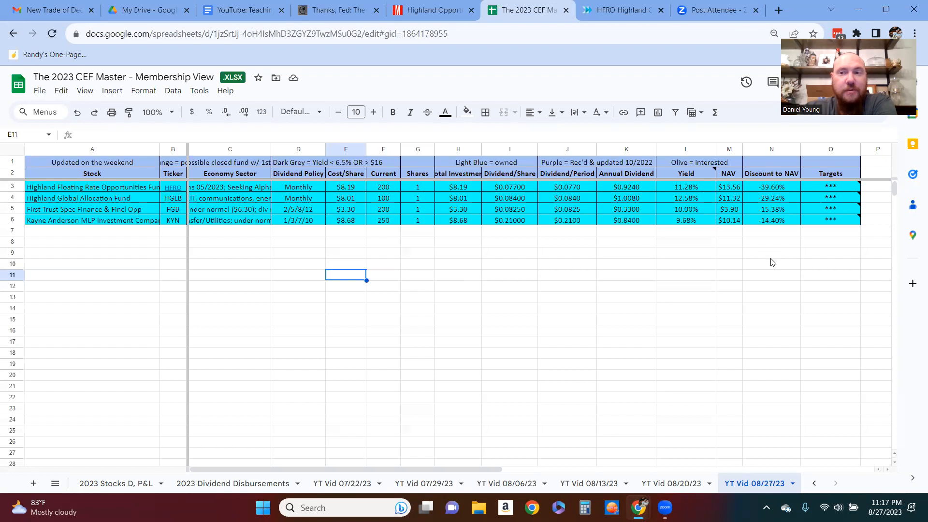
{"action": "mouse_move", "coordinate": [713, 297]}
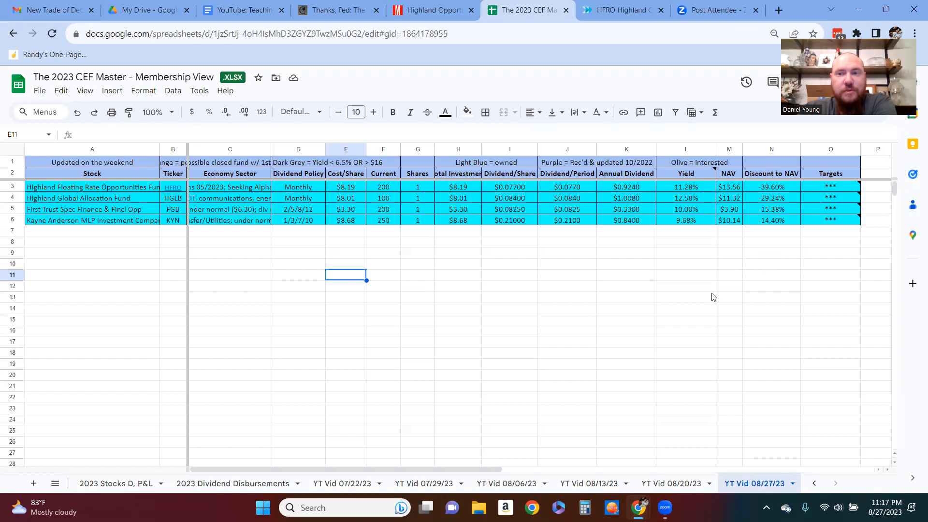
{"action": "mouse_move", "coordinate": [627, 236]}
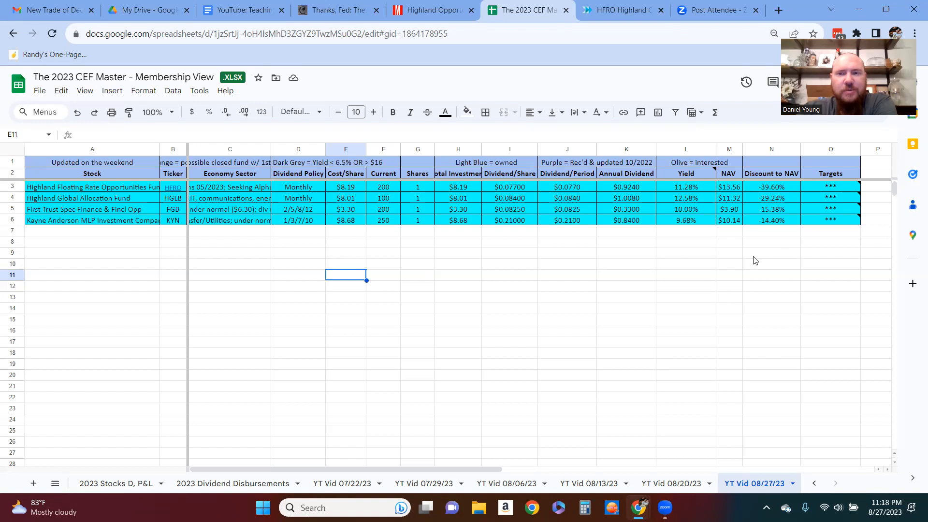
{"action": "mouse_move", "coordinate": [784, 189]}
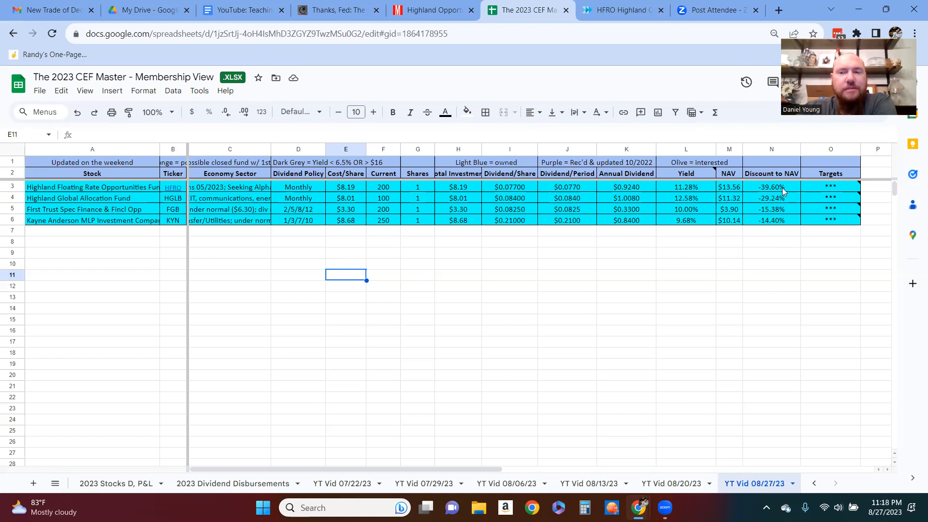
{"action": "left_click", "coordinate": [686, 241]}
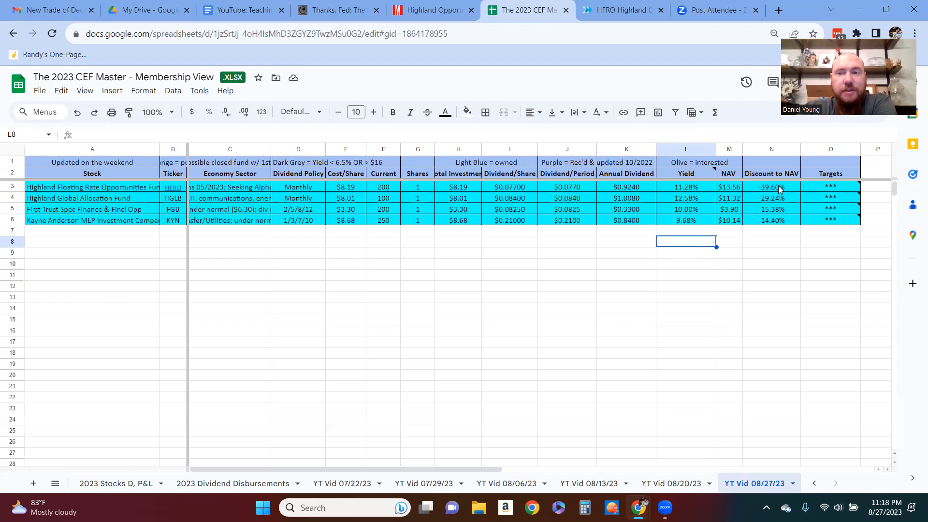
{"action": "left_click", "coordinate": [772, 186]}
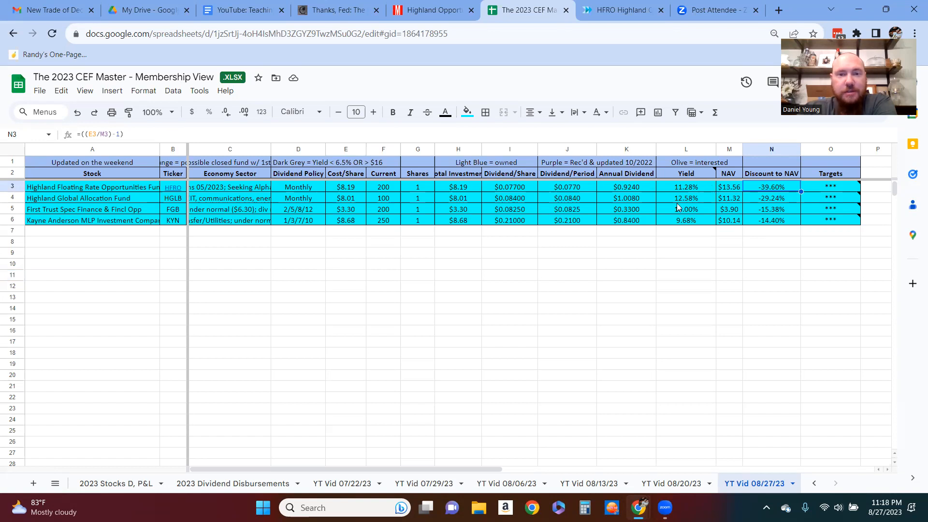
{"action": "mouse_move", "coordinate": [352, 190]}
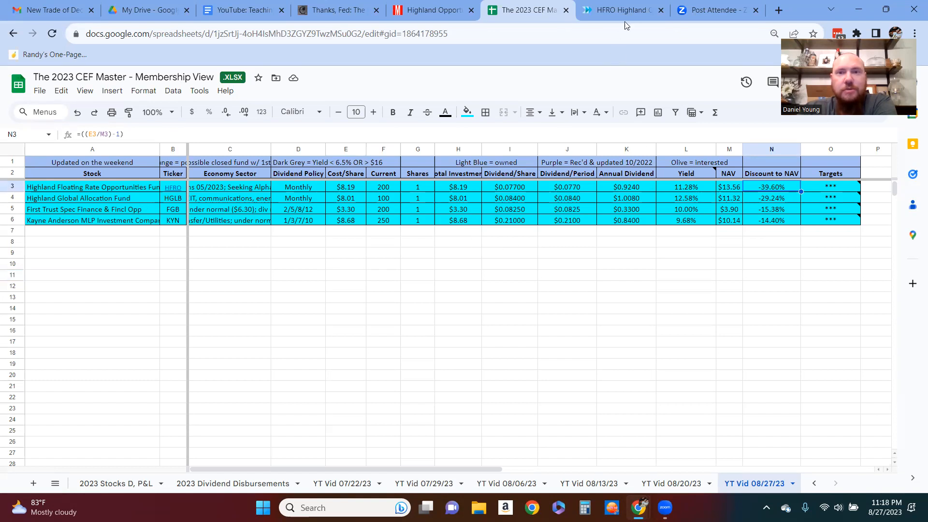
Step: Review HFRO's distribution history and premium/discount chart since inception on CEF Connect
{"action": "left_click", "coordinate": [619, 10]}
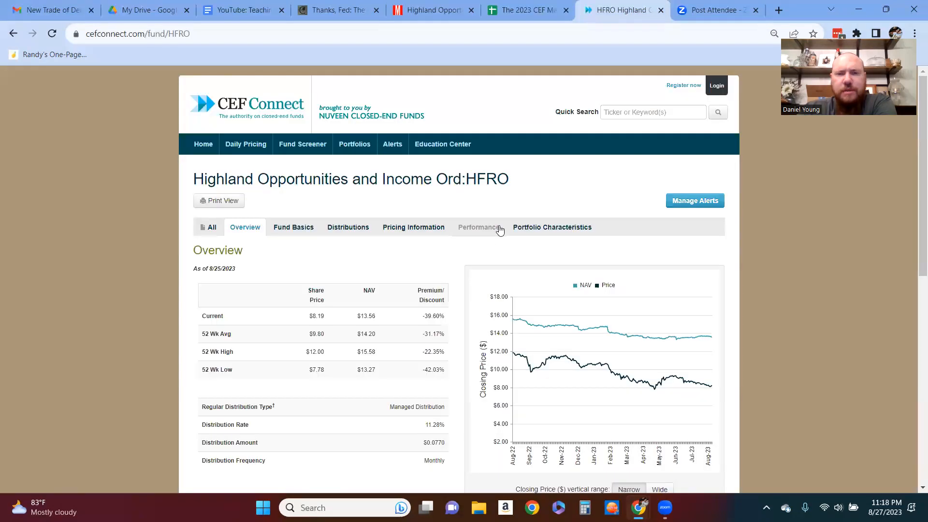
{"action": "scroll", "scroll_direction": "down", "scroll_amount": 3}
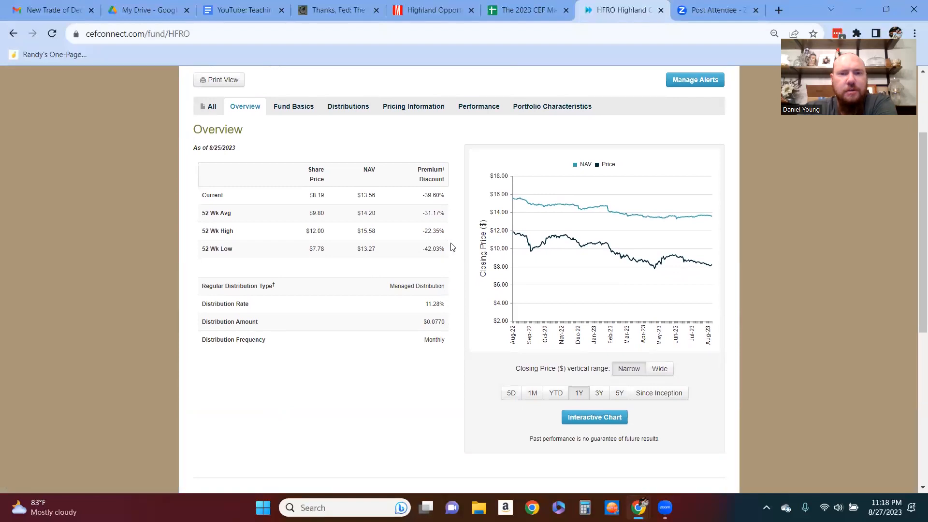
{"action": "mouse_move", "coordinate": [506, 138]}
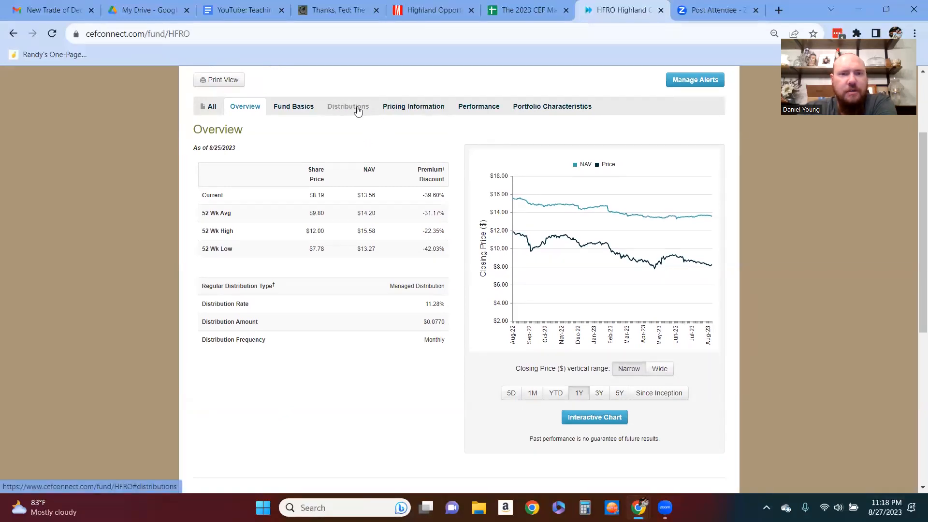
{"action": "left_click", "coordinate": [348, 106]}
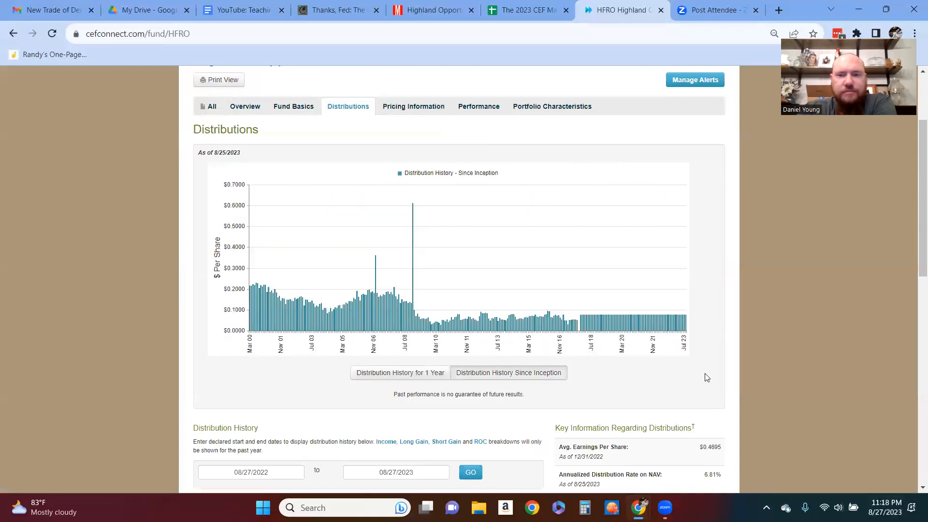
{"action": "mouse_move", "coordinate": [600, 319]}
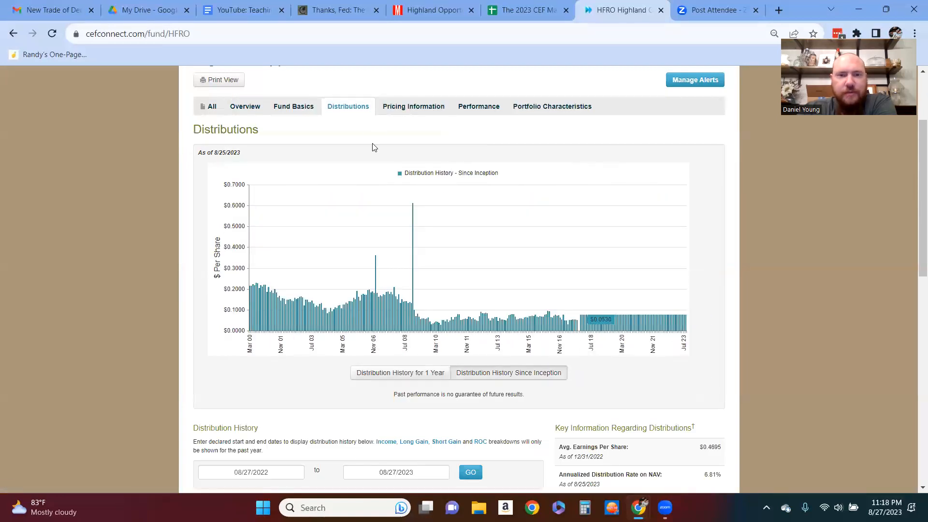
{"action": "left_click", "coordinate": [412, 106]}
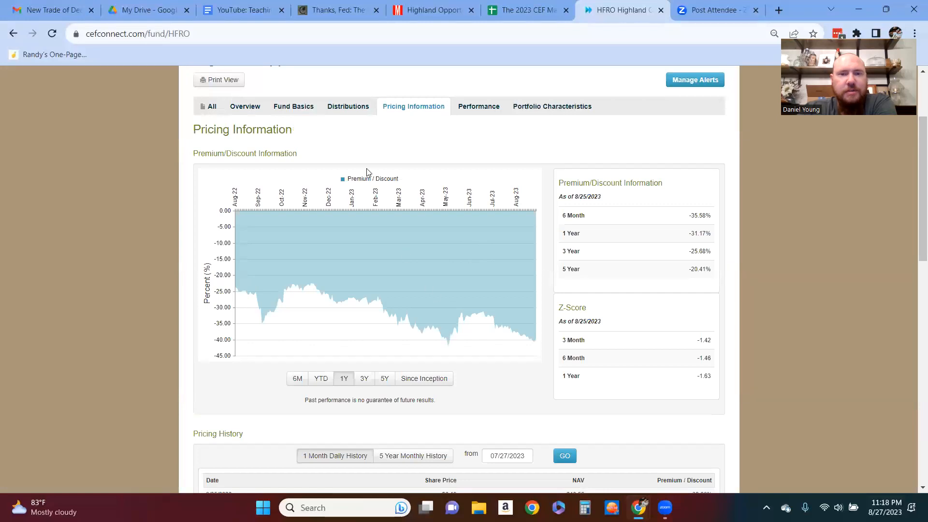
{"action": "left_click", "coordinate": [348, 106]}
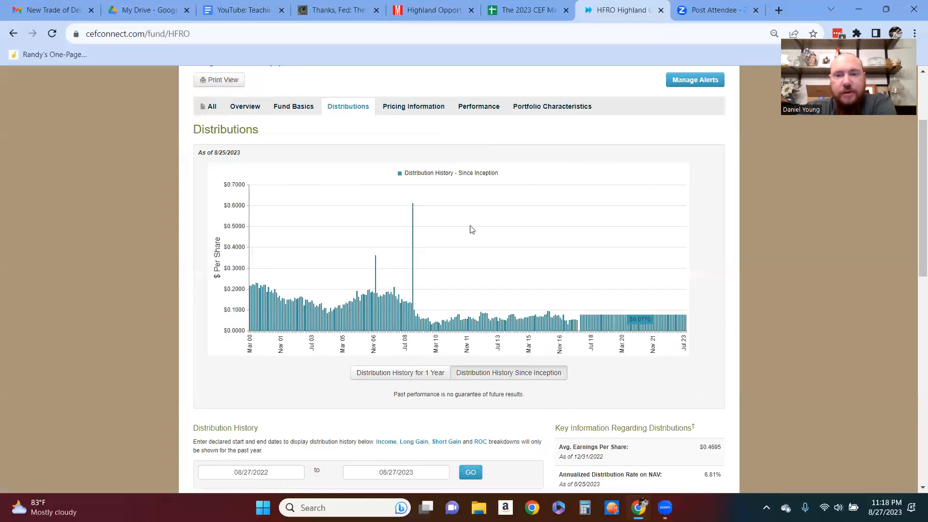
{"action": "left_click", "coordinate": [413, 106]}
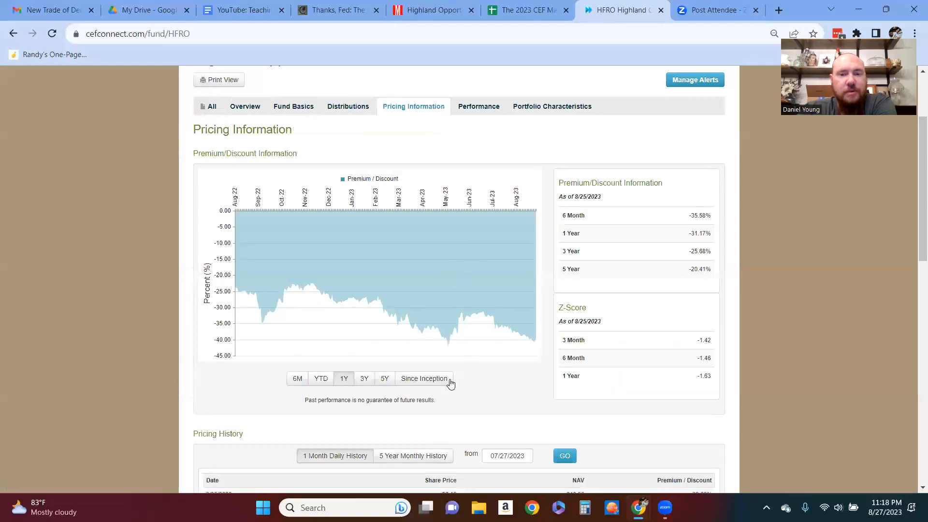
{"action": "left_click", "coordinate": [424, 378]}
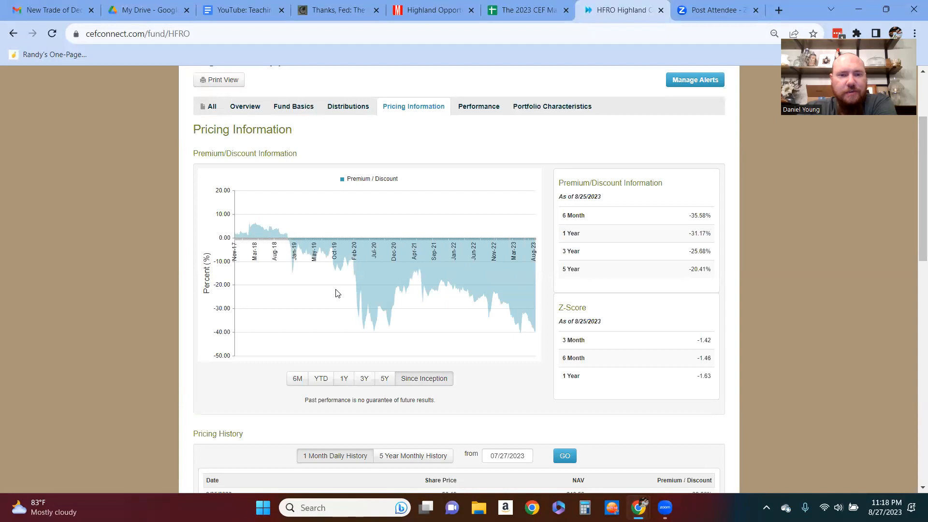
{"action": "mouse_move", "coordinate": [348, 106]}
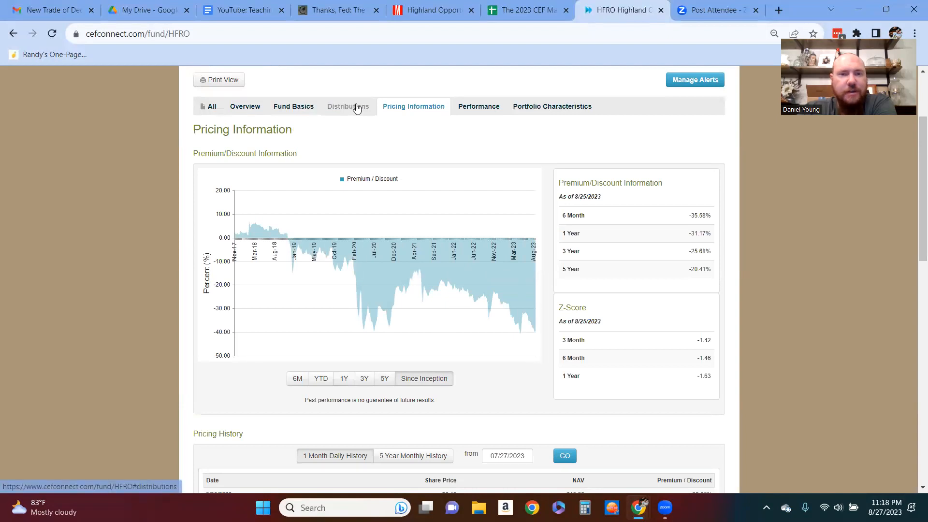
Step: View HFRO's portfolio characteristics, asset allocation bars and top holdings on CEF Connect
{"action": "left_click", "coordinate": [347, 107]}
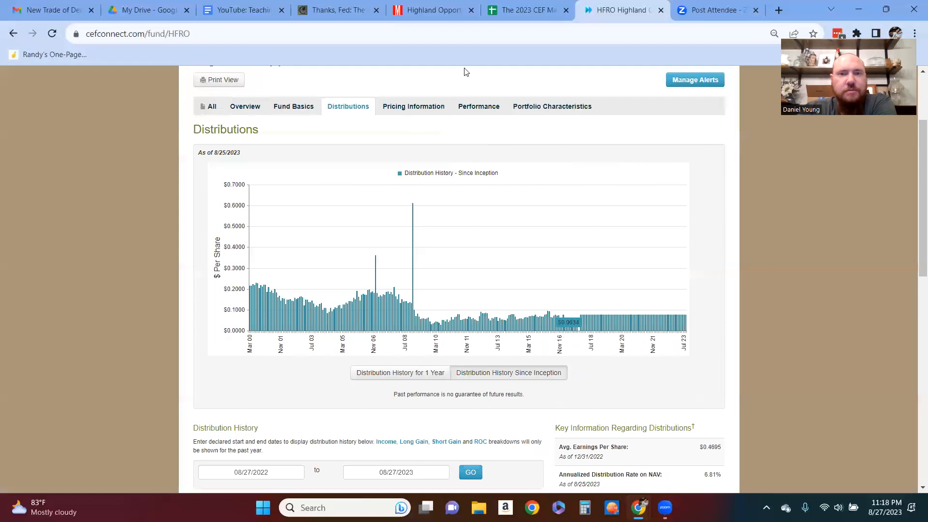
{"action": "left_click", "coordinate": [551, 106]}
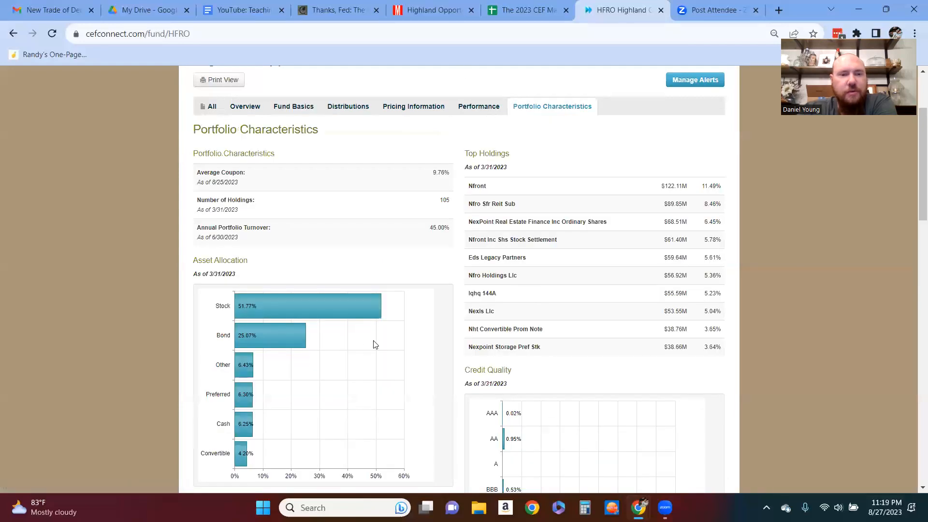
{"action": "scroll", "scroll_direction": "down", "scroll_amount": 3}
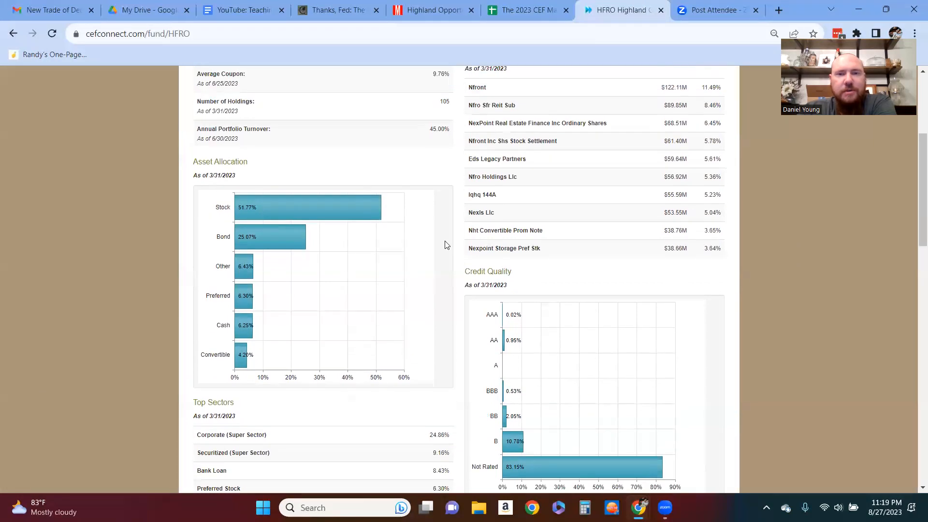
{"action": "scroll", "scroll_direction": "up", "scroll_amount": 3}
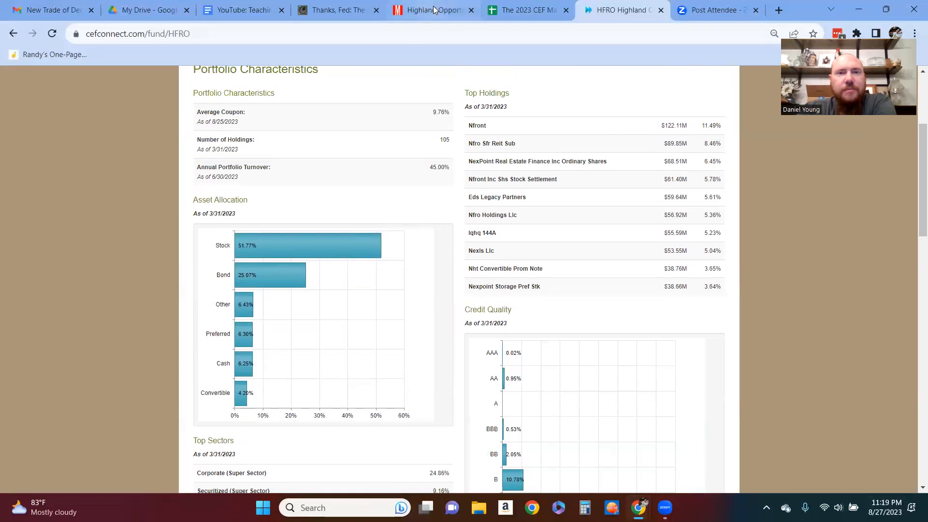
Step: Scroll Morningstar's HFRO portfolio page down to its equity holdings table
{"action": "left_click", "coordinate": [430, 10]}
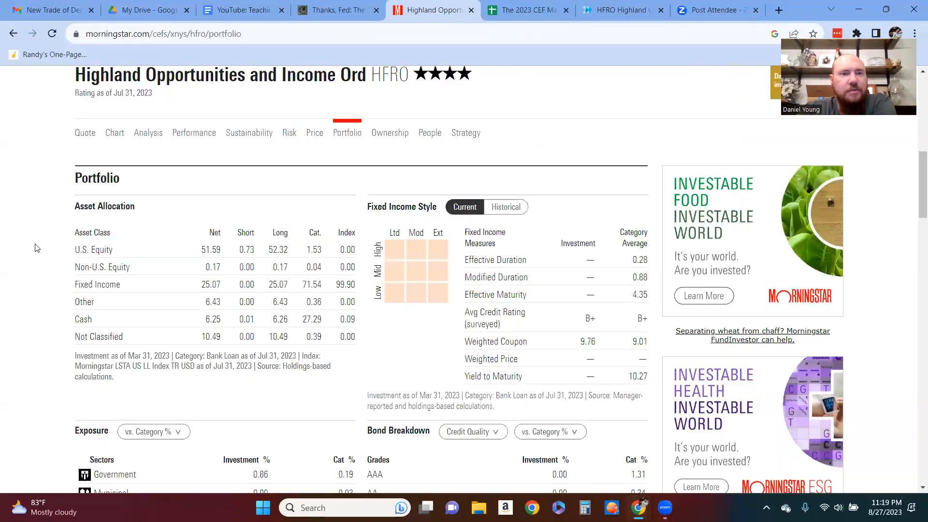
{"action": "scroll", "scroll_direction": "down", "scroll_amount": 3}
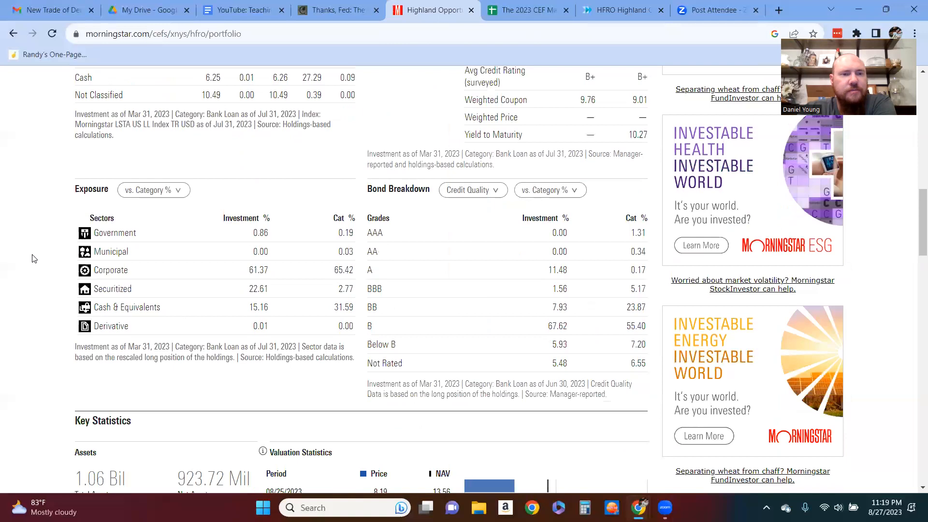
{"action": "mouse_move", "coordinate": [218, 341]}
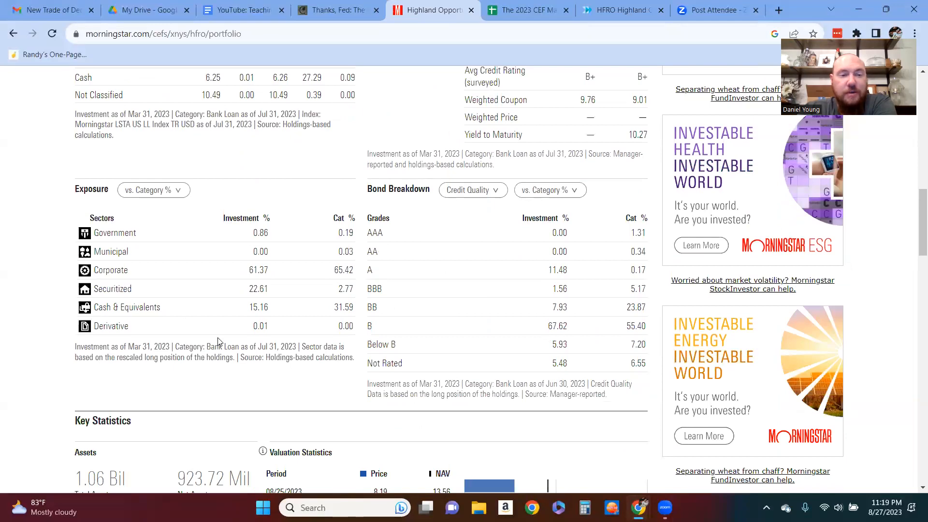
{"action": "scroll", "scroll_direction": "down", "scroll_amount": 3}
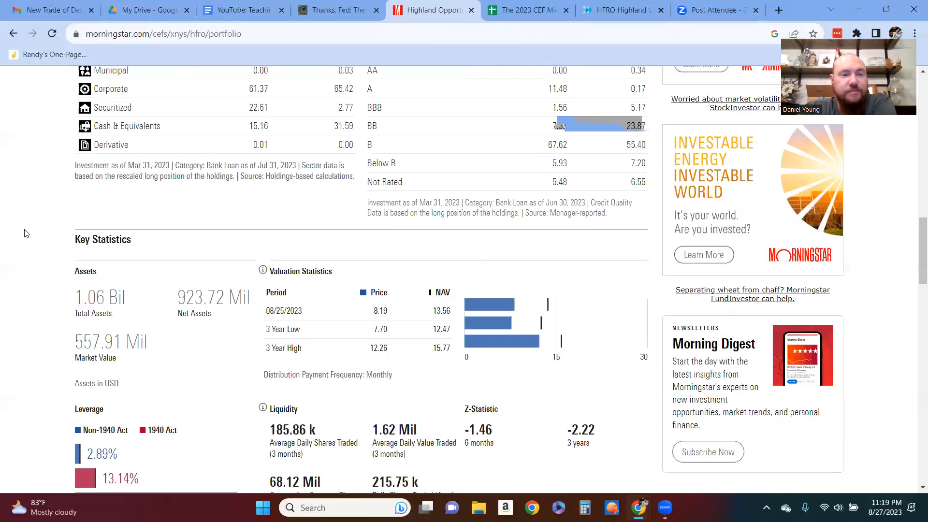
{"action": "scroll", "scroll_direction": "down", "scroll_amount": 3}
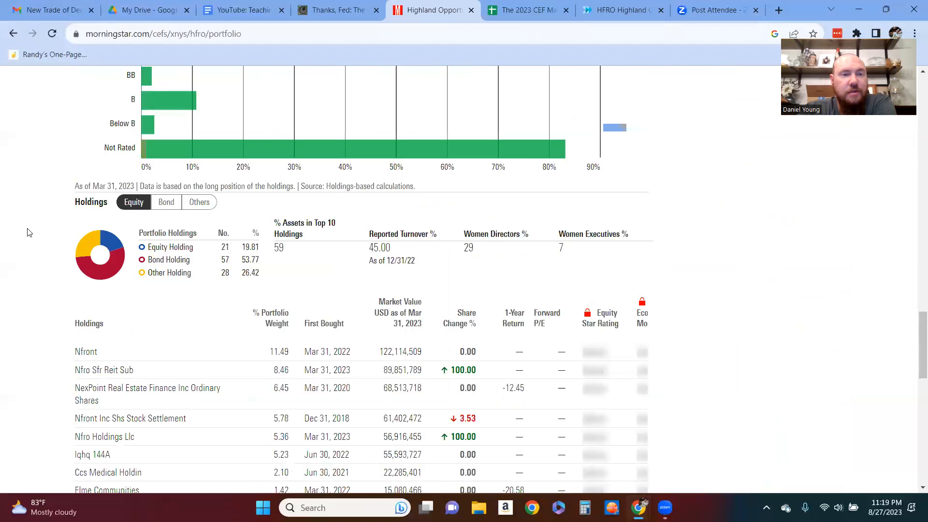
{"action": "scroll", "scroll_direction": "down", "scroll_amount": 3}
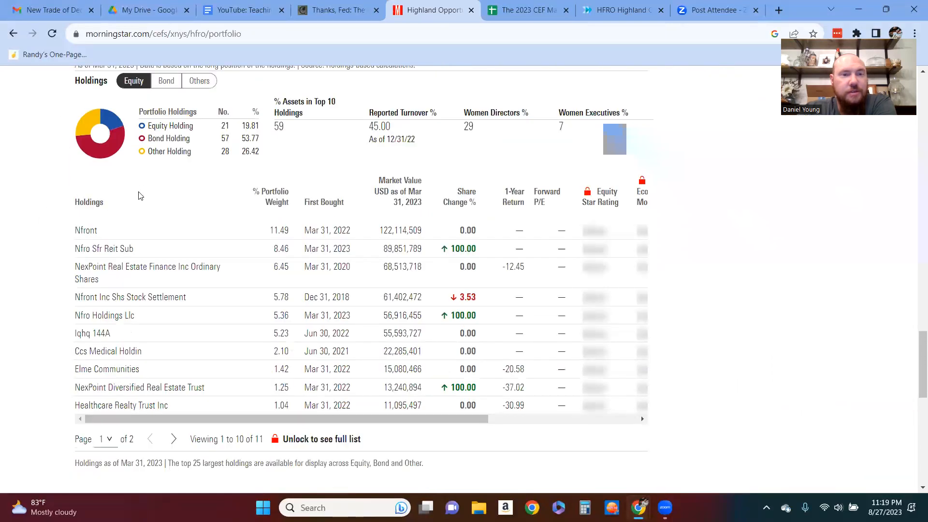
{"action": "mouse_move", "coordinate": [170, 151]}
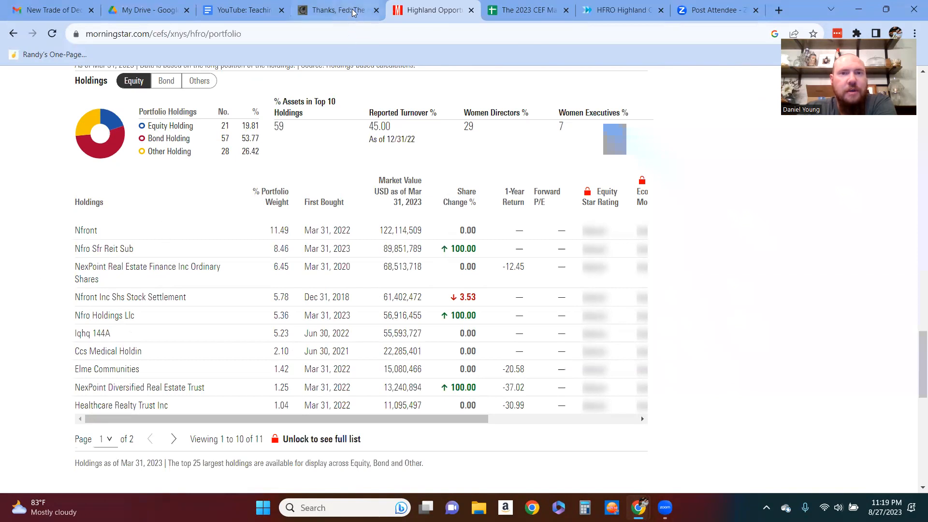
Step: Read the Contrarian Outlook article on HFRO's 38% discount, then close it
{"action": "left_click", "coordinate": [336, 9]}
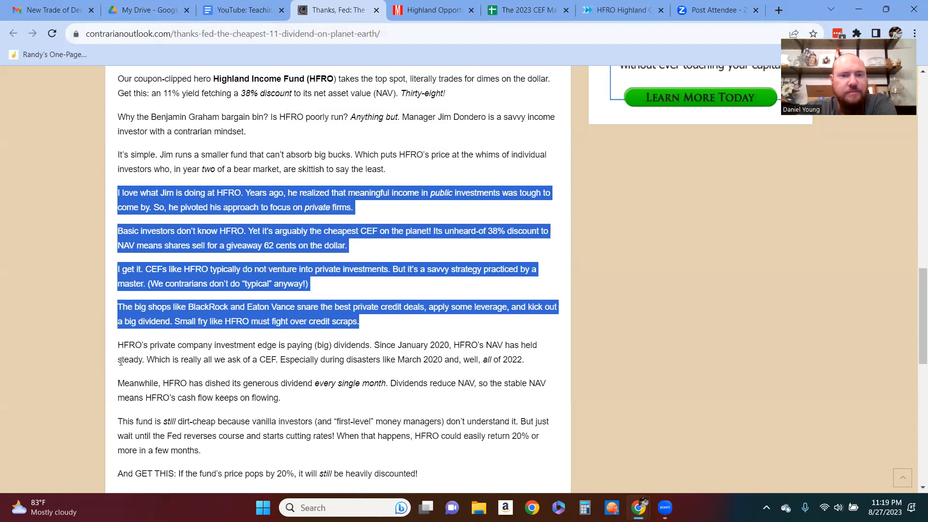
{"action": "mouse_move", "coordinate": [103, 342]}
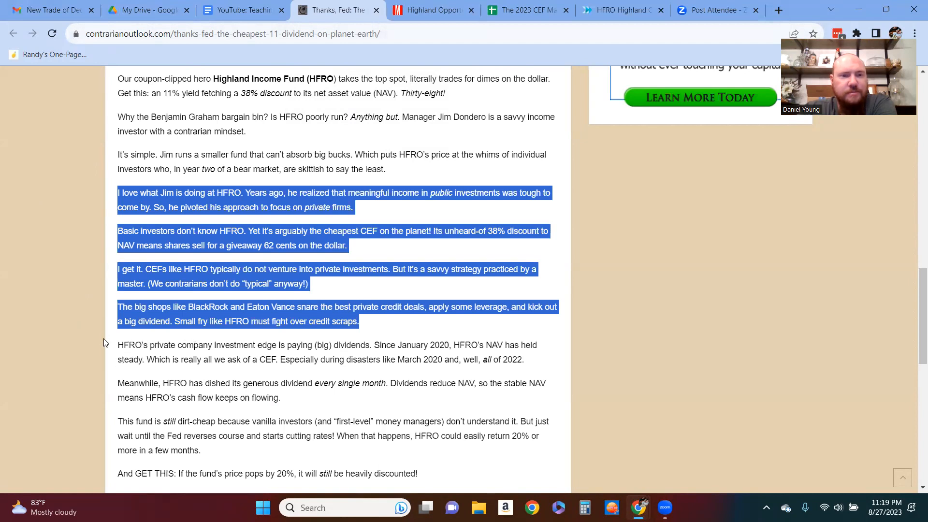
{"action": "mouse_move", "coordinate": [53, 286]}
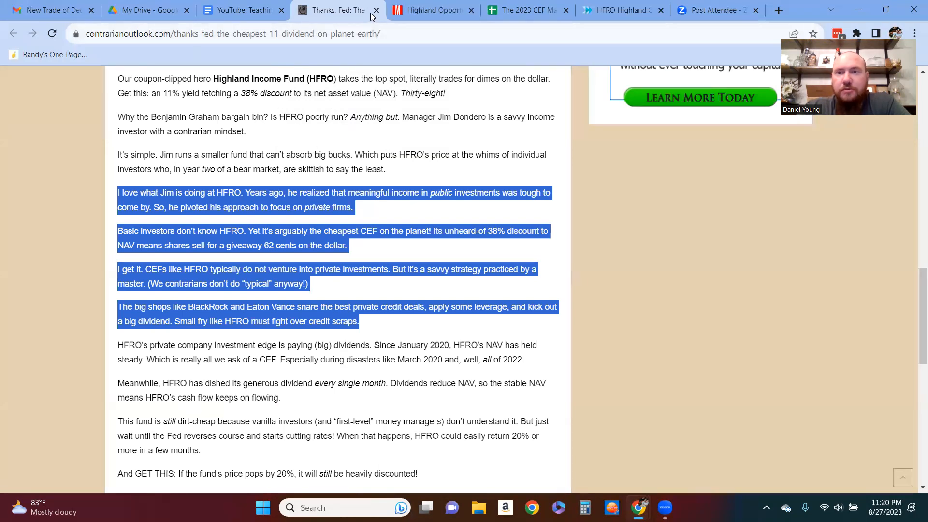
{"action": "left_click", "coordinate": [390, 10]}
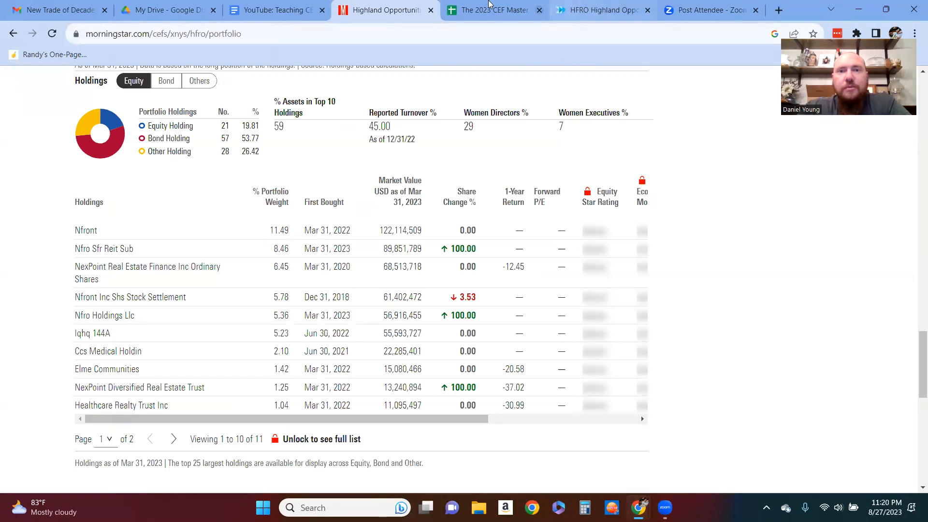
Step: Return to the 2023 Stocks D, P&L sheet and check HFRO's $8.9850 average purchase price
{"action": "left_click", "coordinate": [494, 10]}
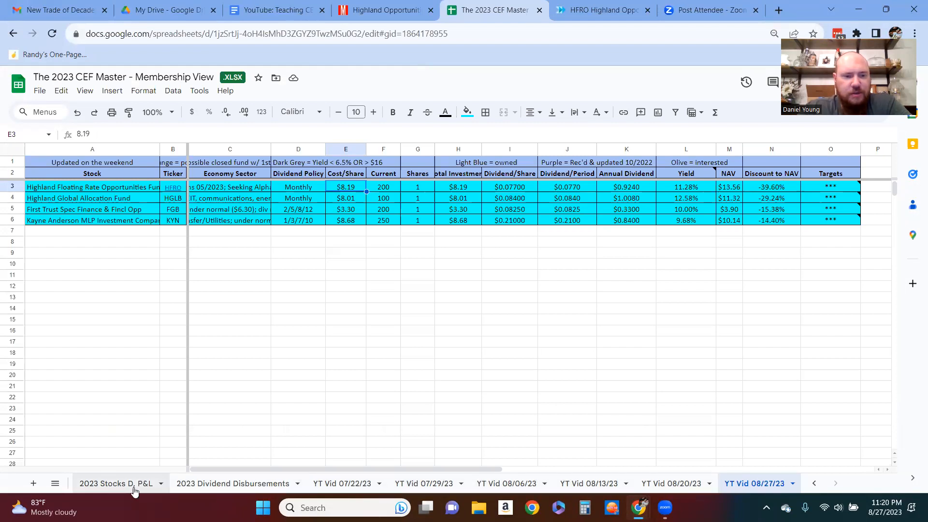
{"action": "left_click", "coordinate": [112, 483]}
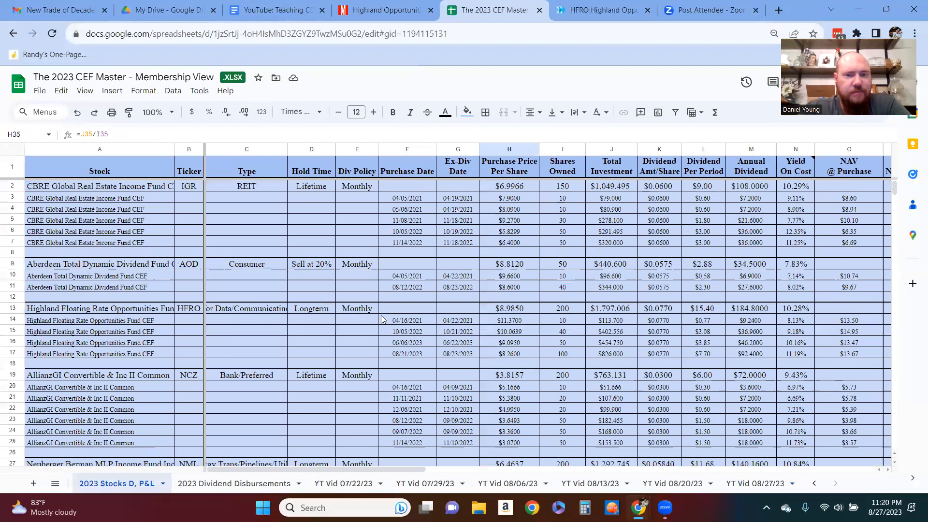
{"action": "left_click", "coordinate": [507, 307]}
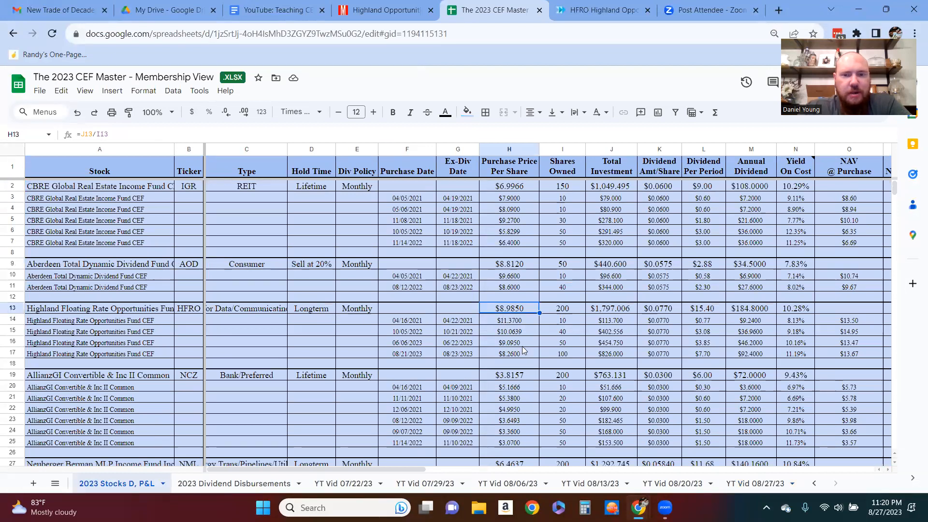
{"action": "mouse_move", "coordinate": [547, 402]}
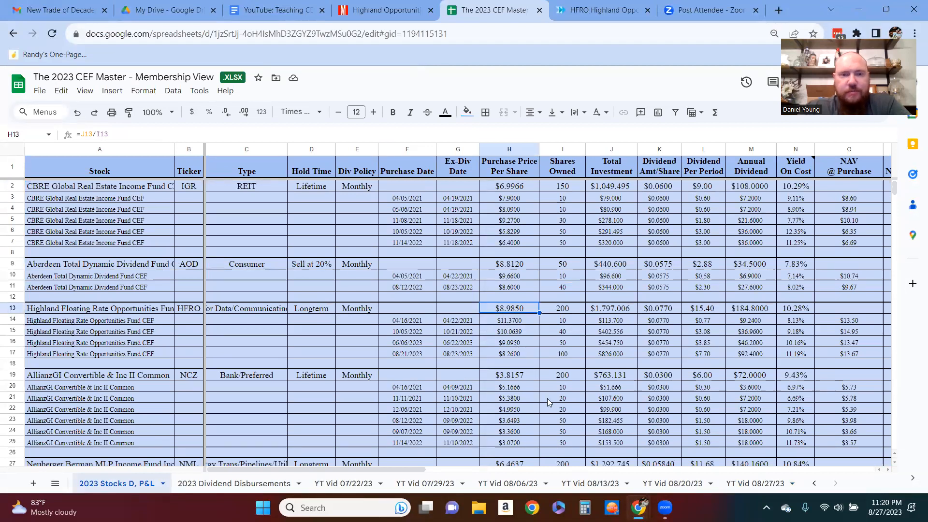
Step: Back on the YT Vid 08/27/23 sheet, set HFRO's cost per share to $8.99, giving 10.28% yield
{"action": "left_click", "coordinate": [753, 484]}
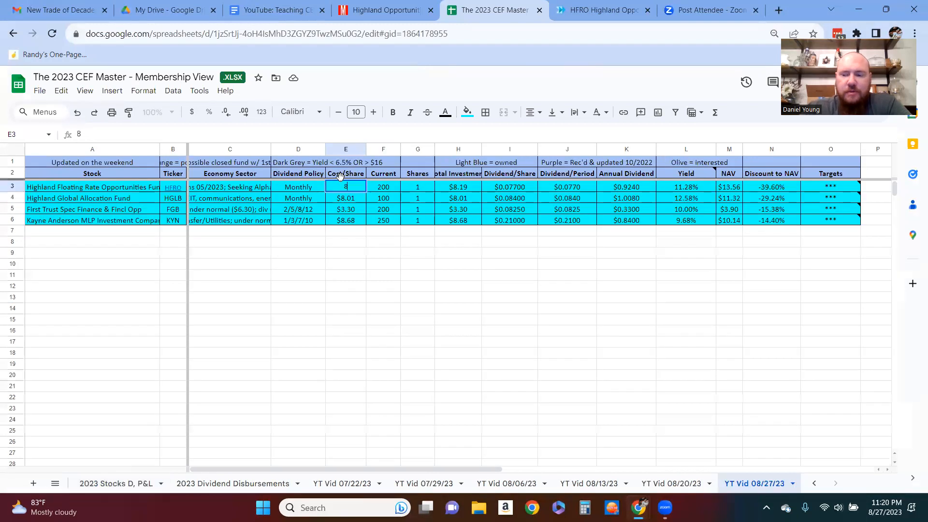
{"action": "type", "text": ".99"}
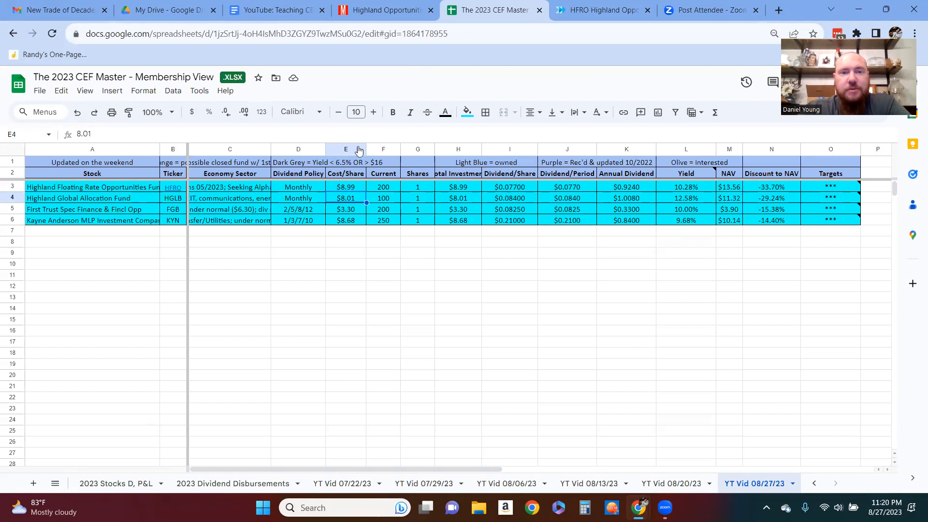
{"action": "mouse_move", "coordinate": [692, 194]}
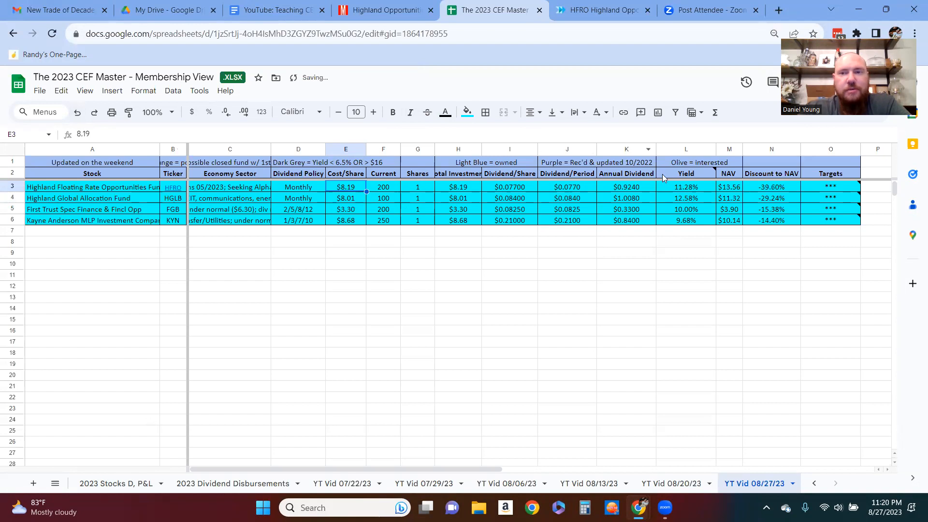
{"action": "mouse_move", "coordinate": [574, 210]}
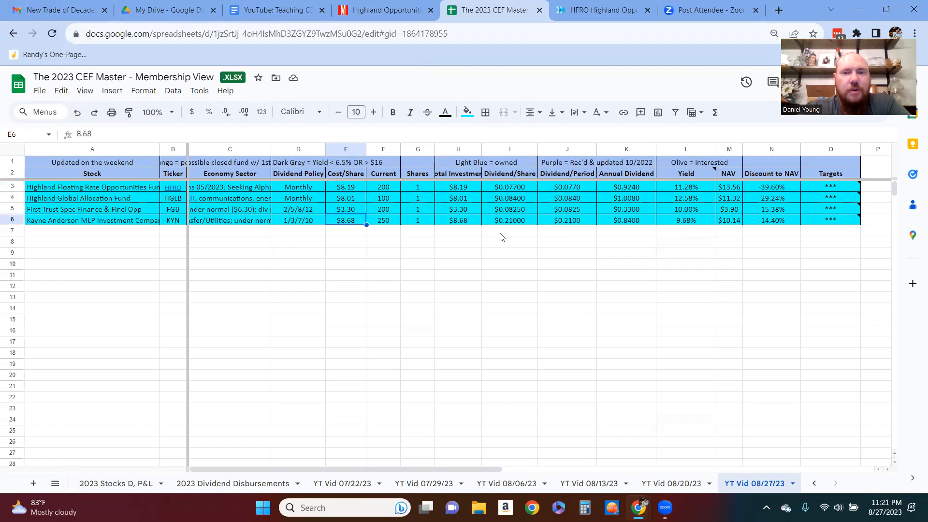
{"action": "mouse_move", "coordinate": [522, 226]}
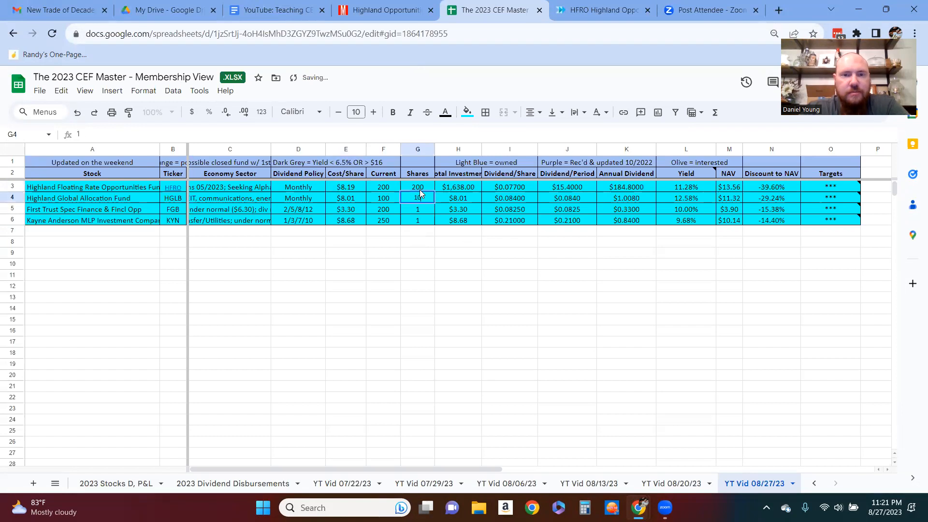
Step: Fill in the share counts so KYN holds 250 shares ($2,170 invested, $210 annual), then check the dividend-per-period formulas
{"action": "type", "text": "200"}
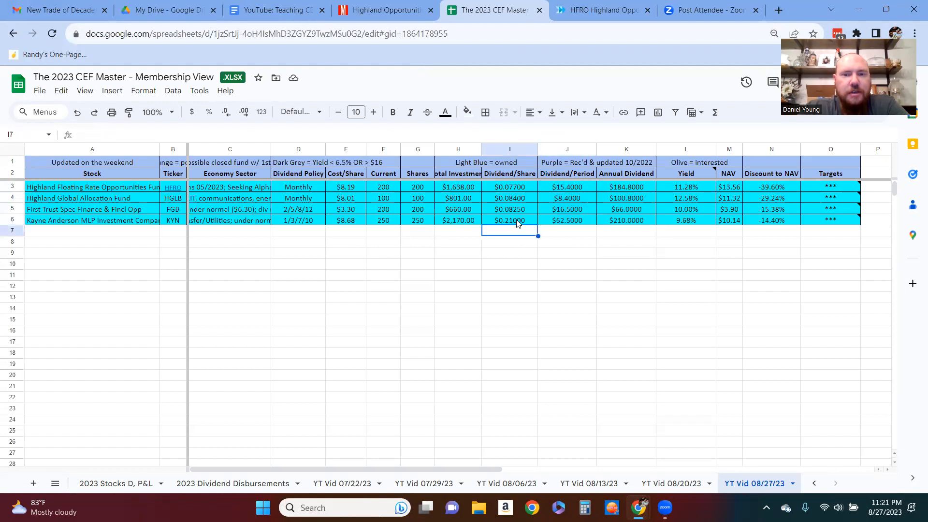
{"action": "left_click", "coordinate": [510, 220]}
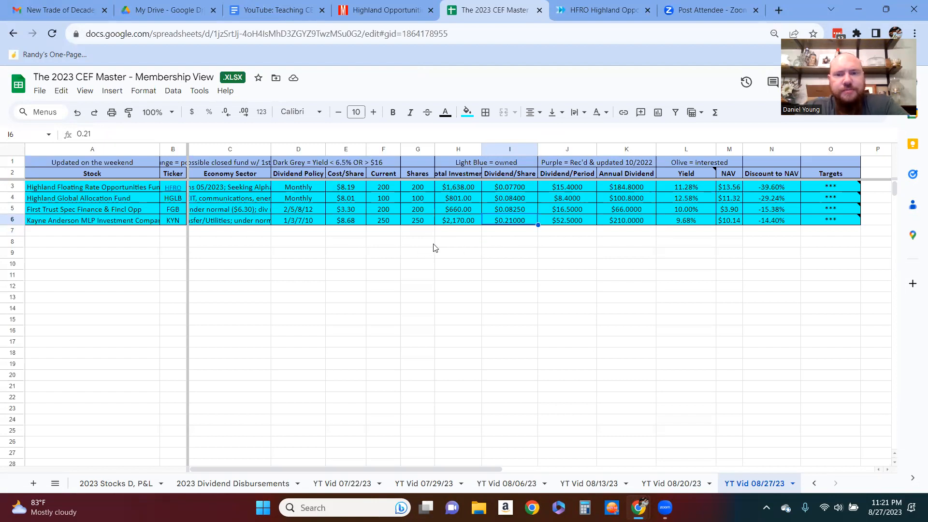
{"action": "mouse_move", "coordinate": [488, 209]}
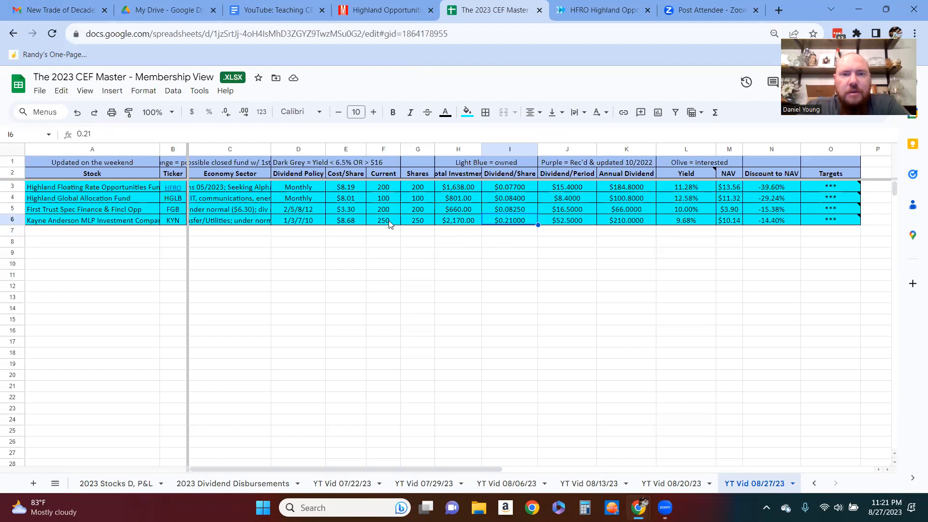
{"action": "mouse_move", "coordinate": [370, 227]}
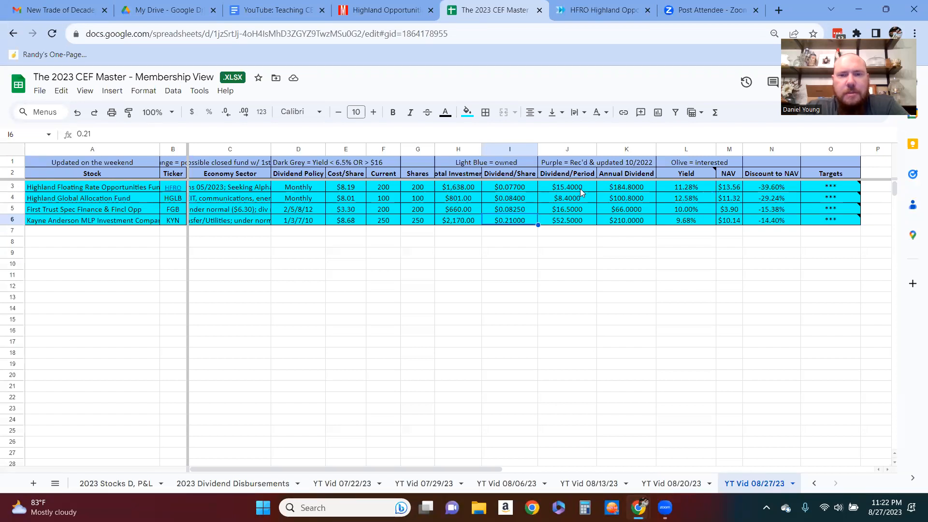
{"action": "left_click", "coordinate": [566, 187]}
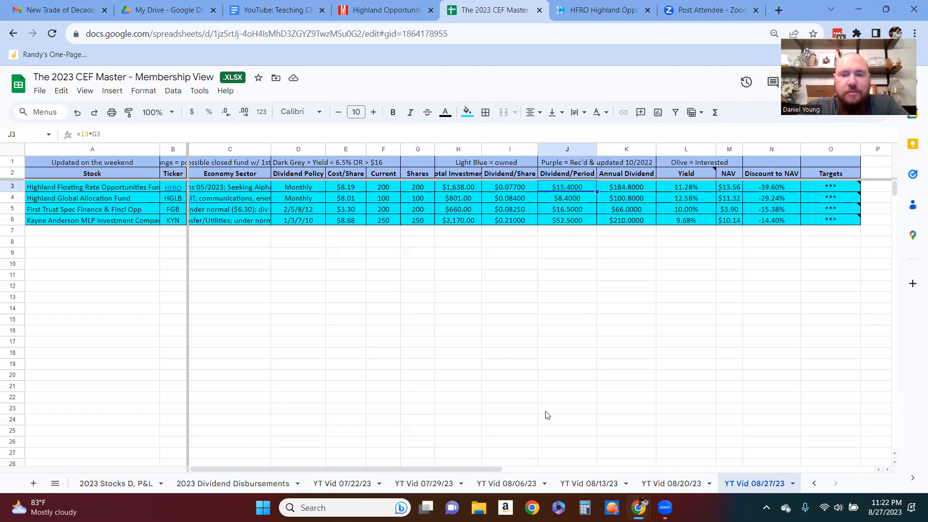
{"action": "mouse_move", "coordinate": [589, 379]}
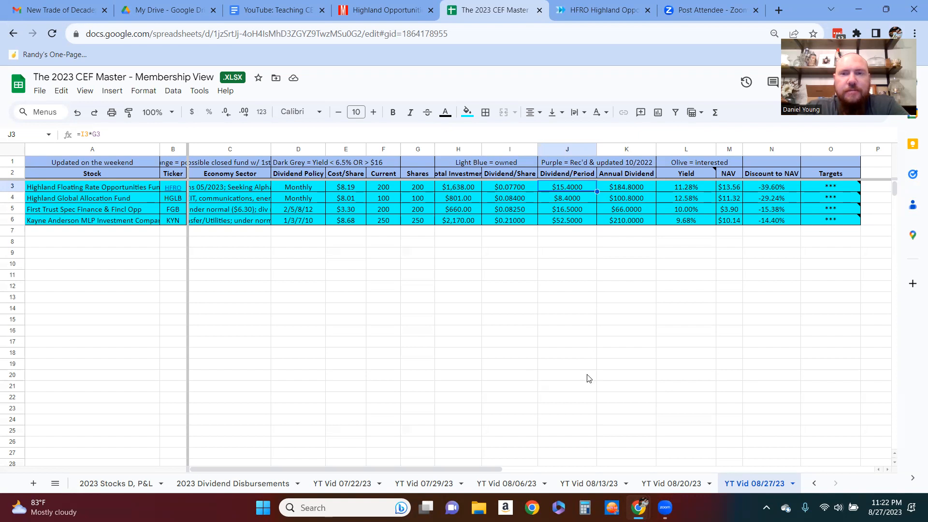
{"action": "left_click", "coordinate": [585, 508]}
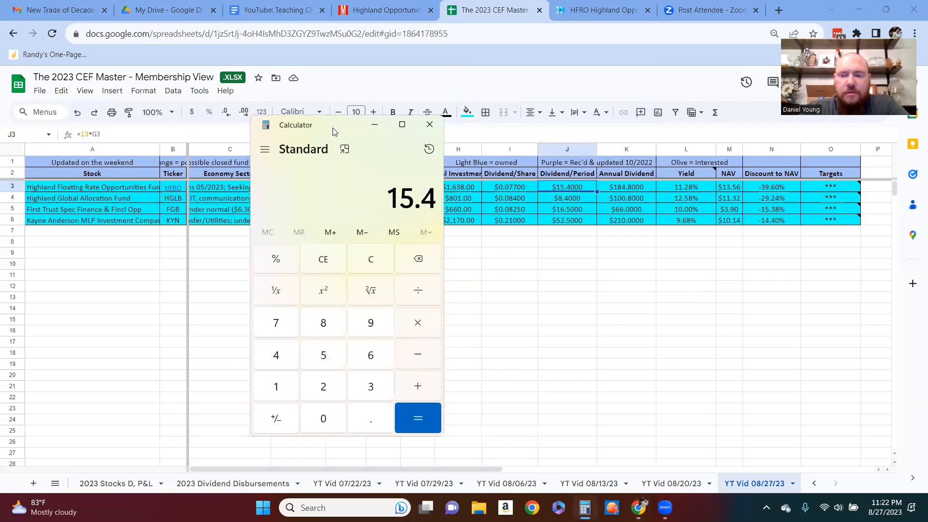
Step: Compute 15.4 × 3 = 46.2 in Calculator and set HFRO to 250 shares, $19.25 per period
{"action": "left_click", "coordinate": [417, 418]}
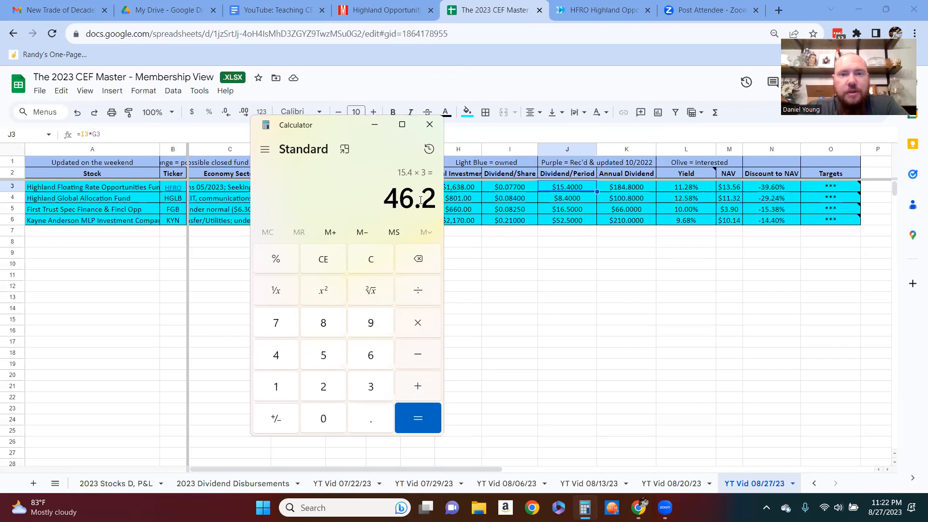
{"action": "mouse_move", "coordinate": [384, 196]}
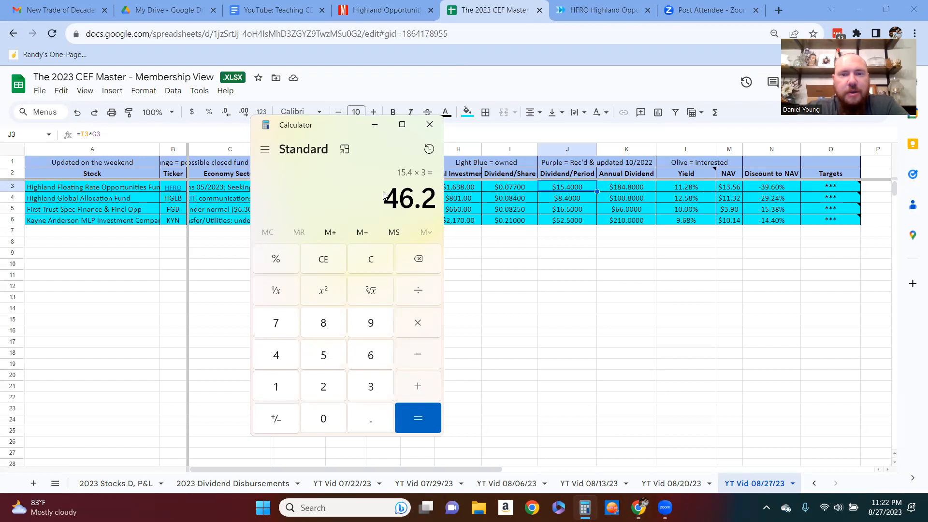
{"action": "left_click", "coordinate": [430, 124]}
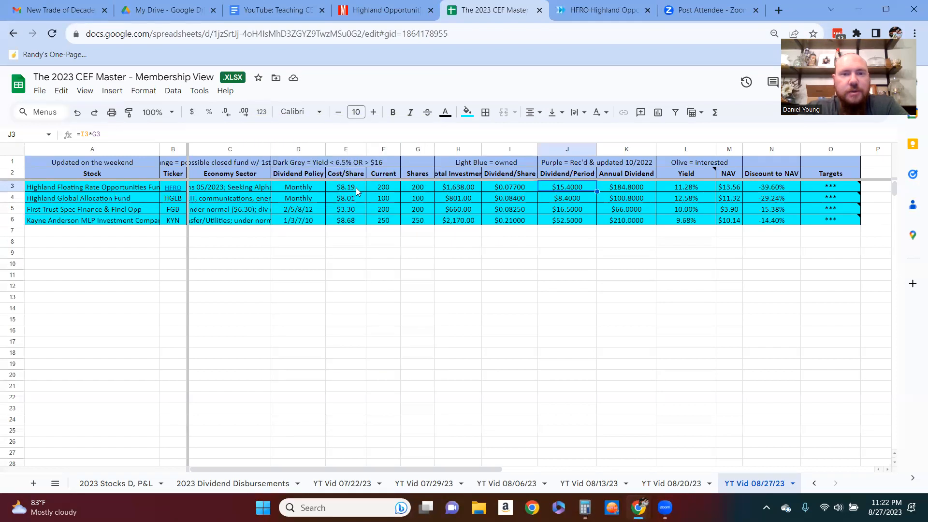
{"action": "left_click", "coordinate": [383, 187]}
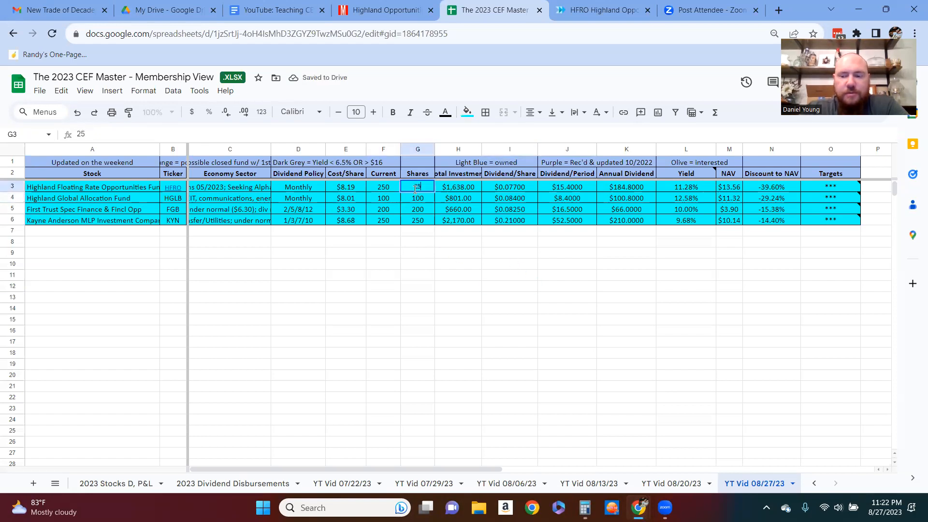
{"action": "type", "text": "250"}
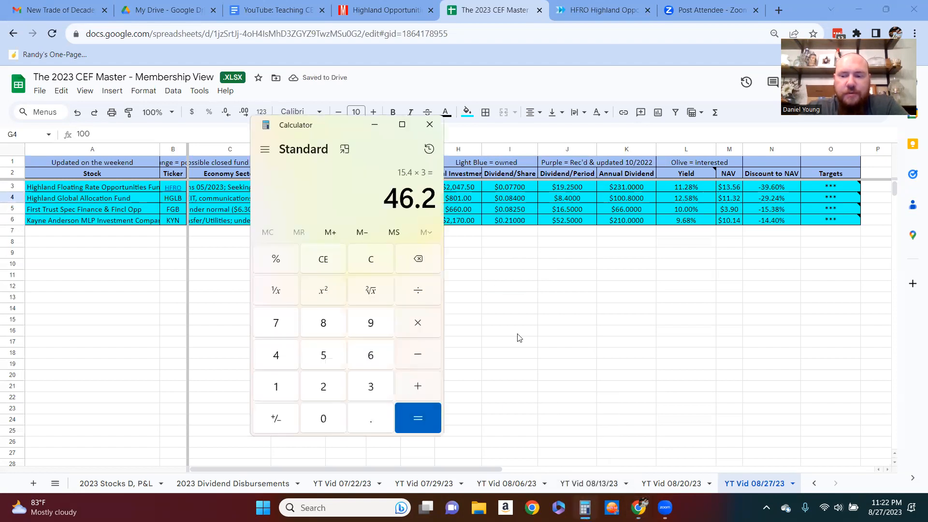
Step: Multiply the new 19.25 payout by three and review KYN's dividend-per-period formula
{"action": "left_click", "coordinate": [371, 386]}
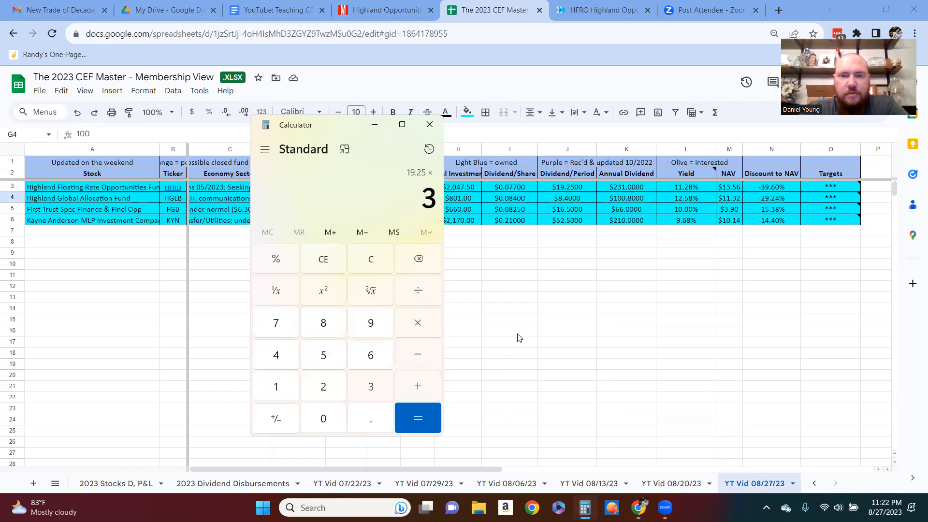
{"action": "left_click", "coordinate": [429, 124]}
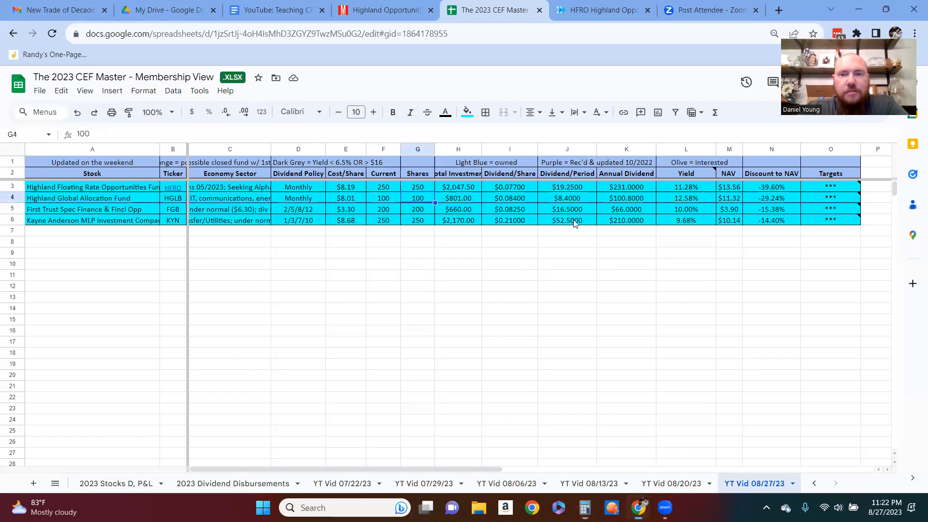
{"action": "left_click", "coordinate": [567, 221]}
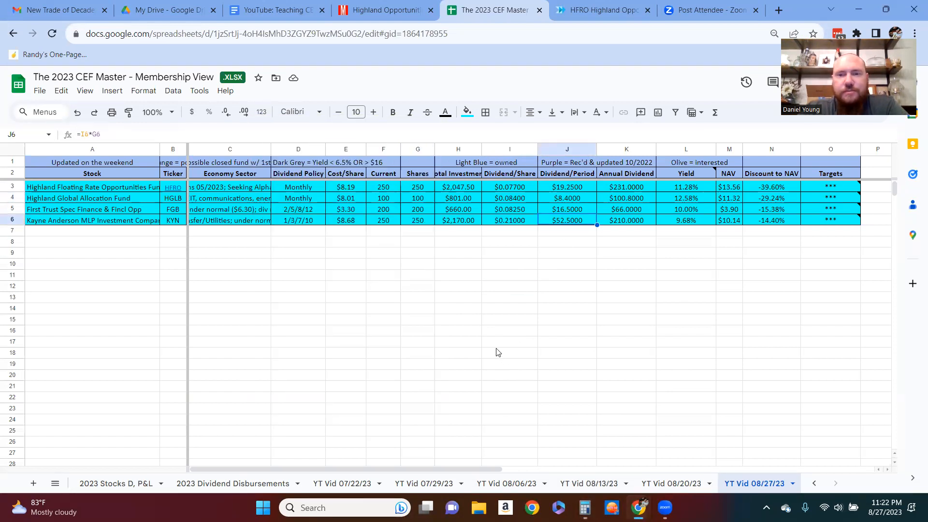
{"action": "mouse_move", "coordinate": [465, 190]}
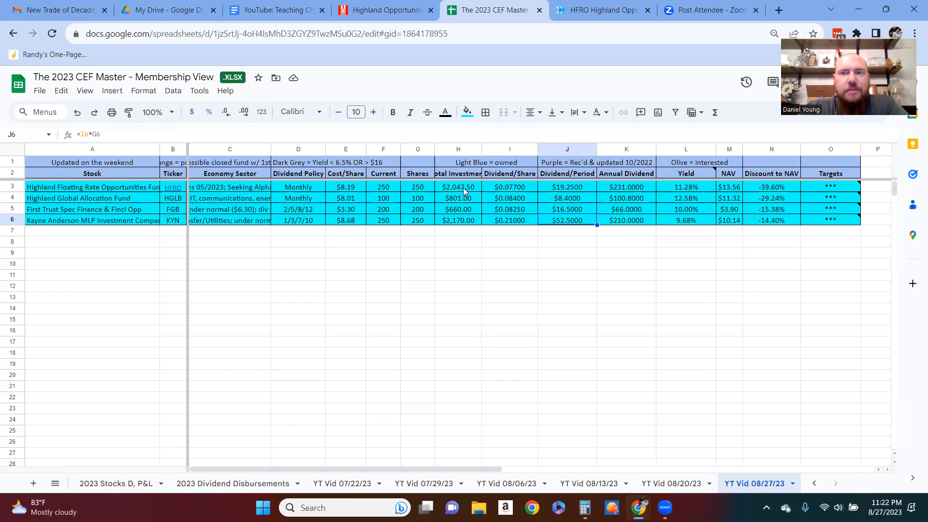
{"action": "mouse_move", "coordinate": [552, 223]}
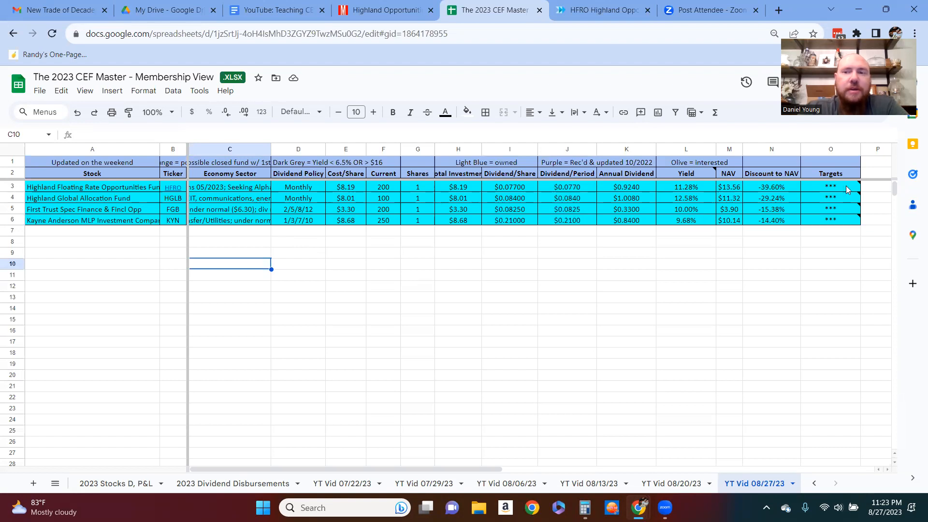
{"action": "left_click", "coordinate": [772, 187]}
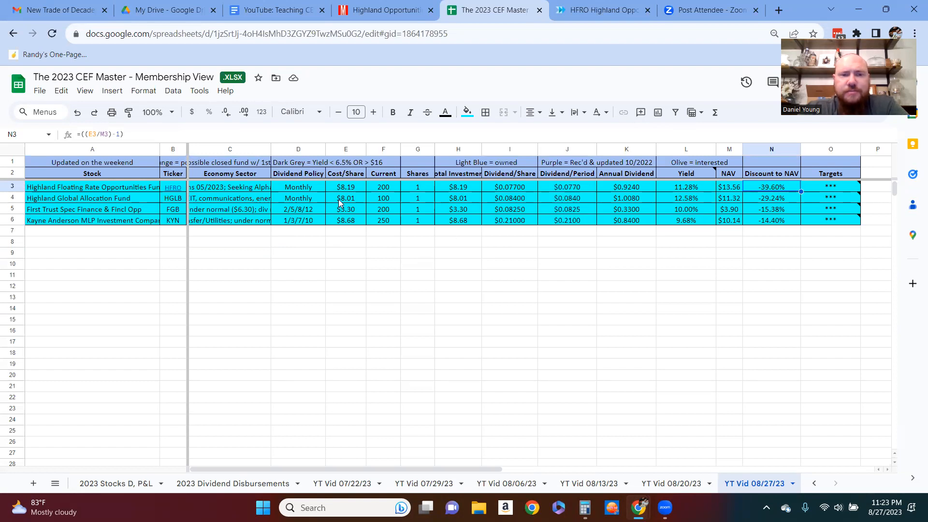
{"action": "left_click", "coordinate": [346, 197]}
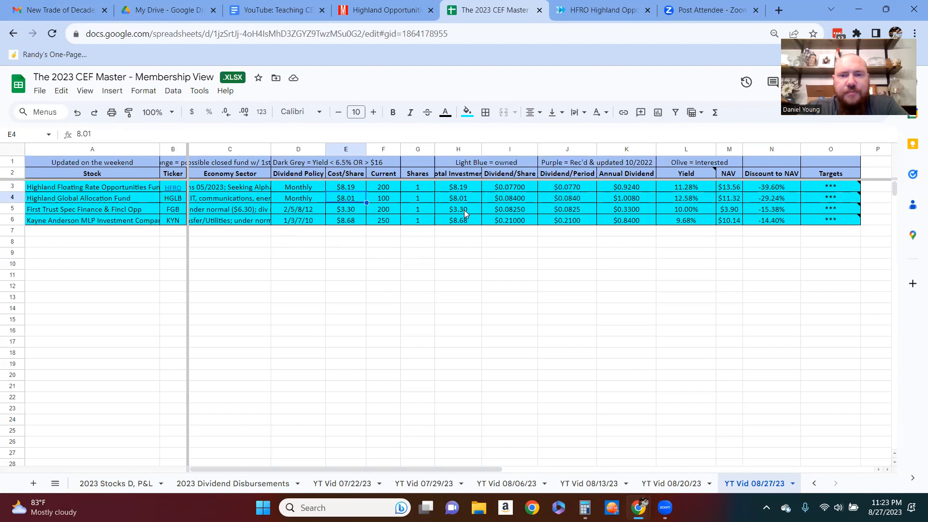
{"action": "mouse_move", "coordinate": [566, 258]}
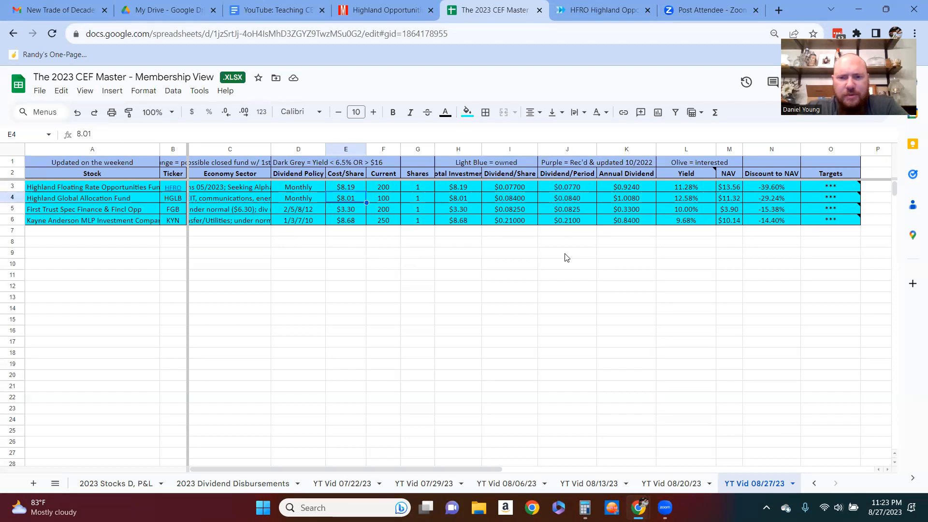
{"action": "mouse_move", "coordinate": [582, 266]}
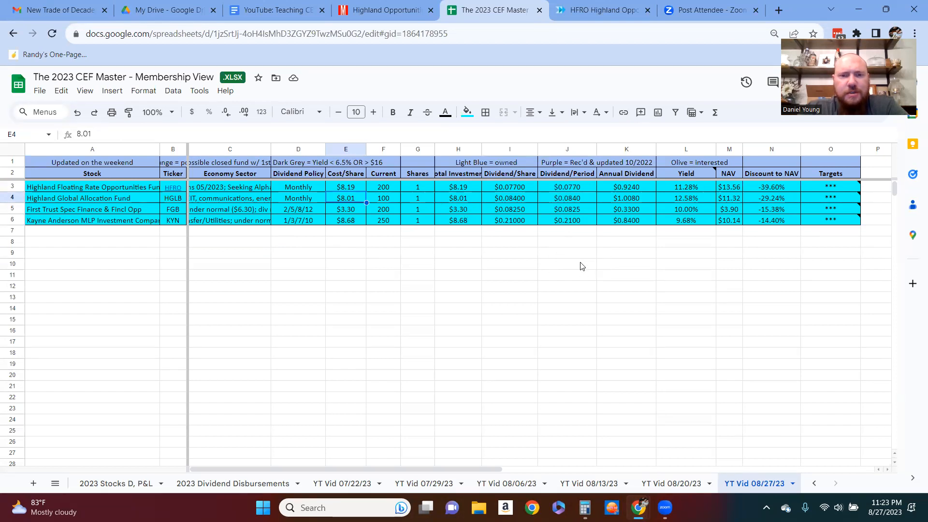
{"action": "mouse_move", "coordinate": [500, 271]}
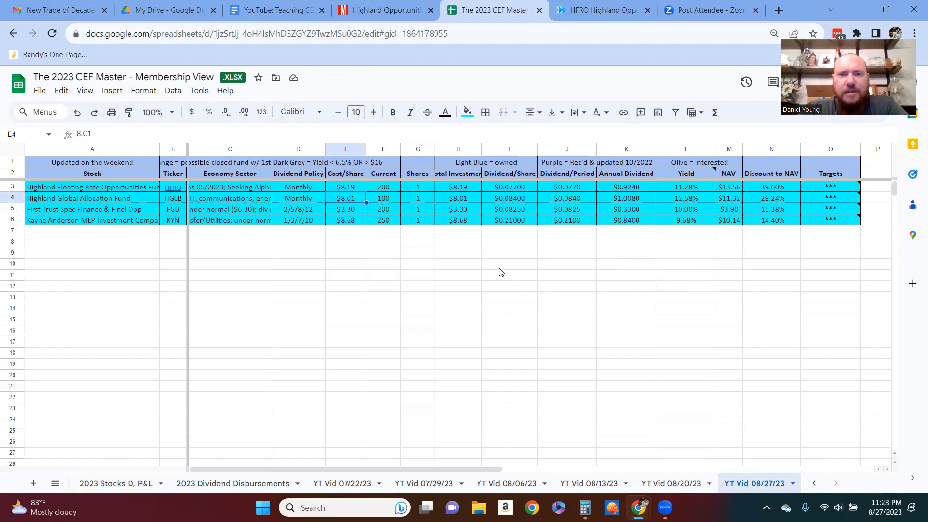
{"action": "mouse_move", "coordinate": [474, 212]}
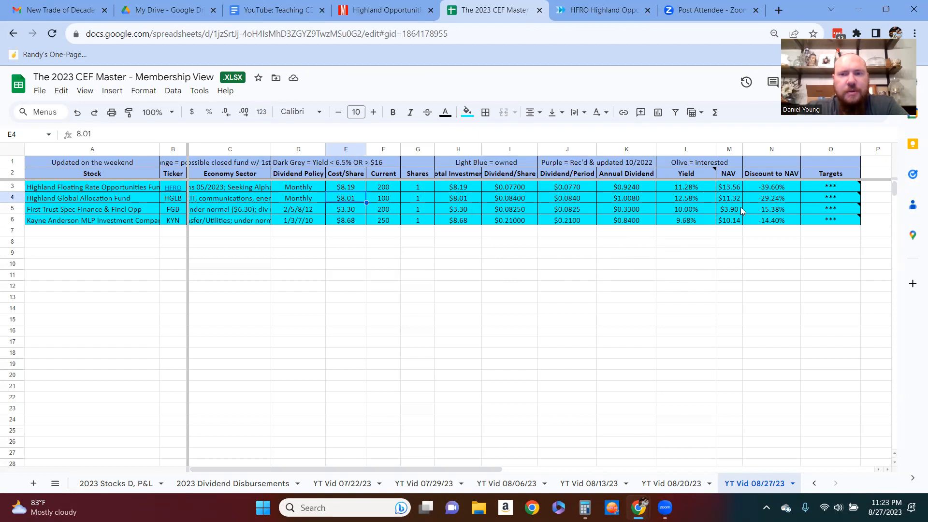
{"action": "mouse_move", "coordinate": [291, 271]}
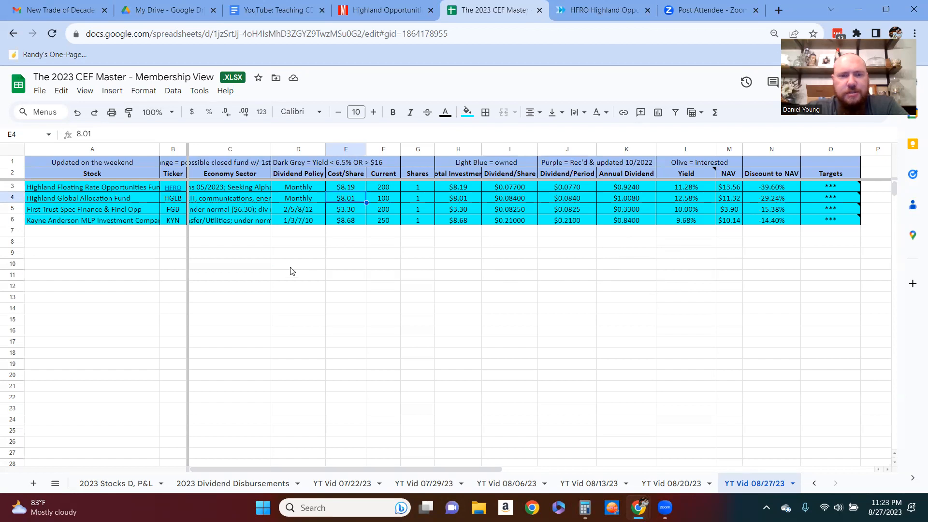
{"action": "mouse_move", "coordinate": [245, 227]}
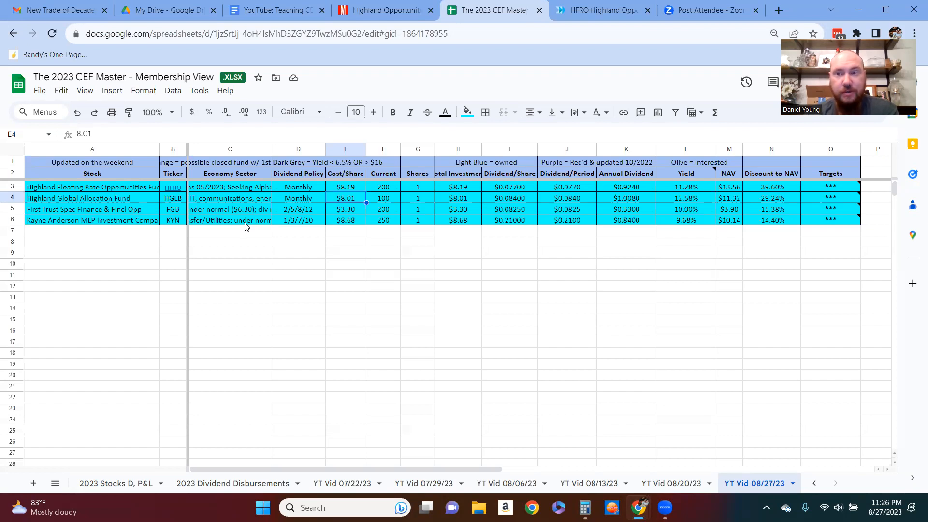
{"action": "mouse_move", "coordinate": [672, 395]}
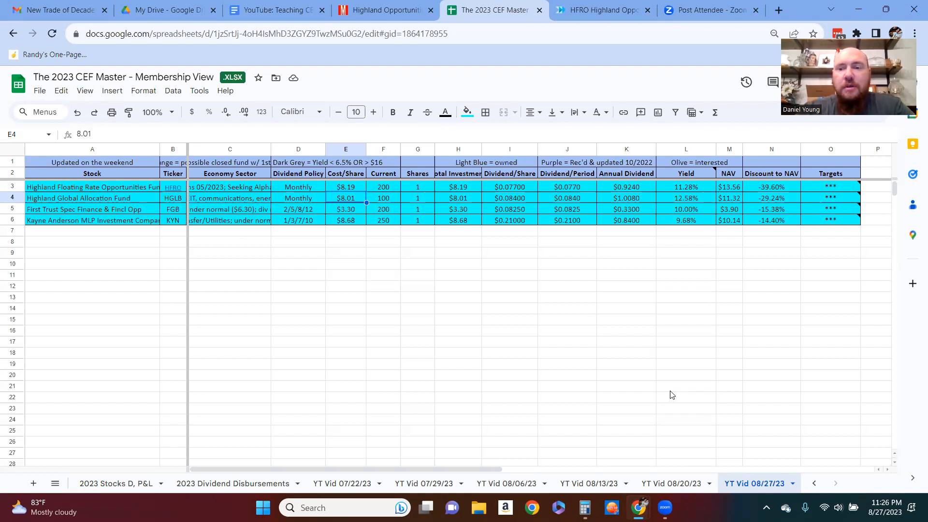
{"action": "mouse_move", "coordinate": [730, 408]}
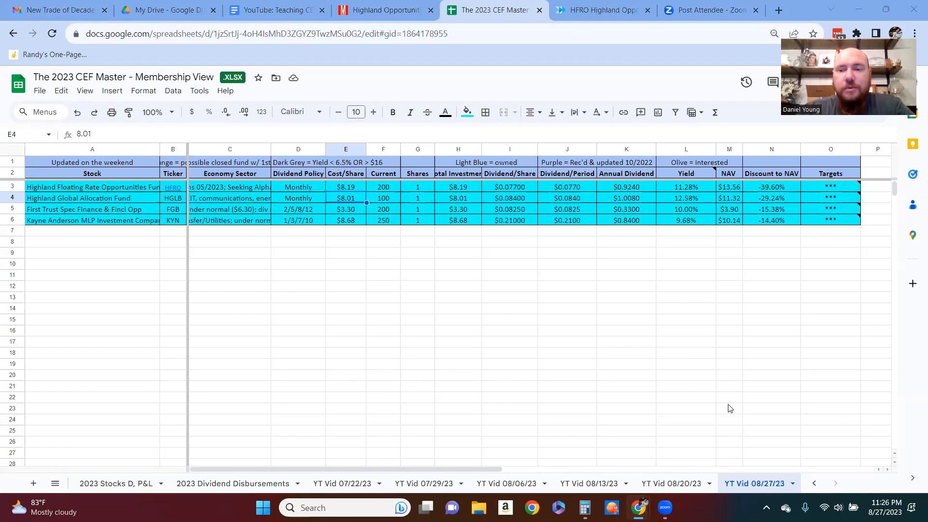